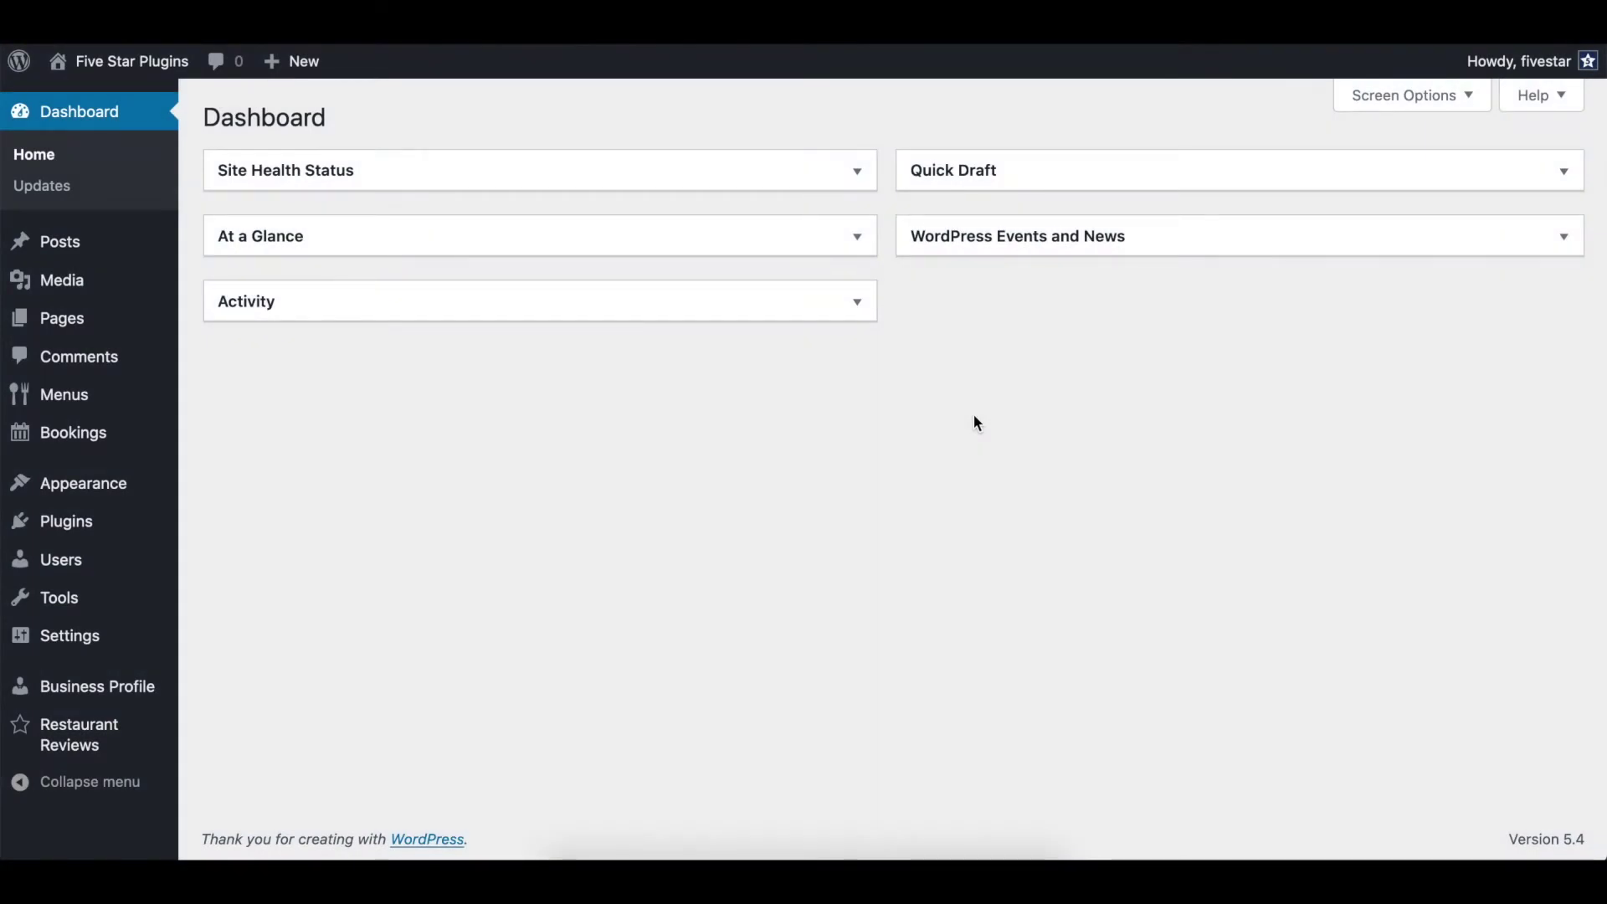
mouse_move(545, 446)
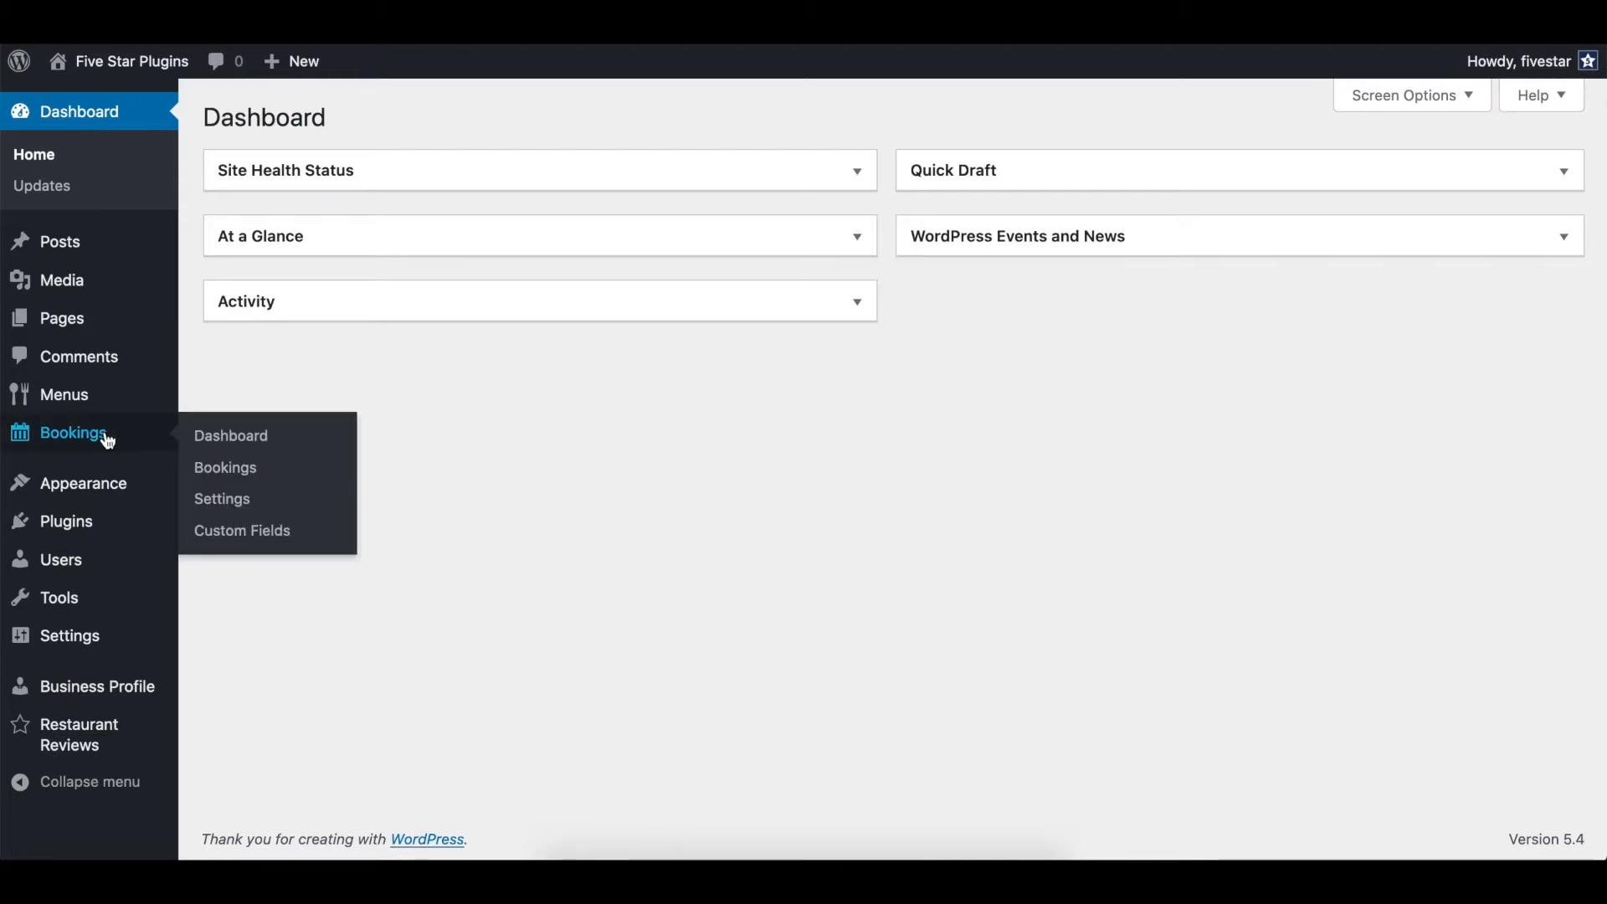
mouse_move(221, 499)
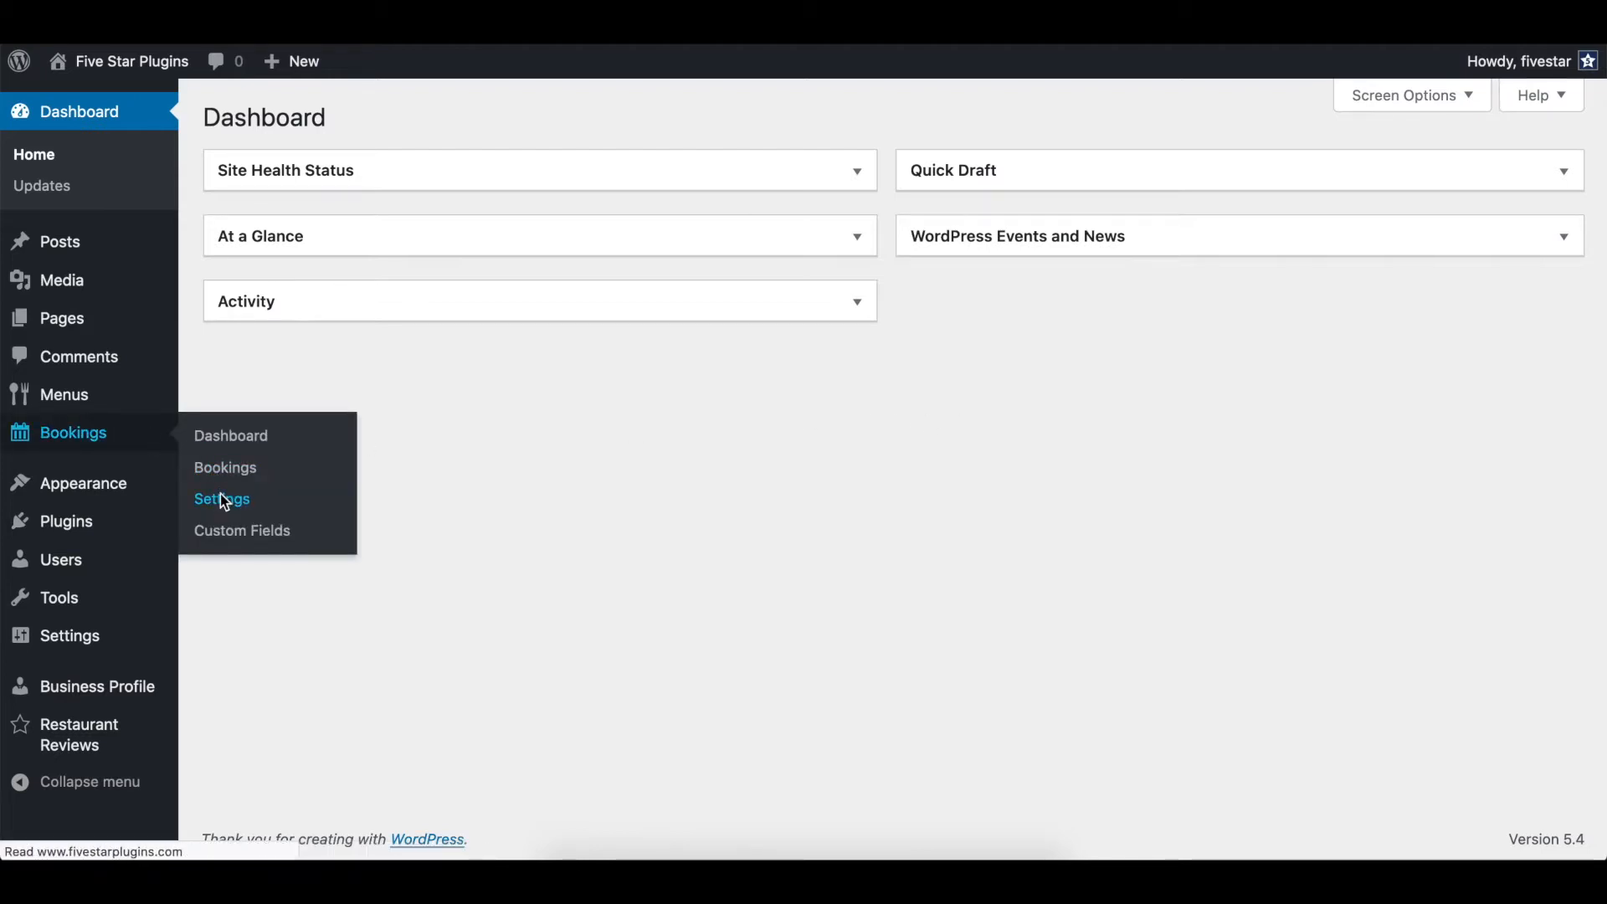
Open the booking settings and review the Booking Schedule options without changing them
left_click(221, 499)
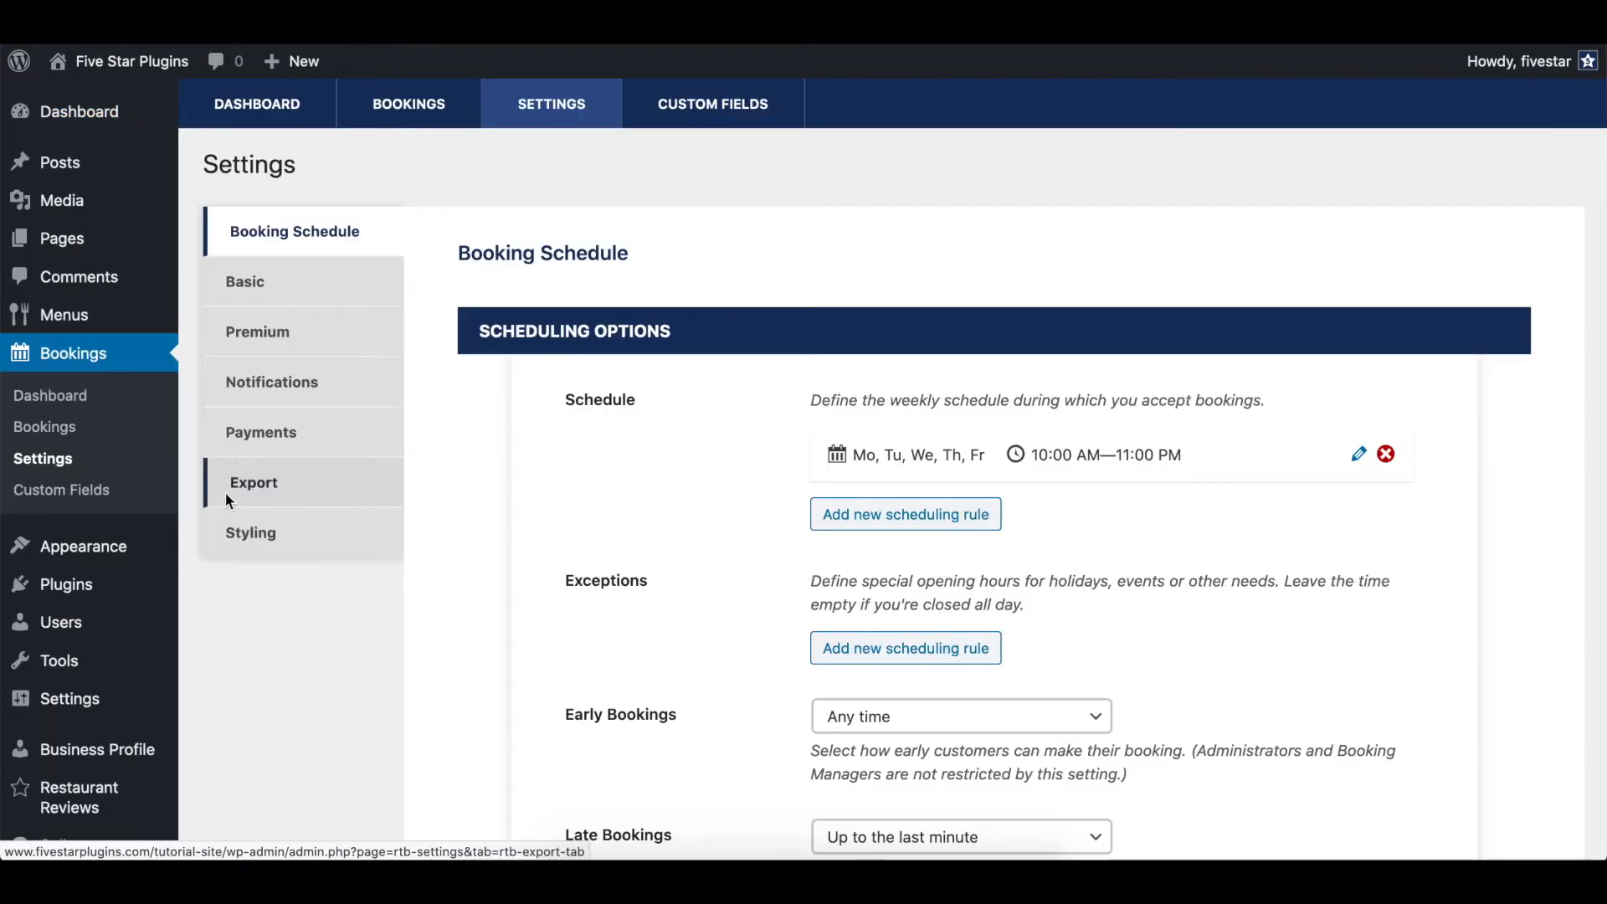
mouse_move(557, 337)
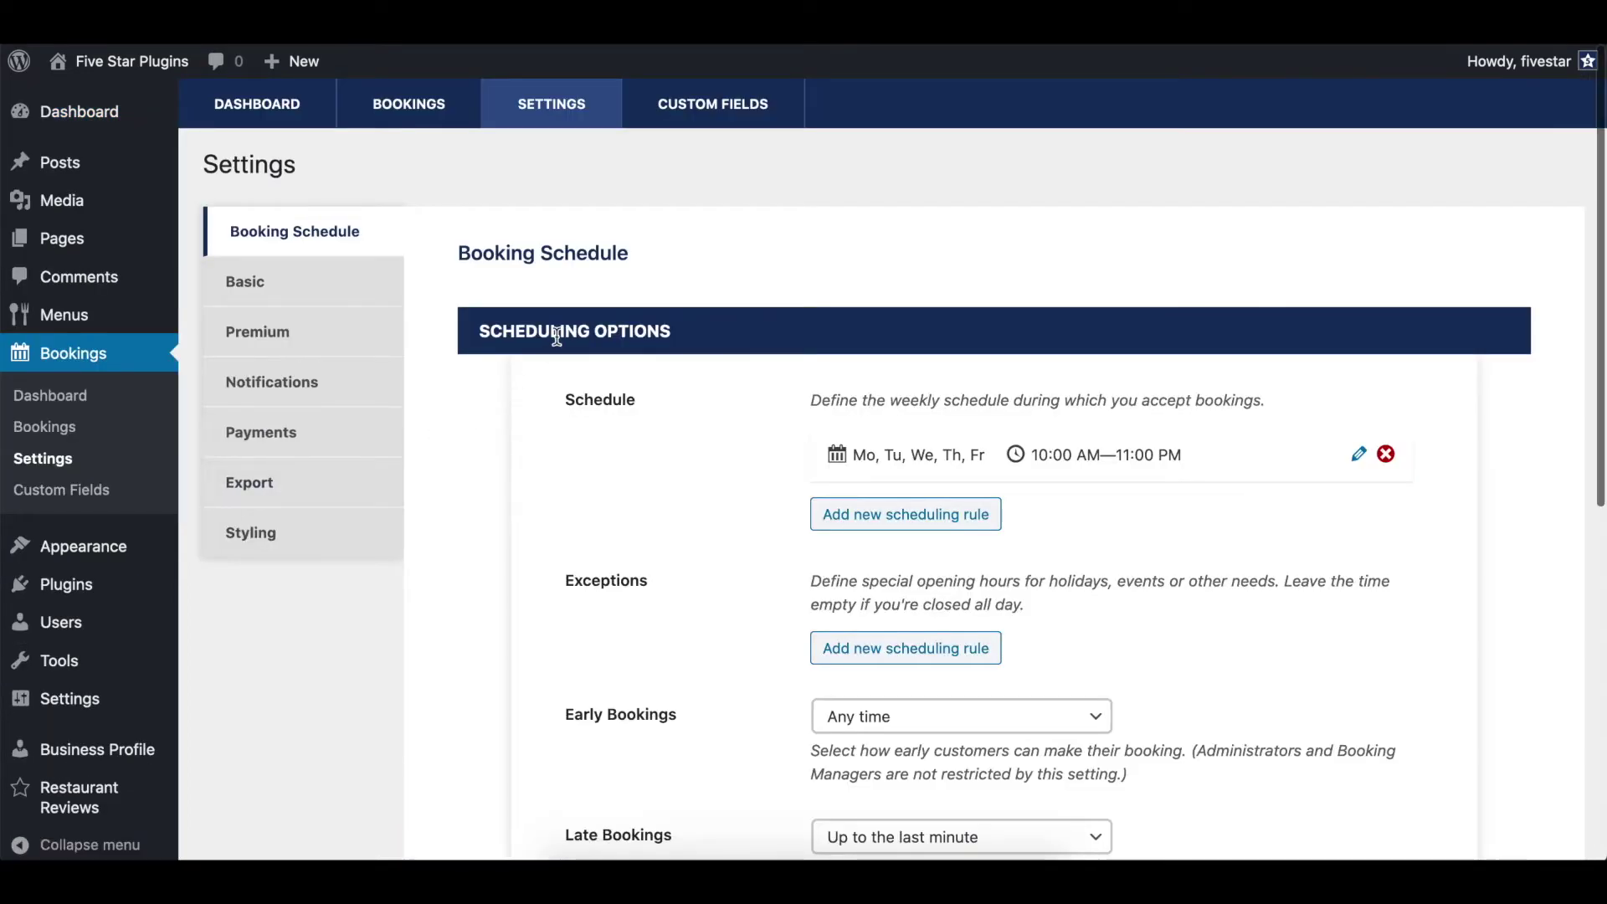
scroll("down", 3)
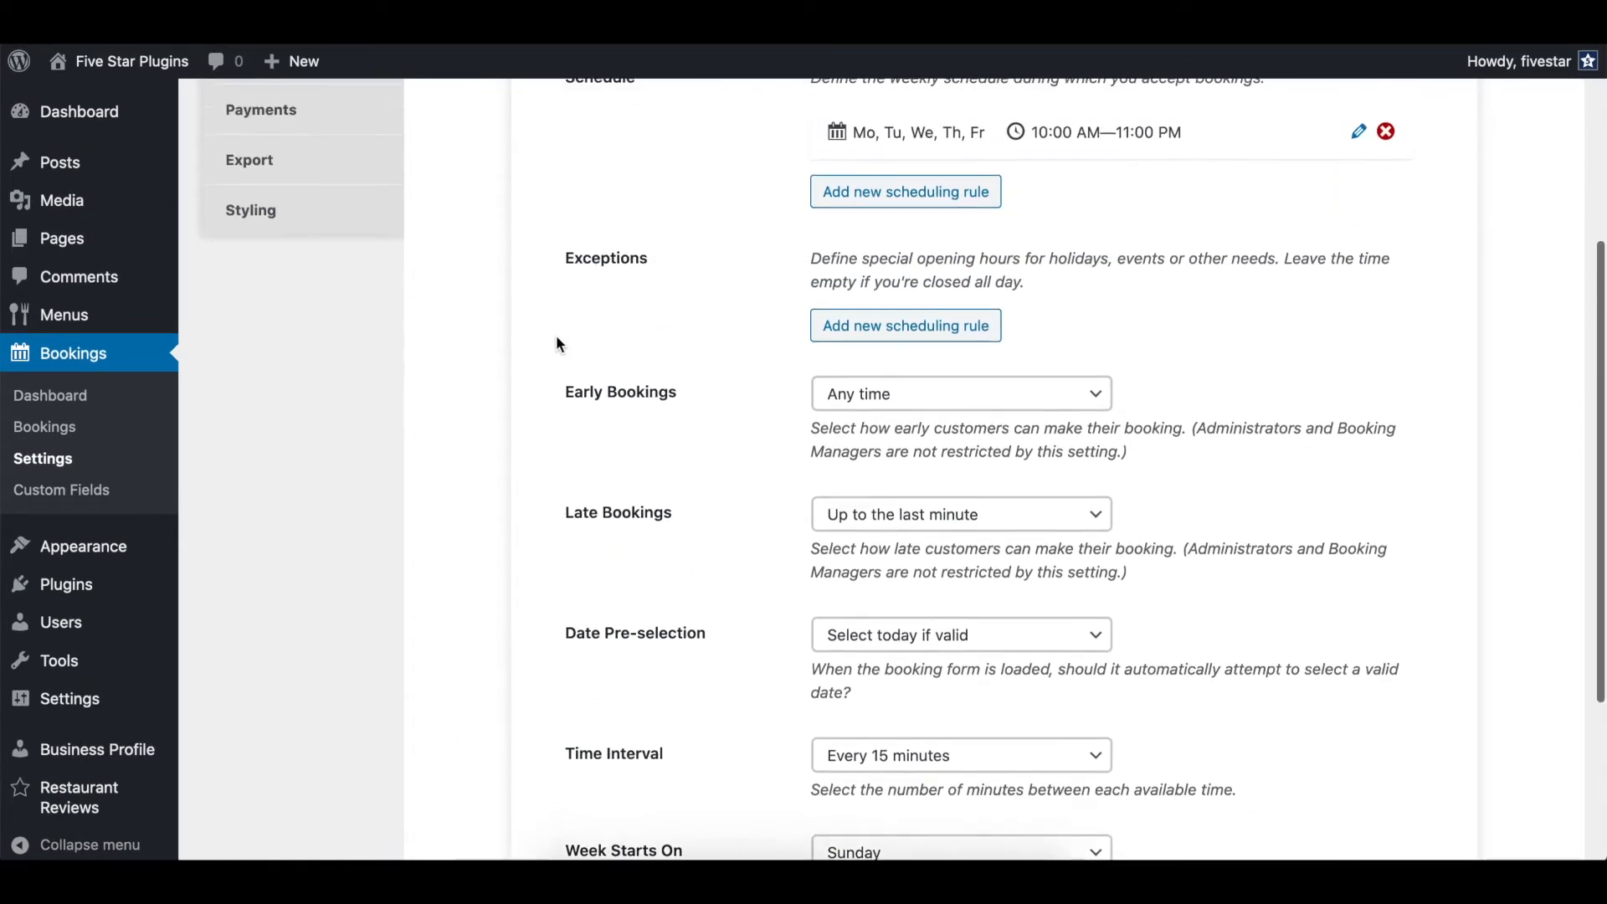
scroll("up", 3)
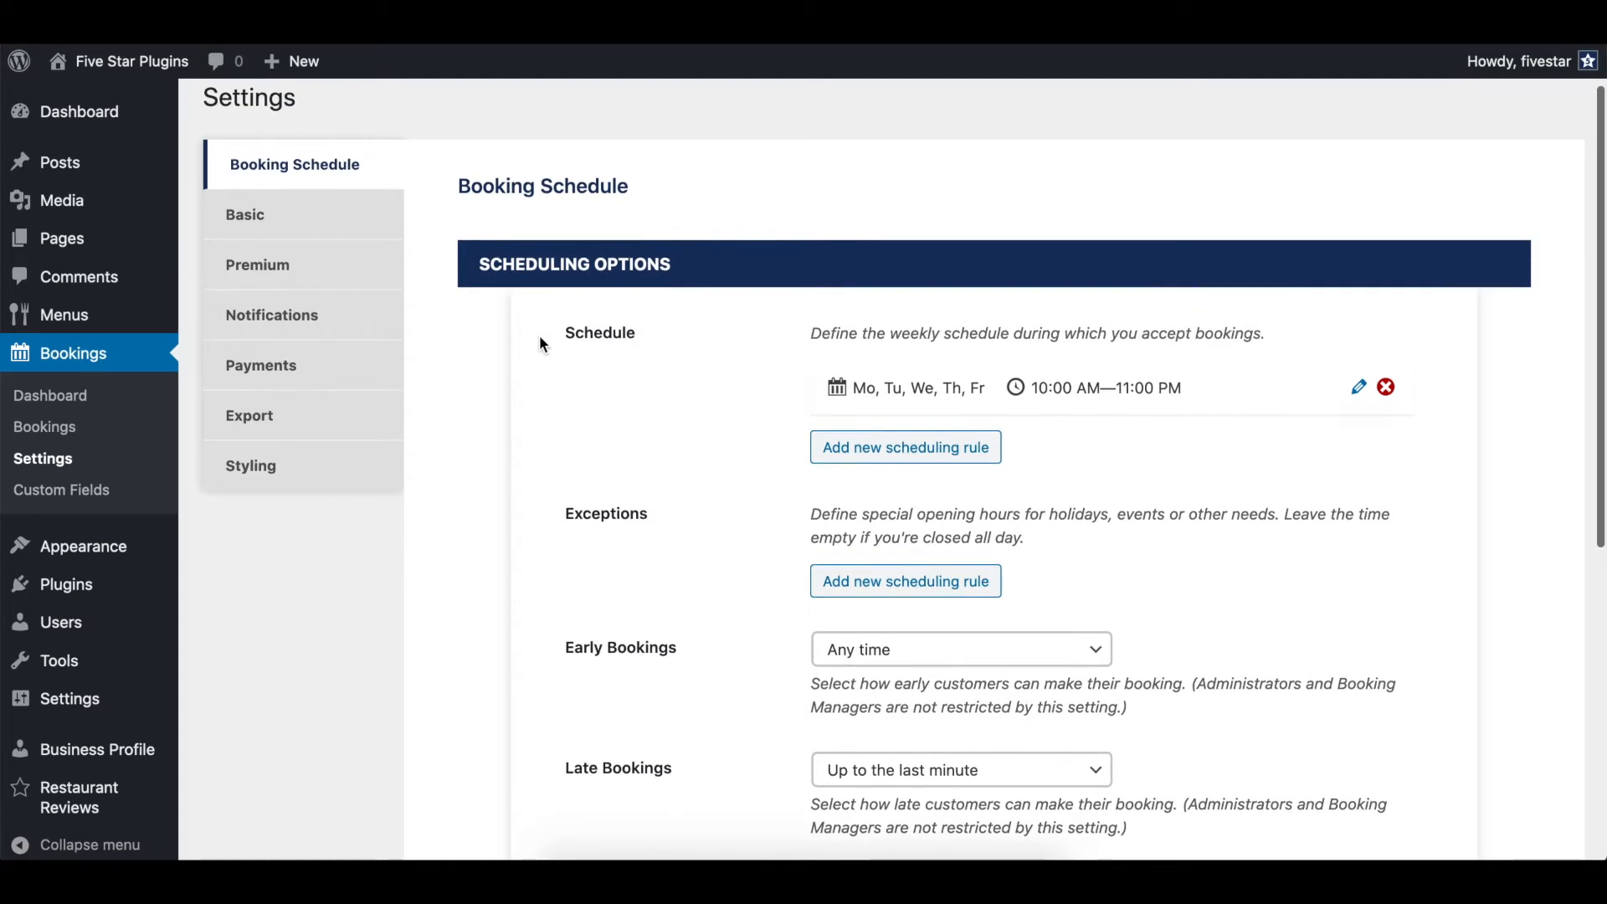
mouse_move(454, 334)
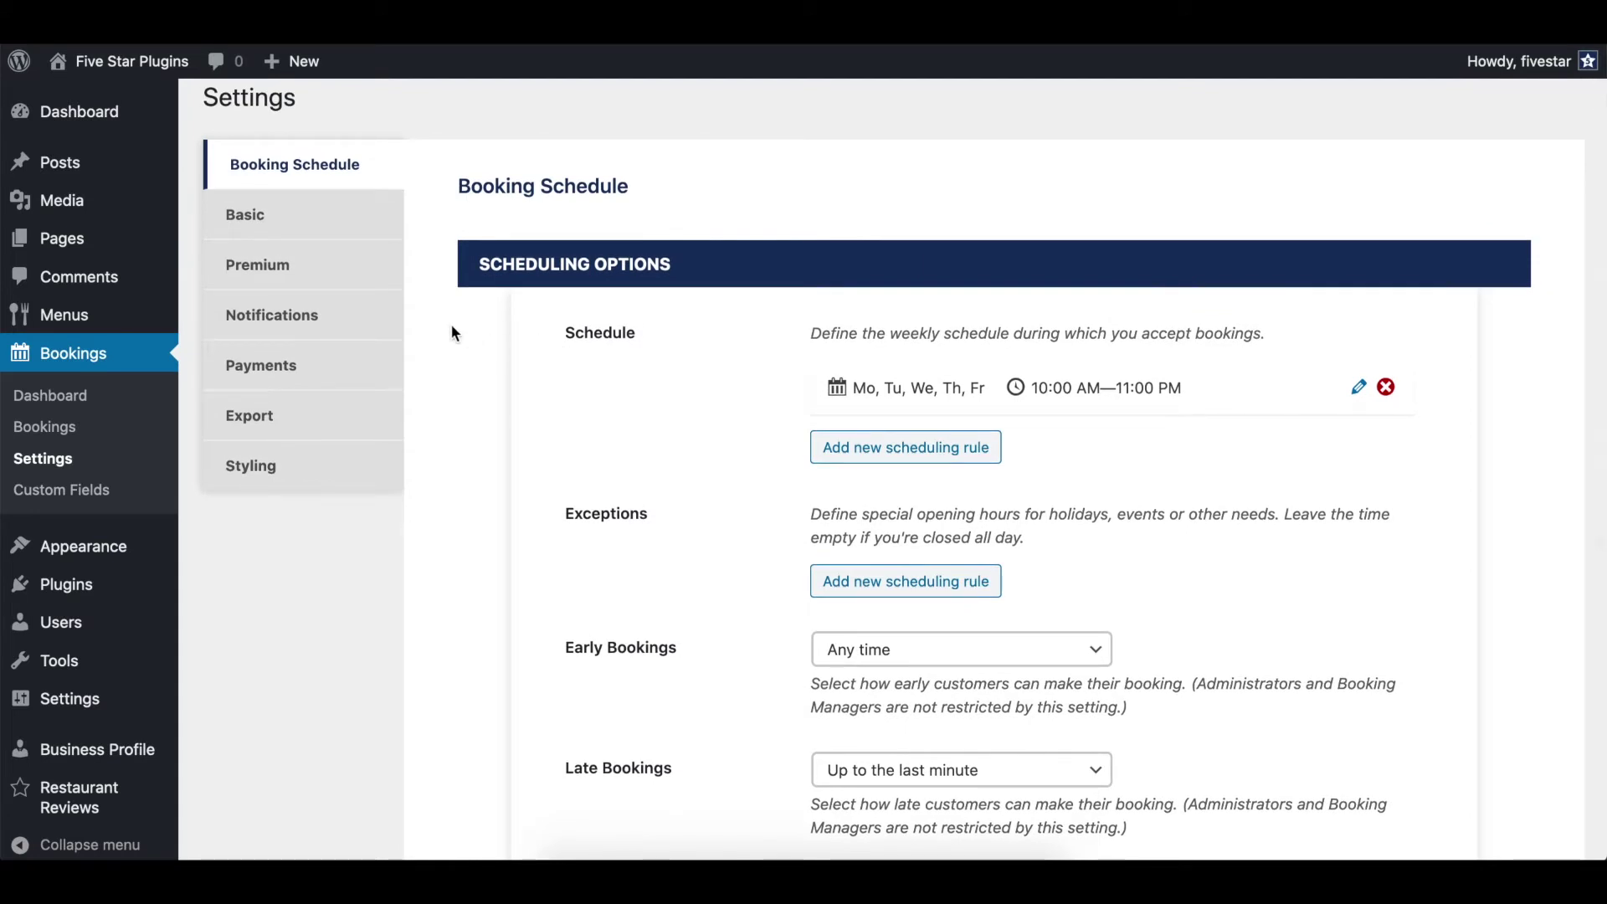
mouse_move(353, 265)
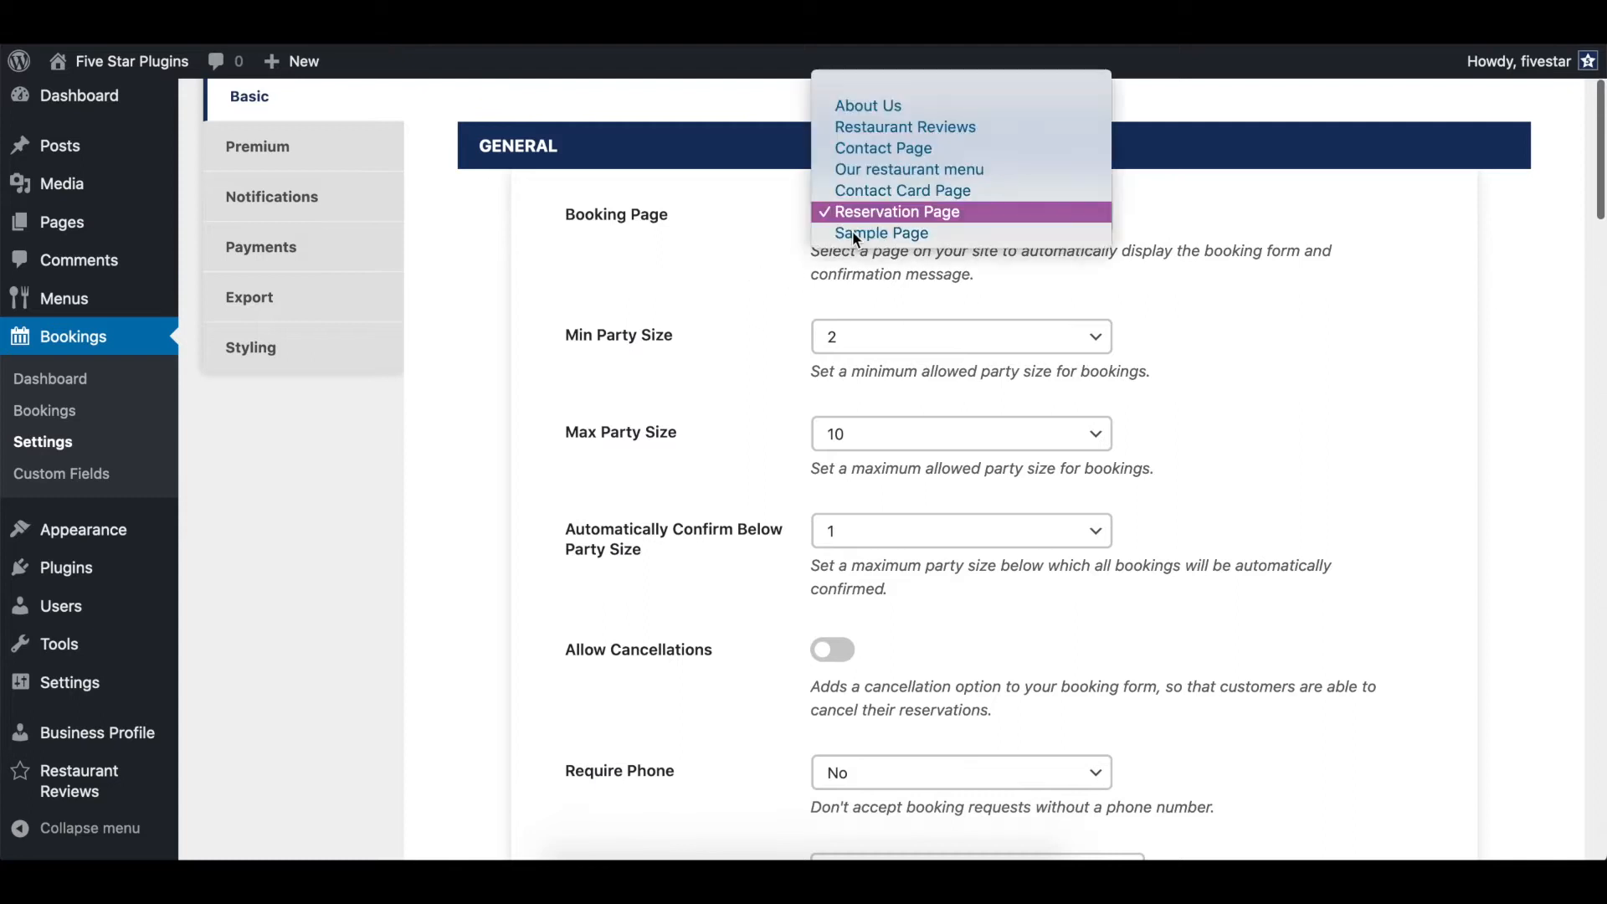
Keep Reservation Page as the booking page and review the Basic settings
left_click(895, 211)
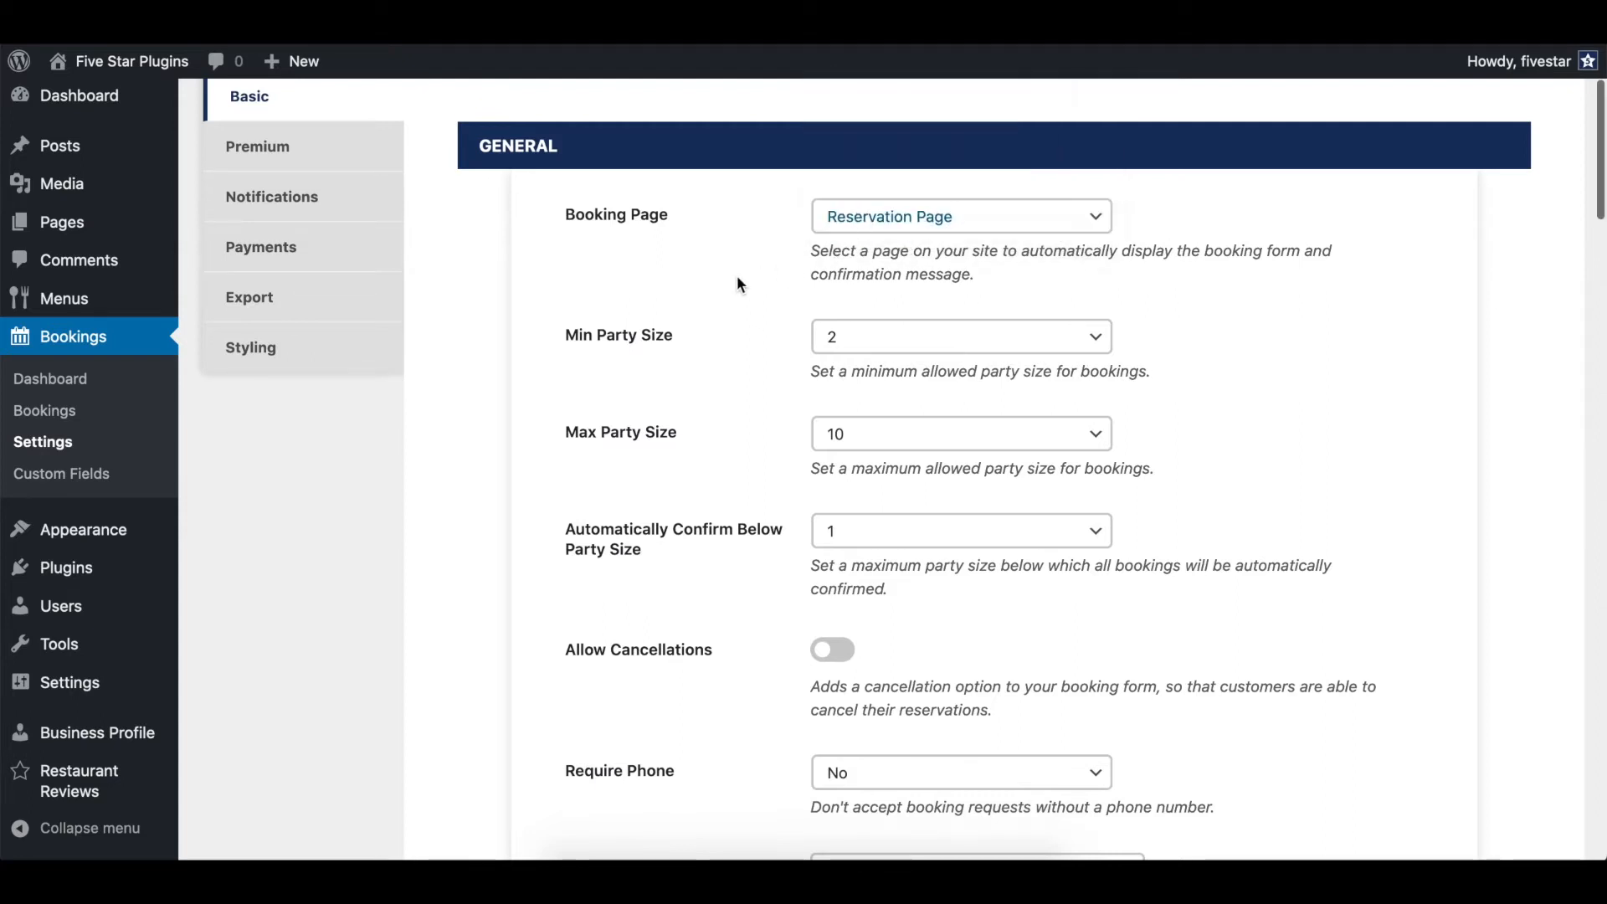
scroll("down", 3)
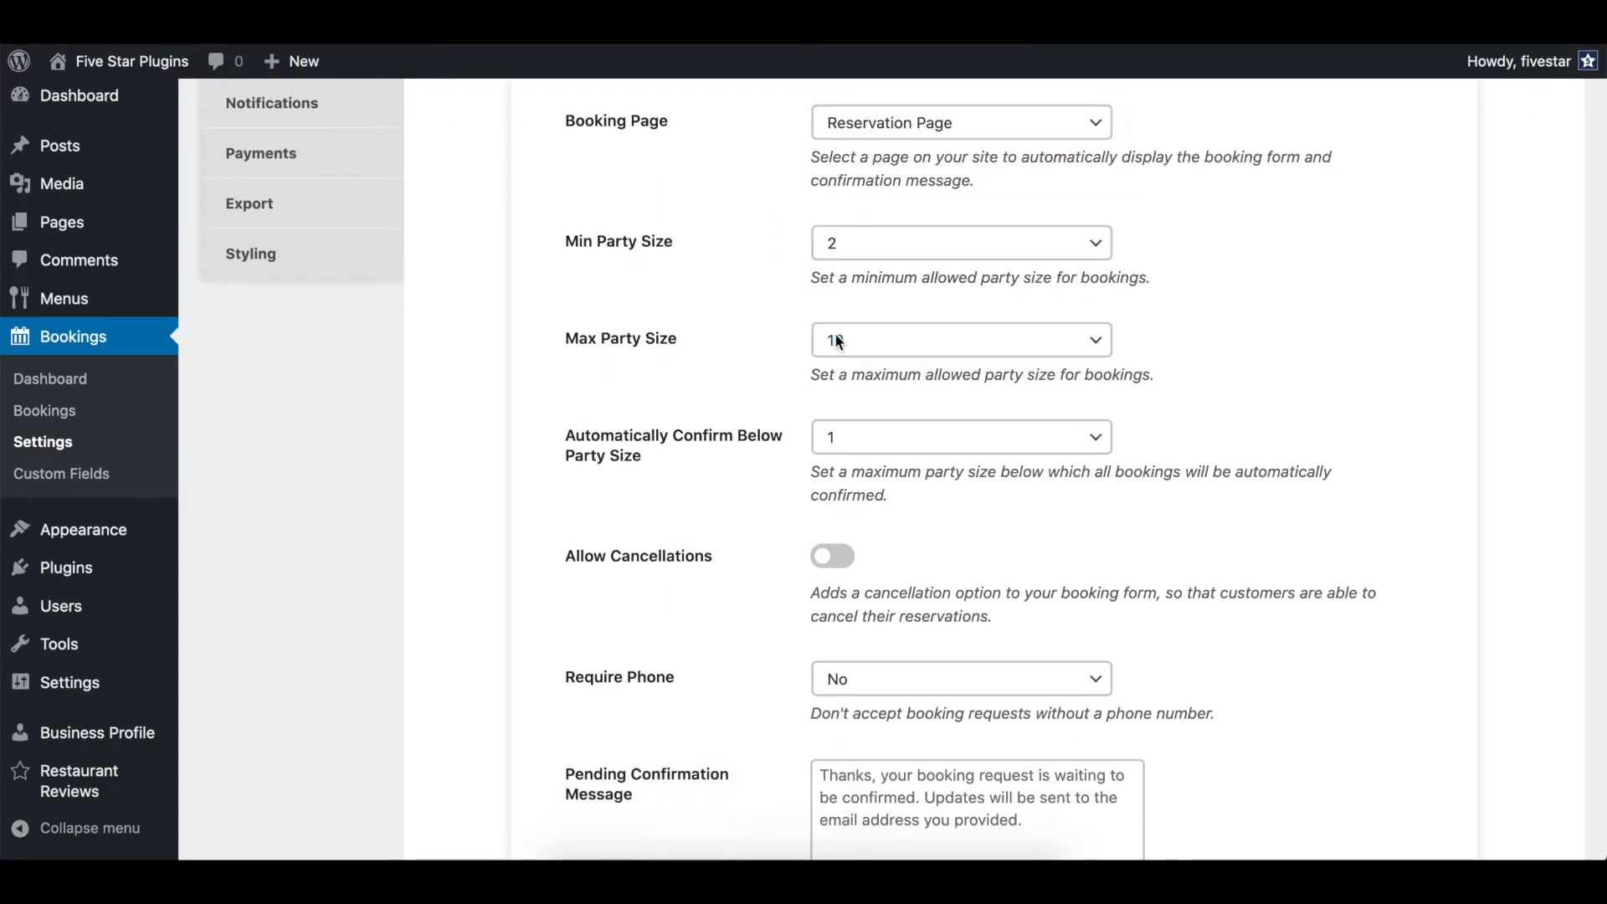
scroll("down", 3)
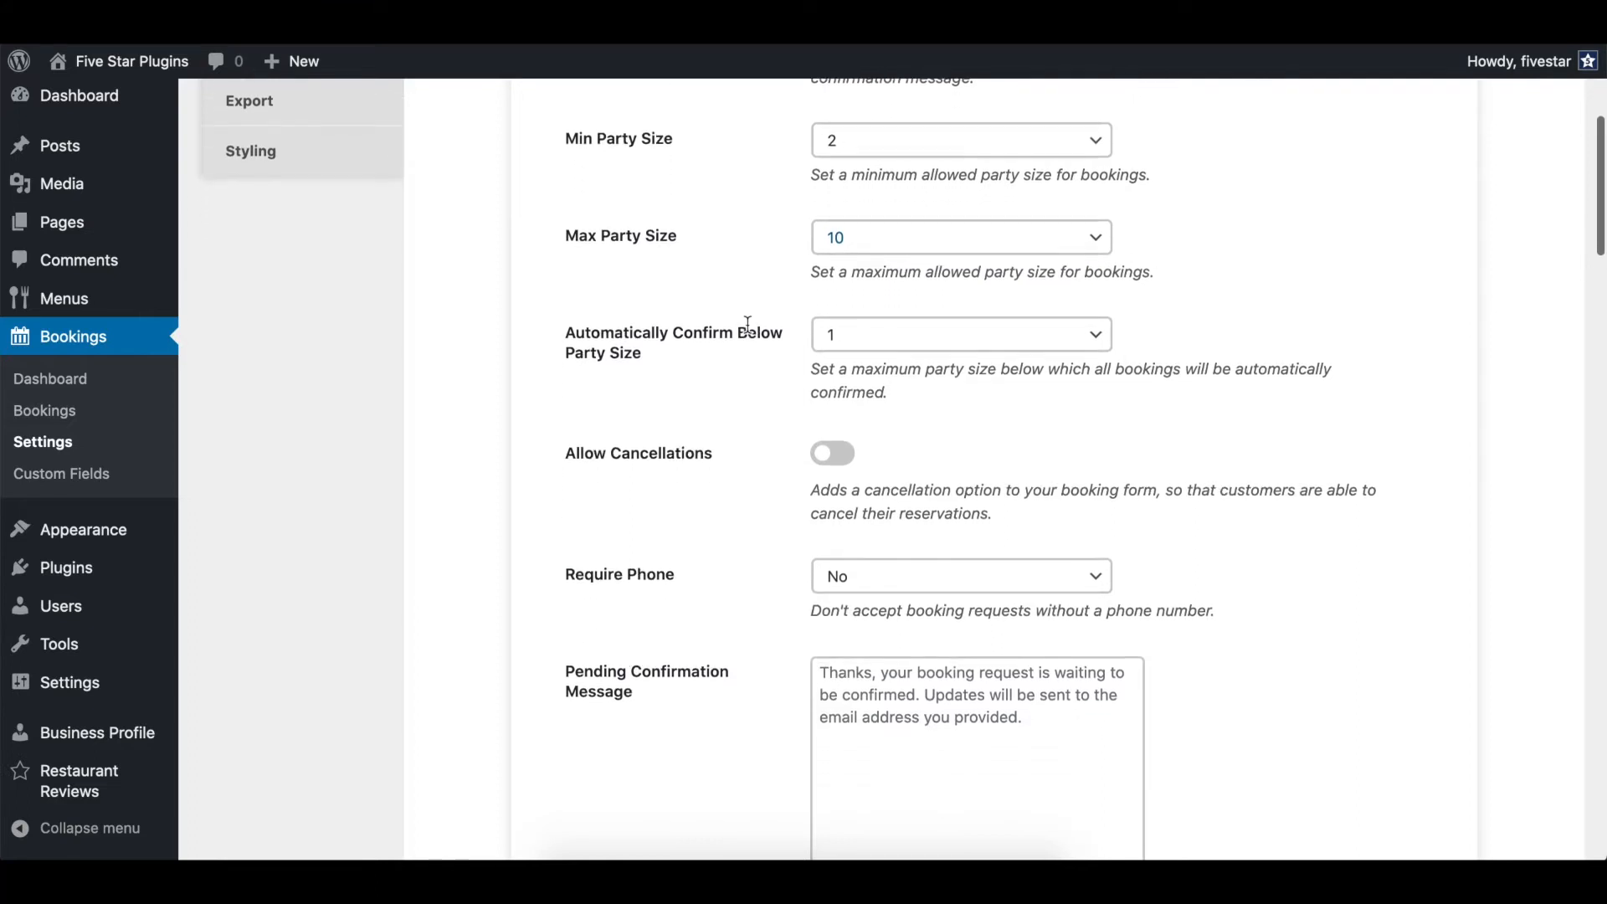
mouse_move(863, 338)
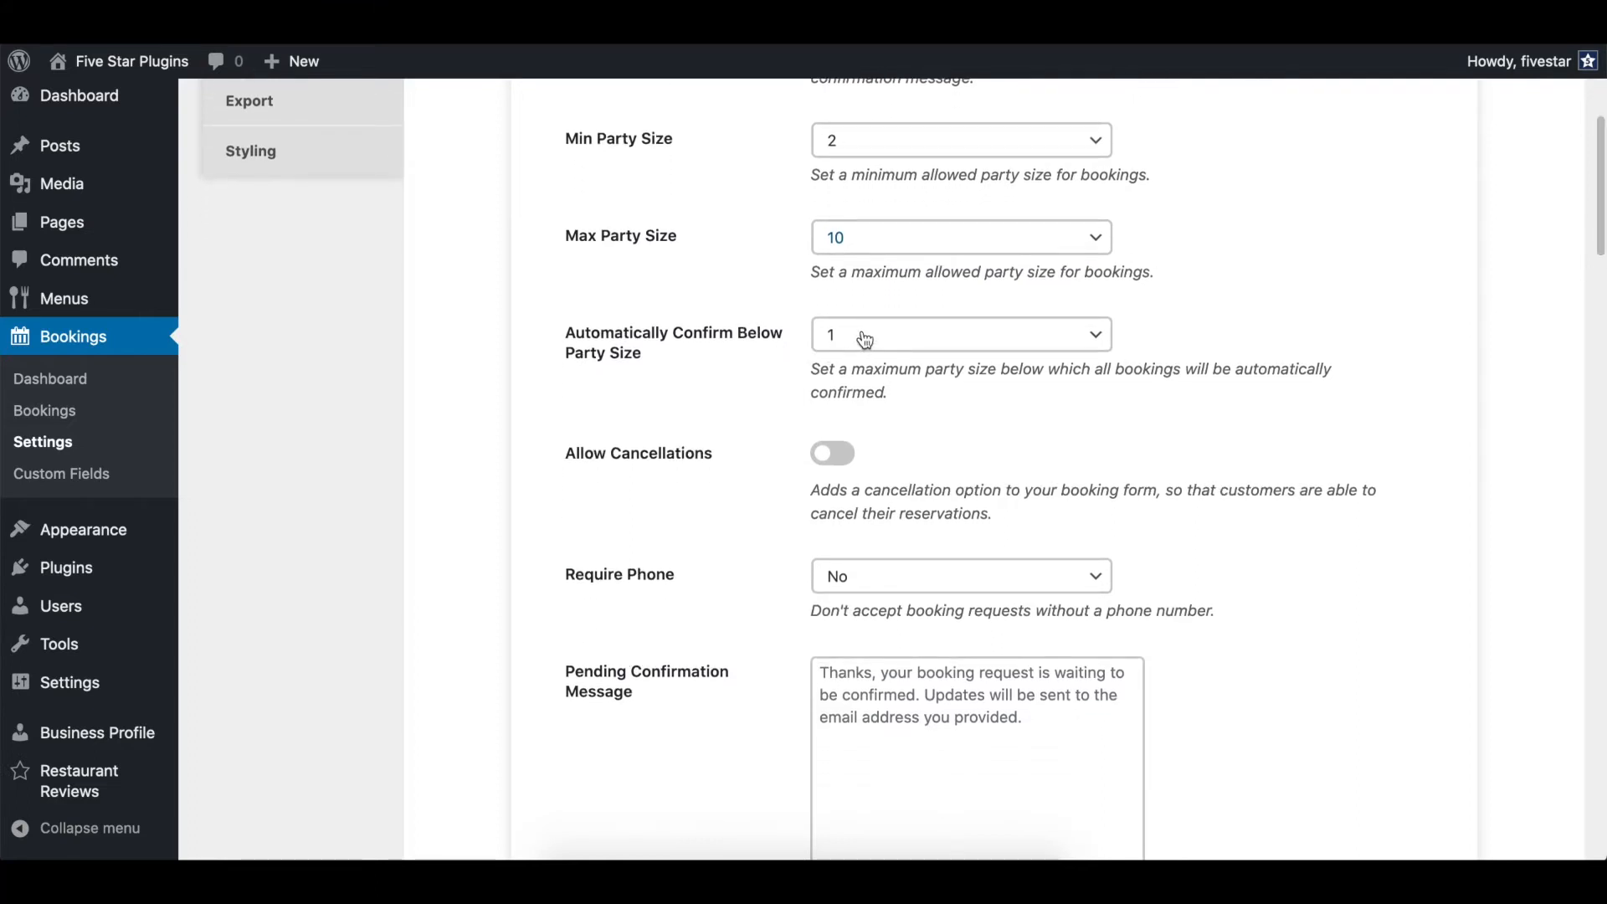
Set Automatically Confirm Below Party Size to 5, then change it to 9
left_click(959, 334)
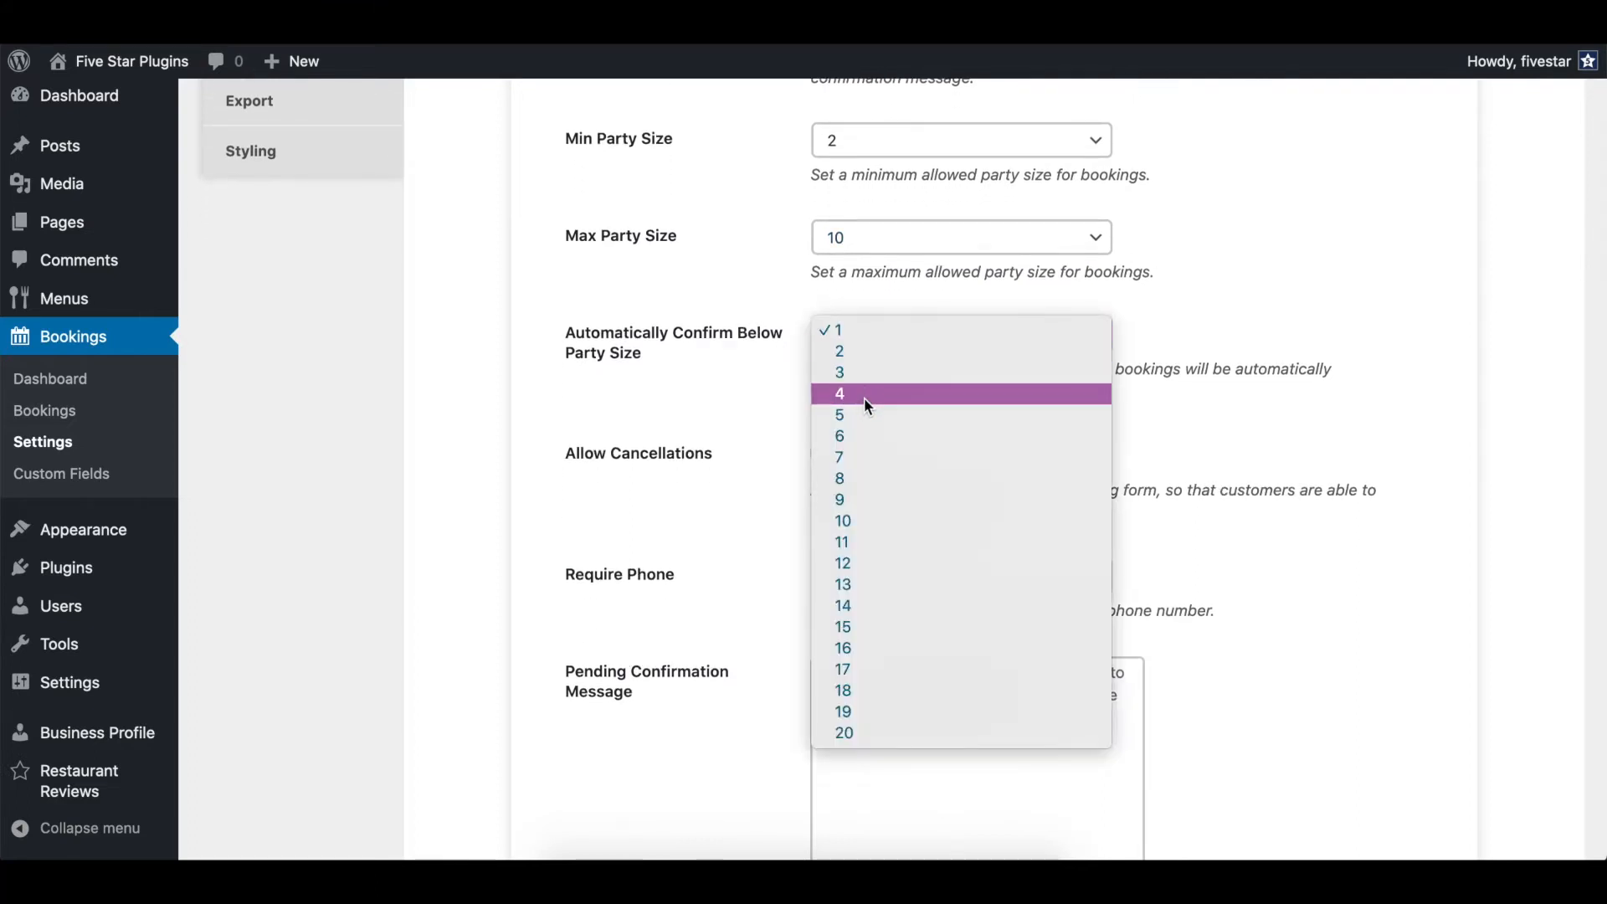
mouse_move(866, 416)
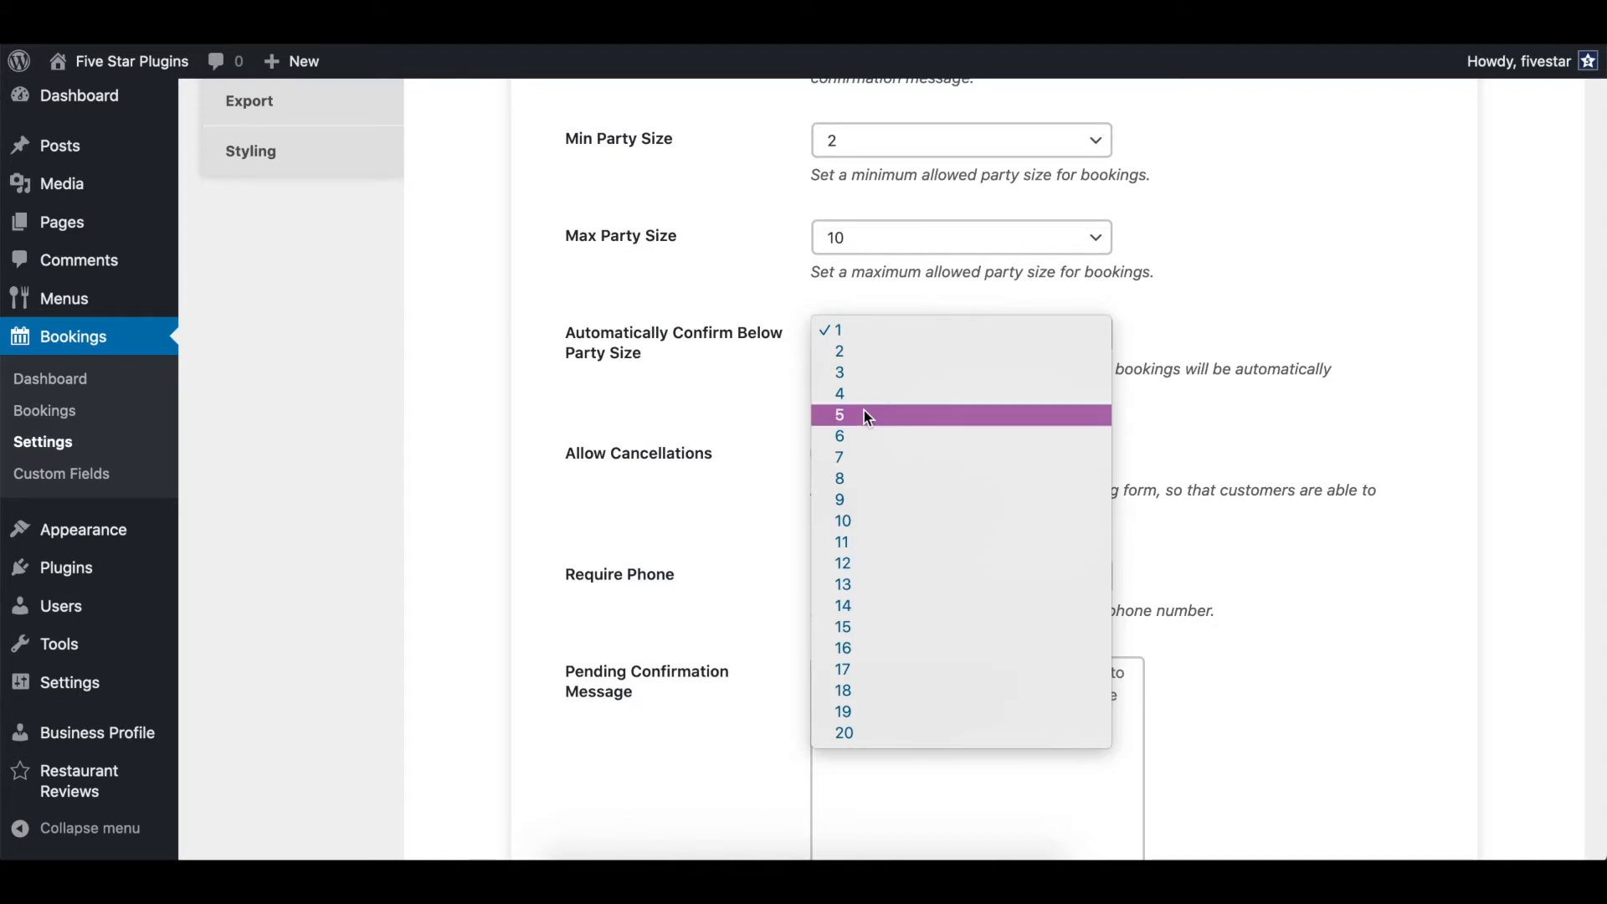
left_click(840, 415)
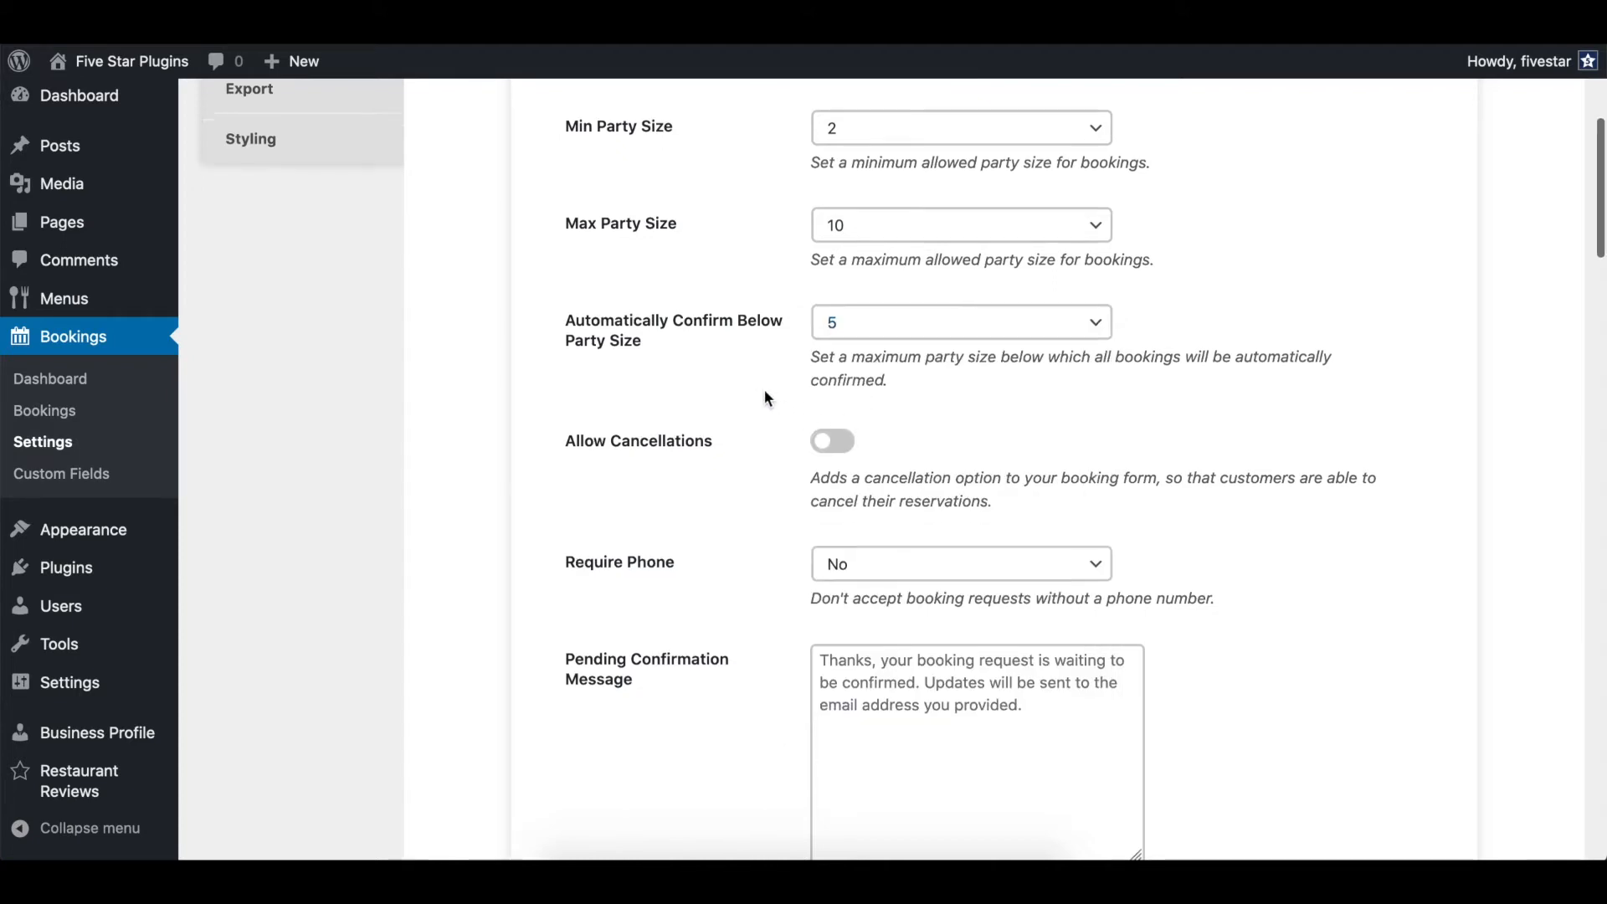
scroll("down", 3)
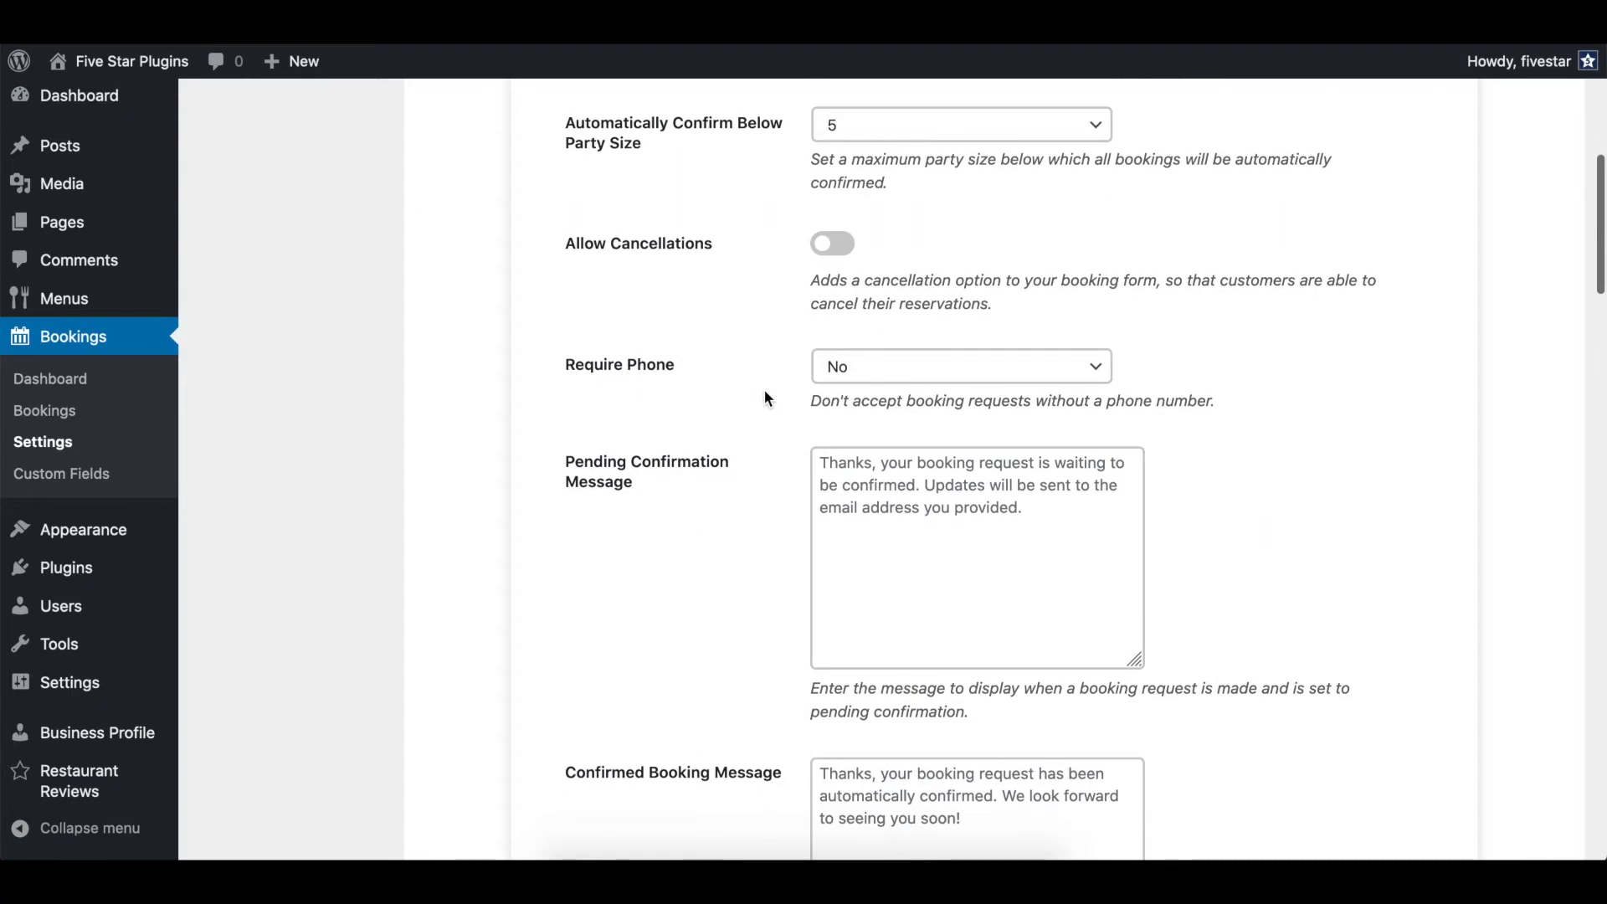
mouse_move(843, 163)
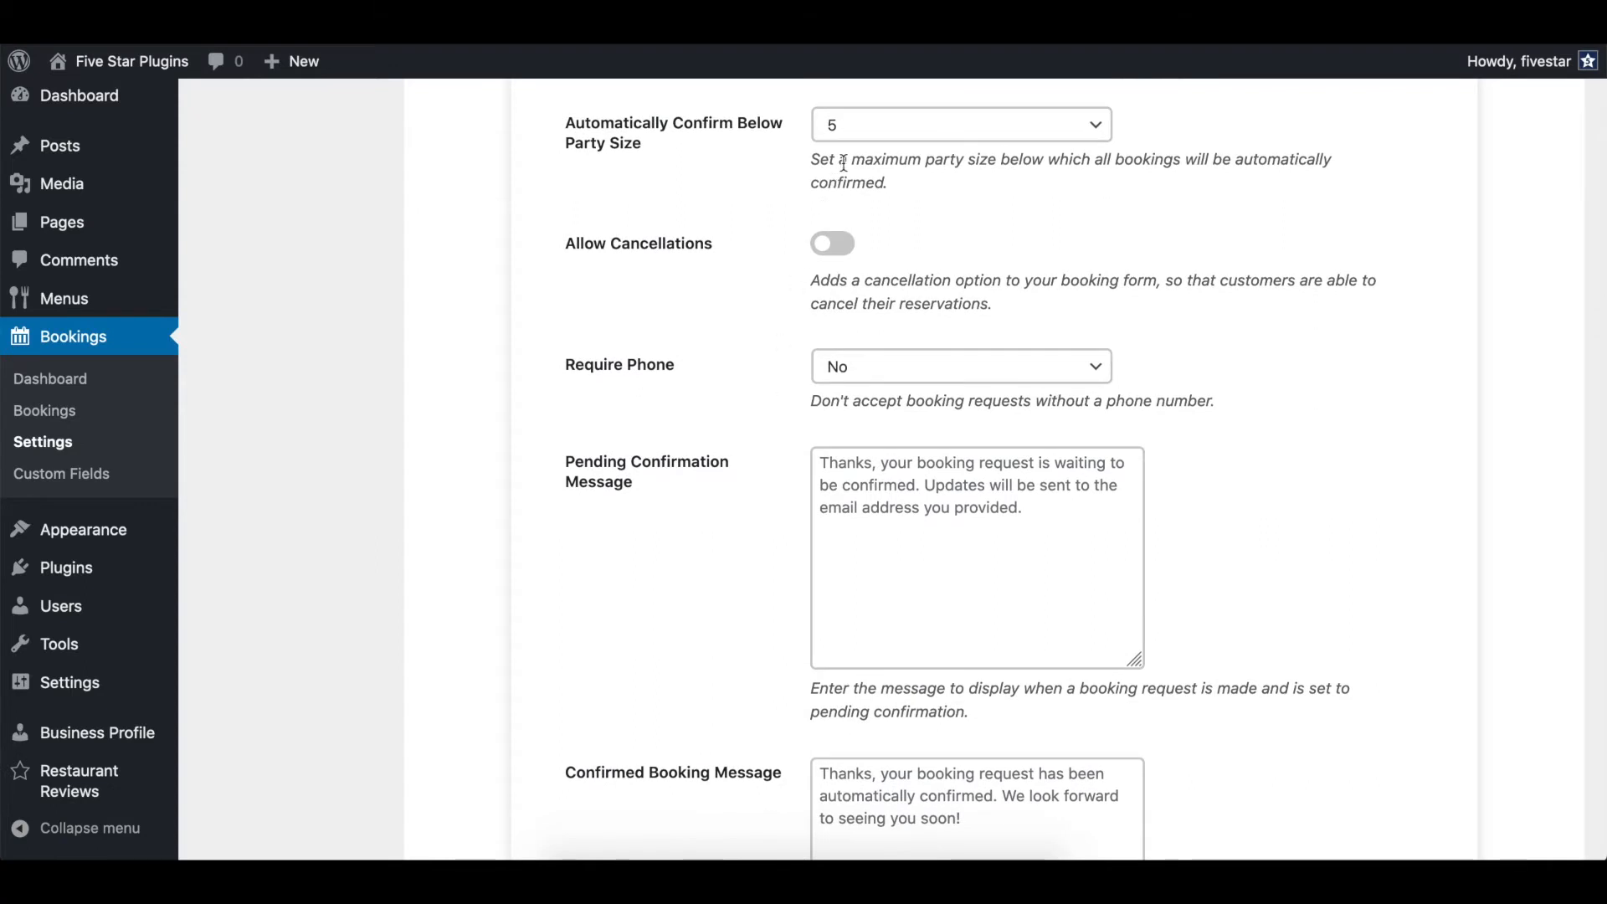
left_click(960, 124)
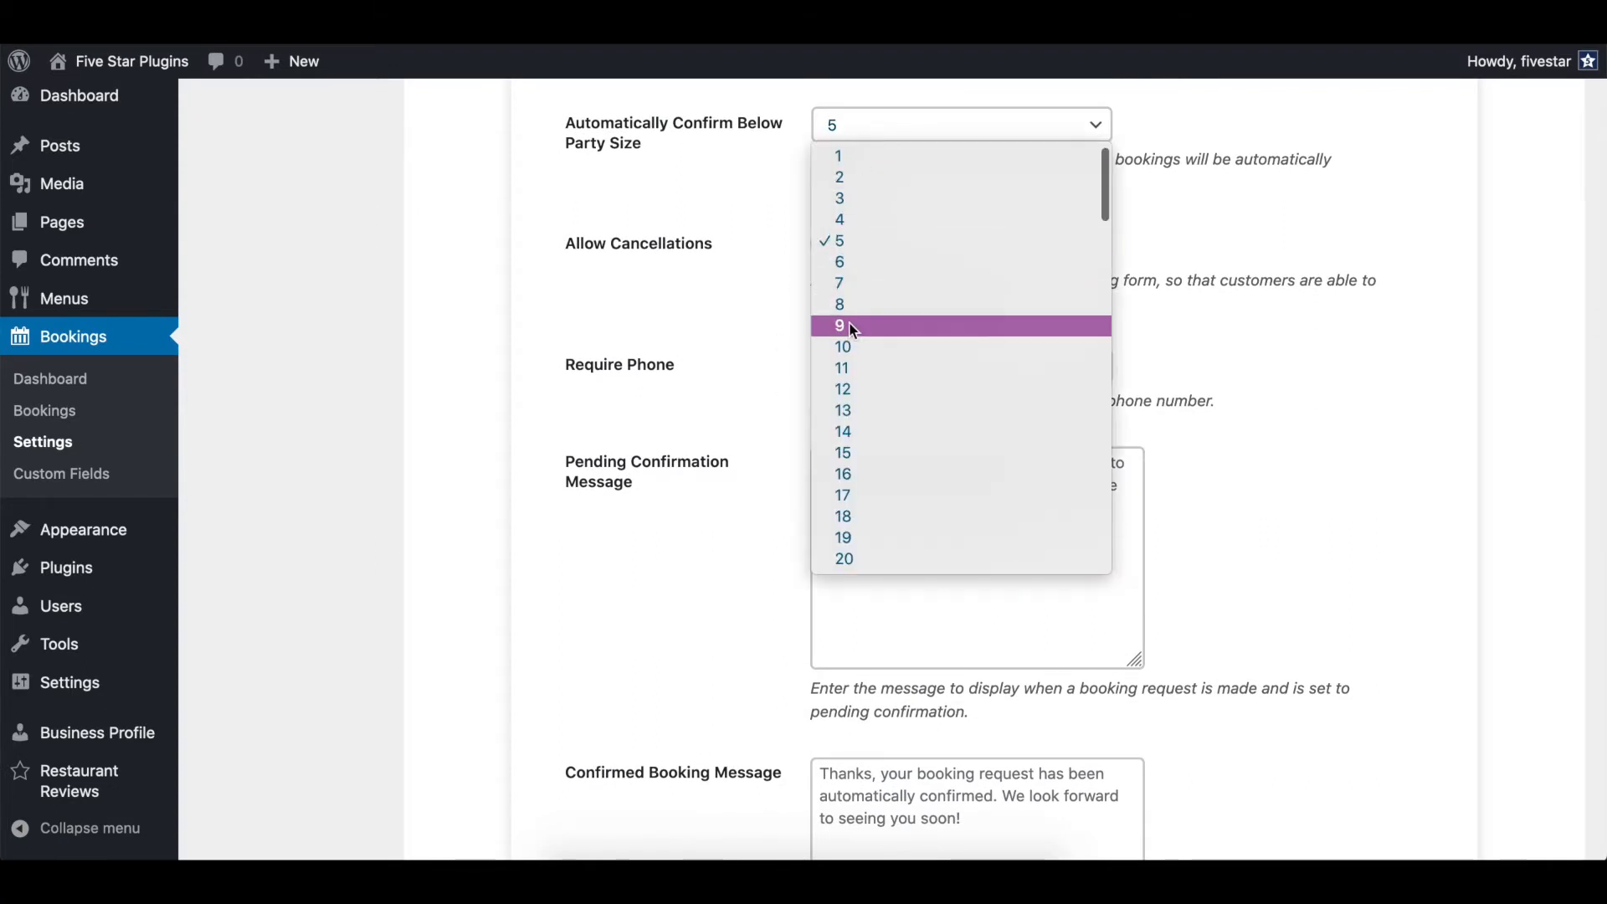
left_click(840, 325)
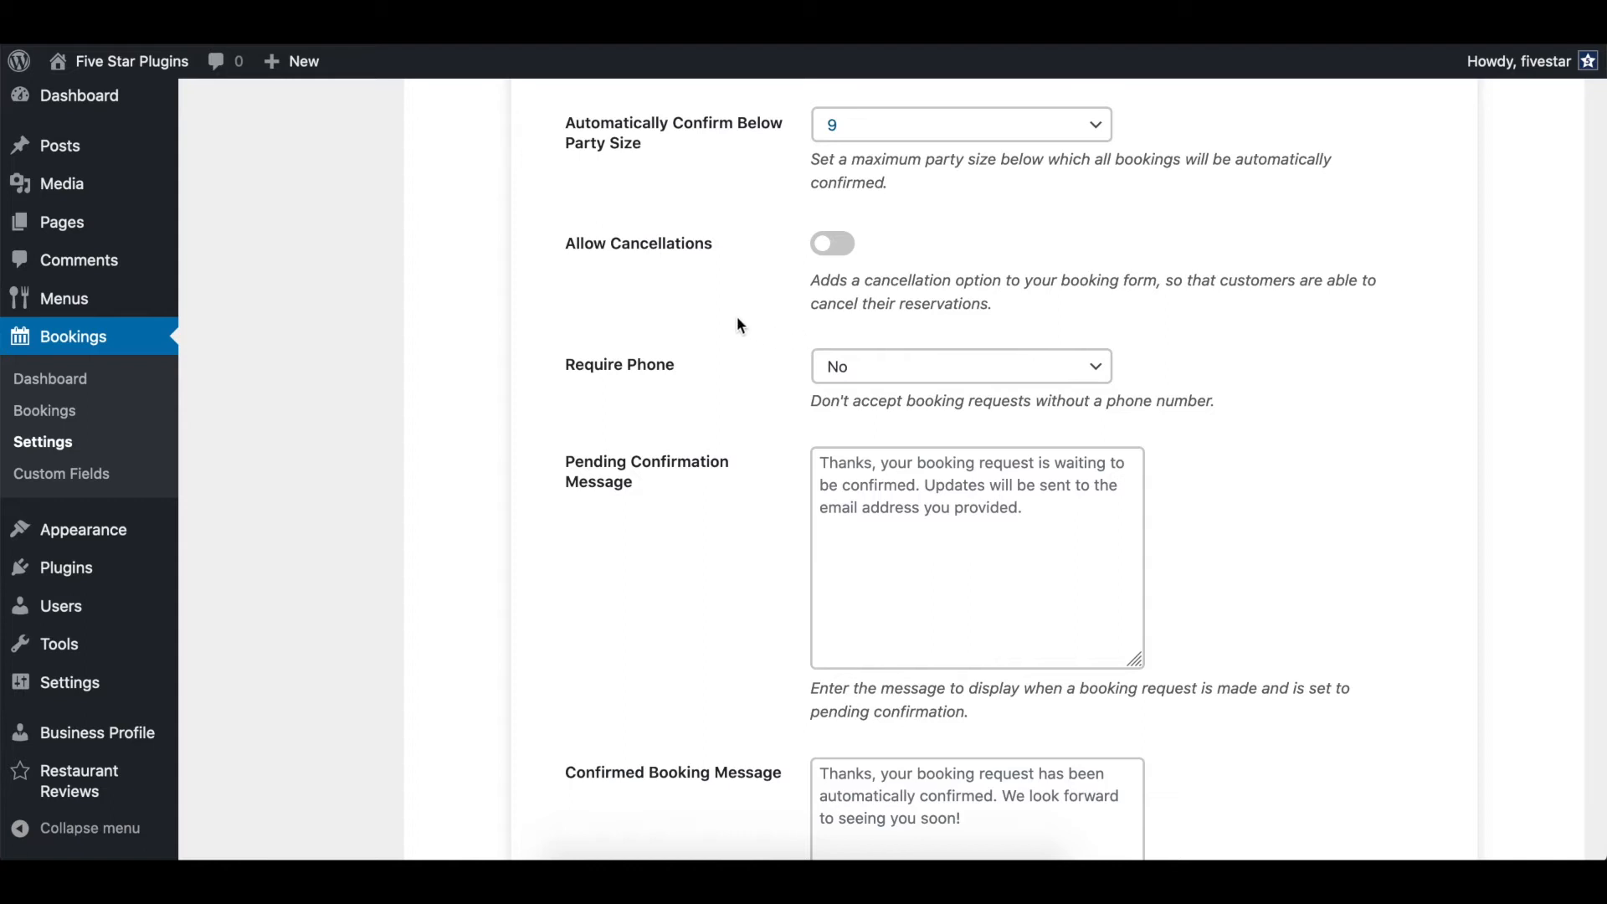
mouse_move(832, 243)
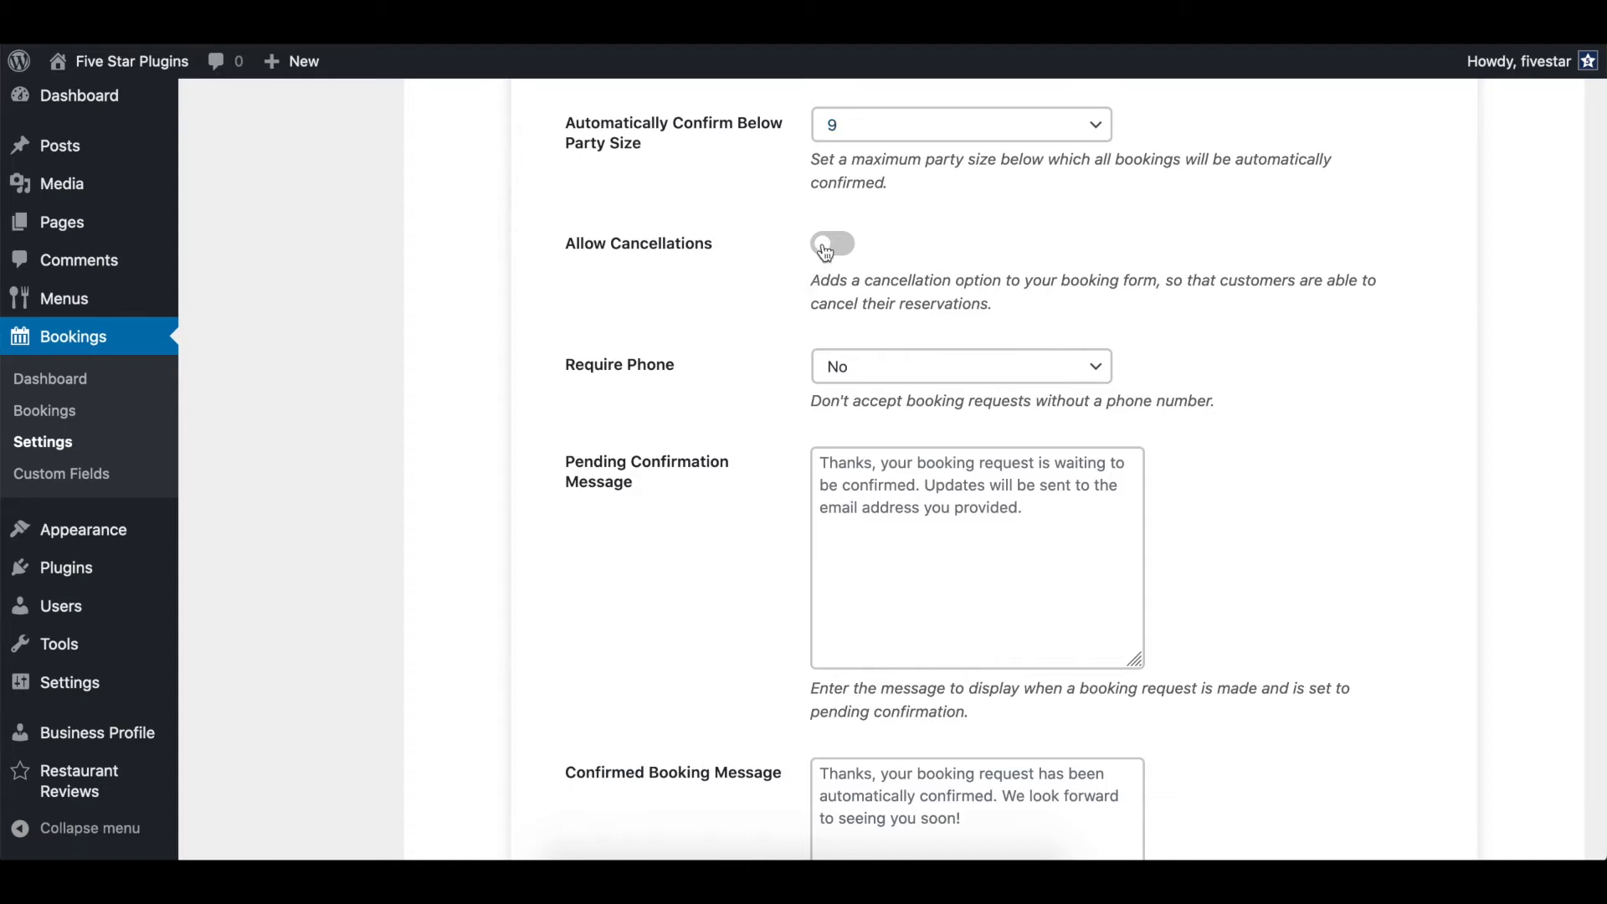
left_click(832, 246)
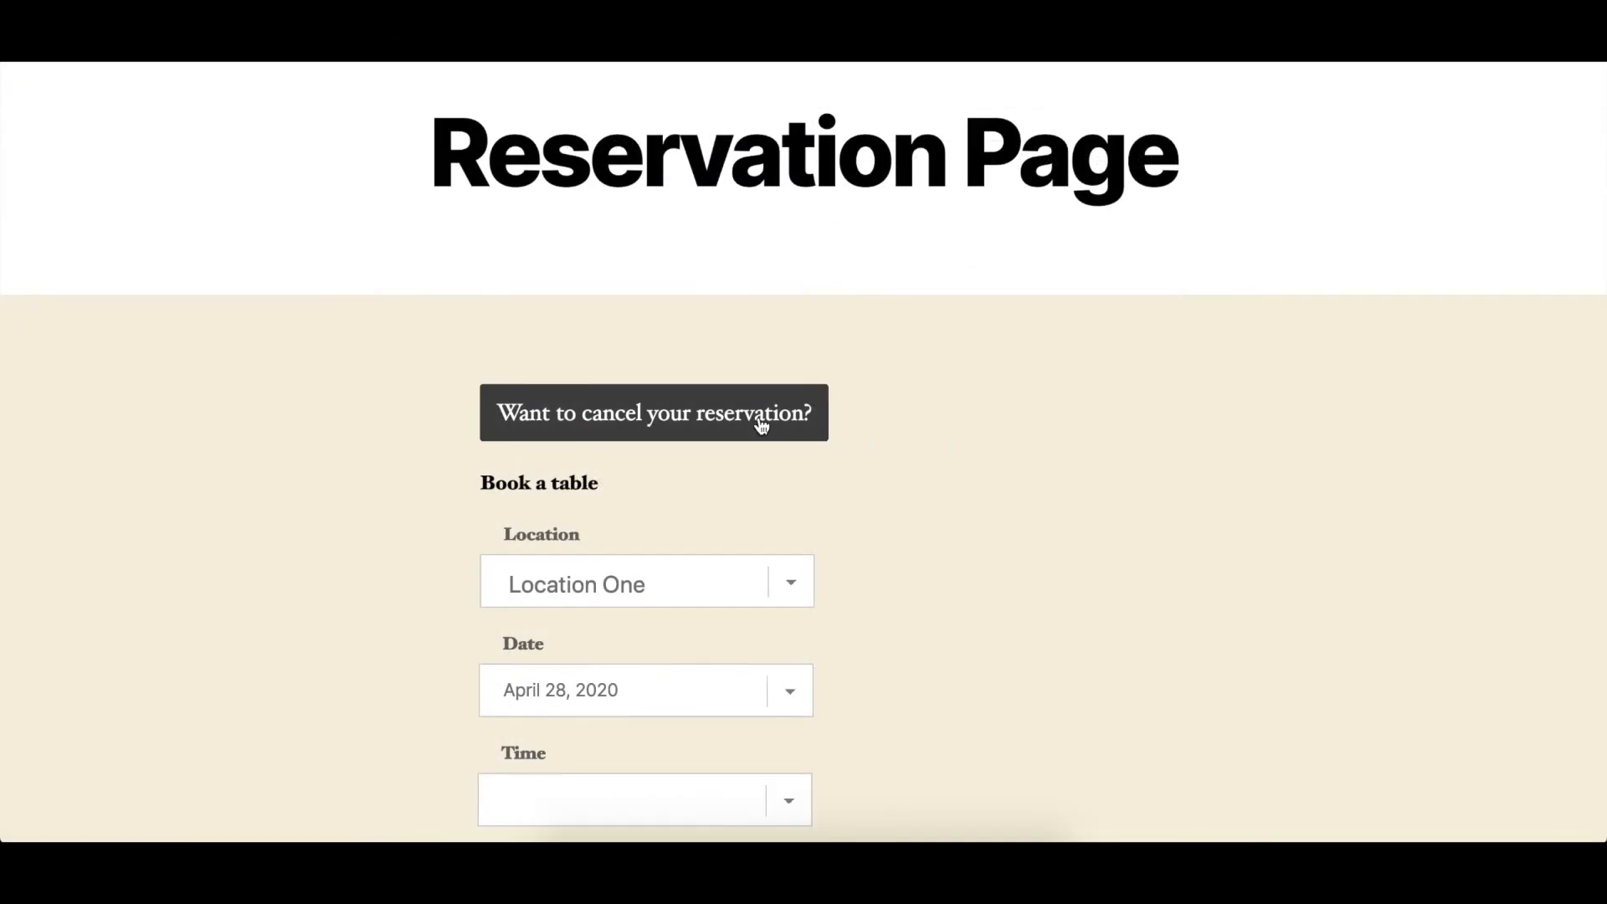
left_click(653, 413)
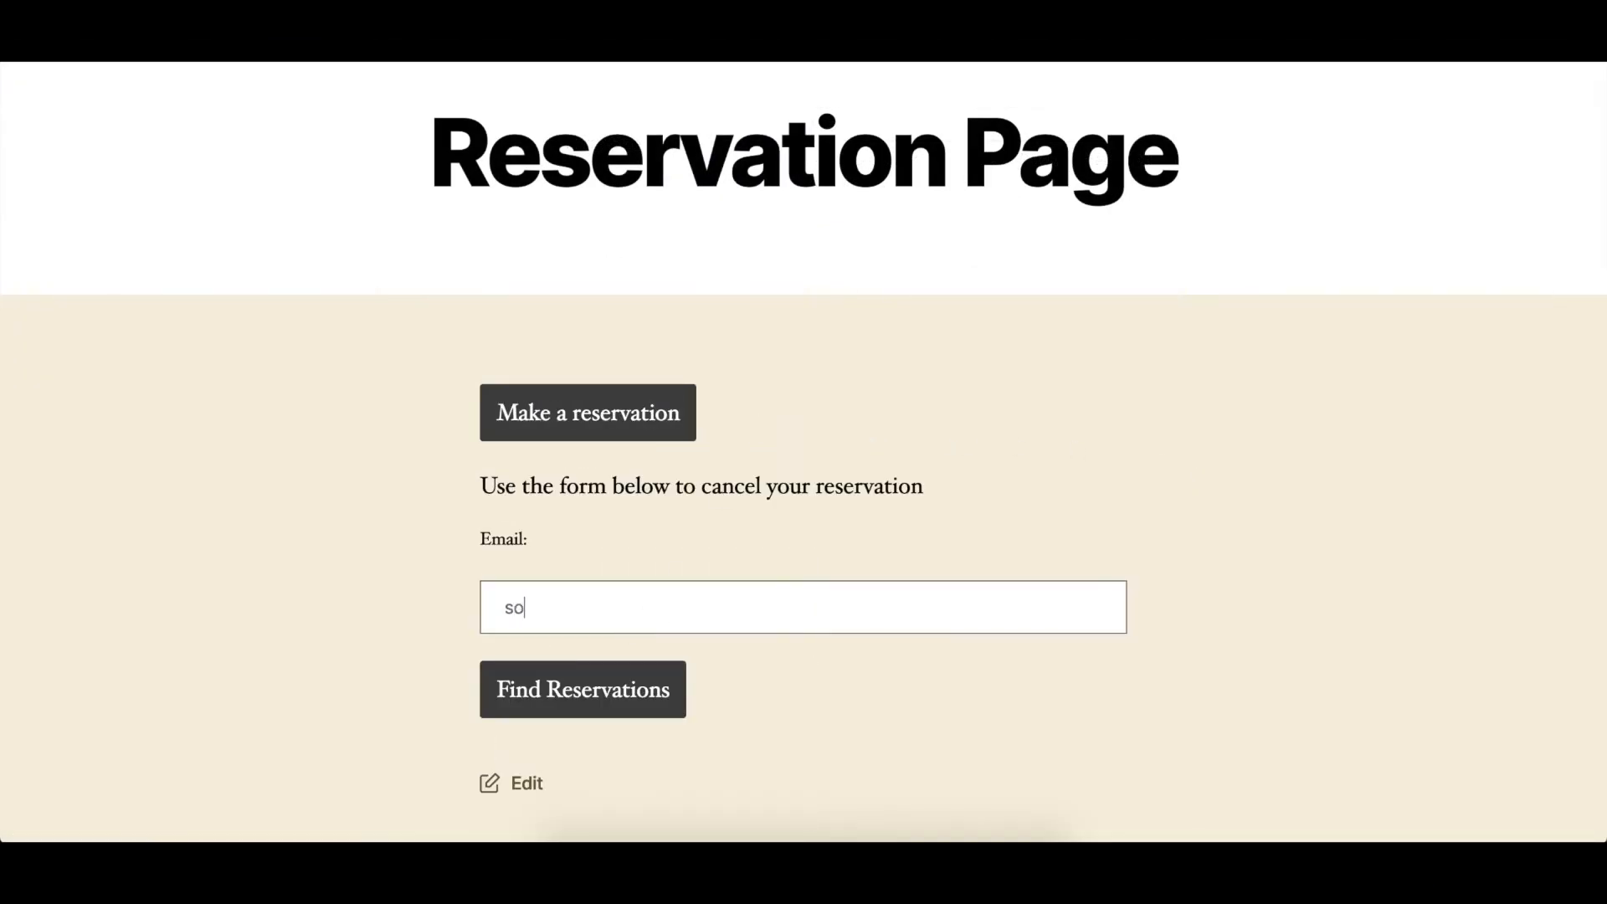
type("meone")
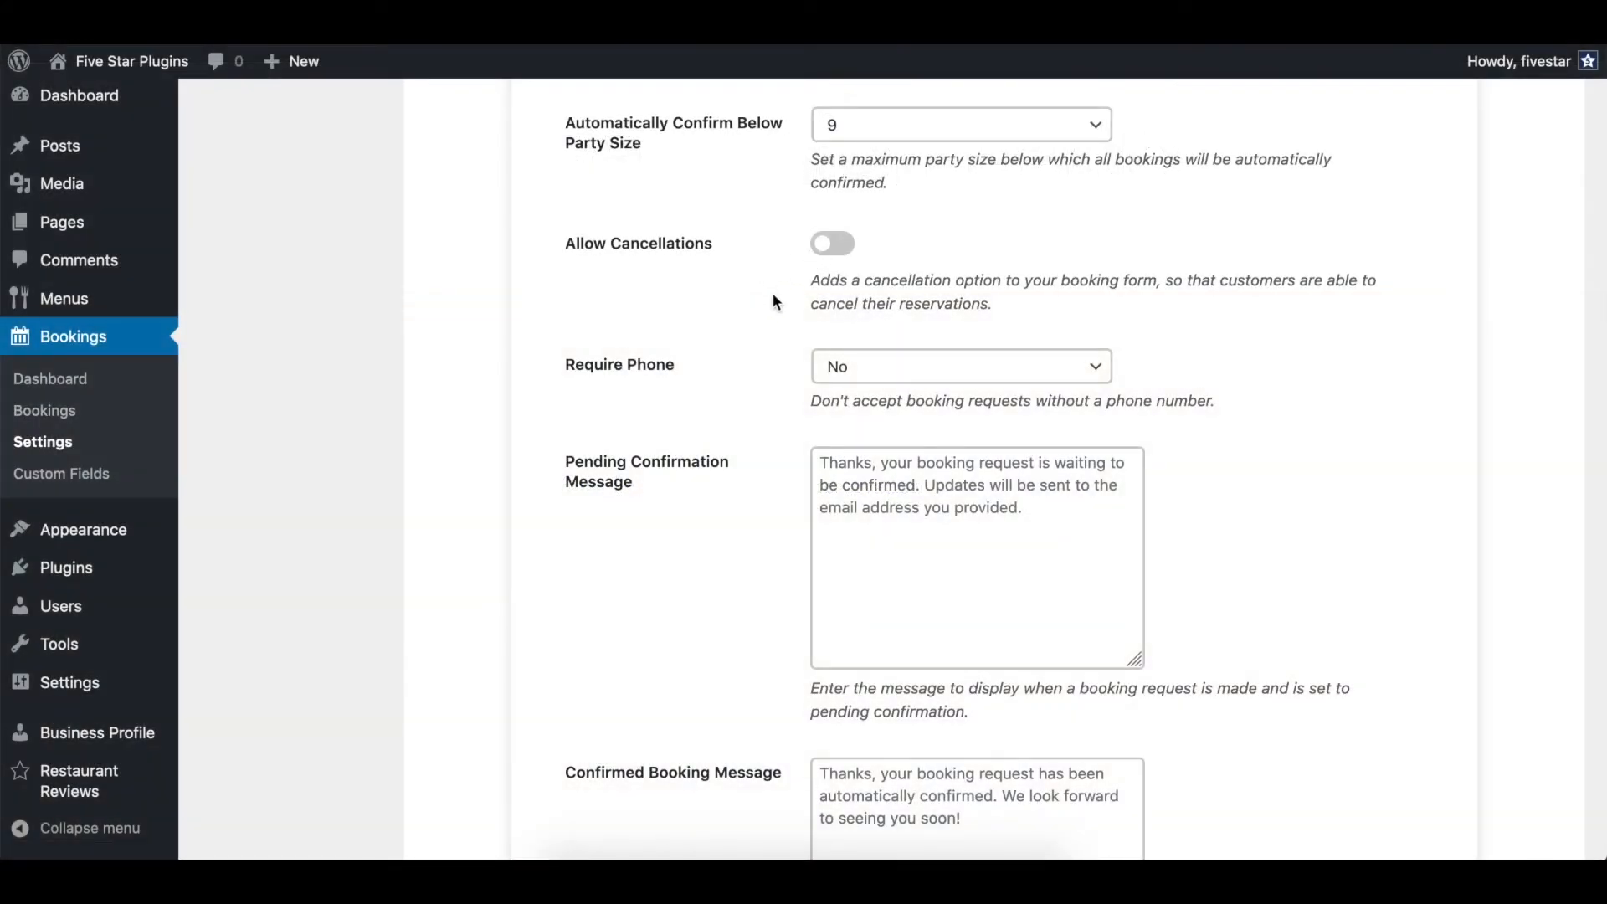
scroll("down", 3)
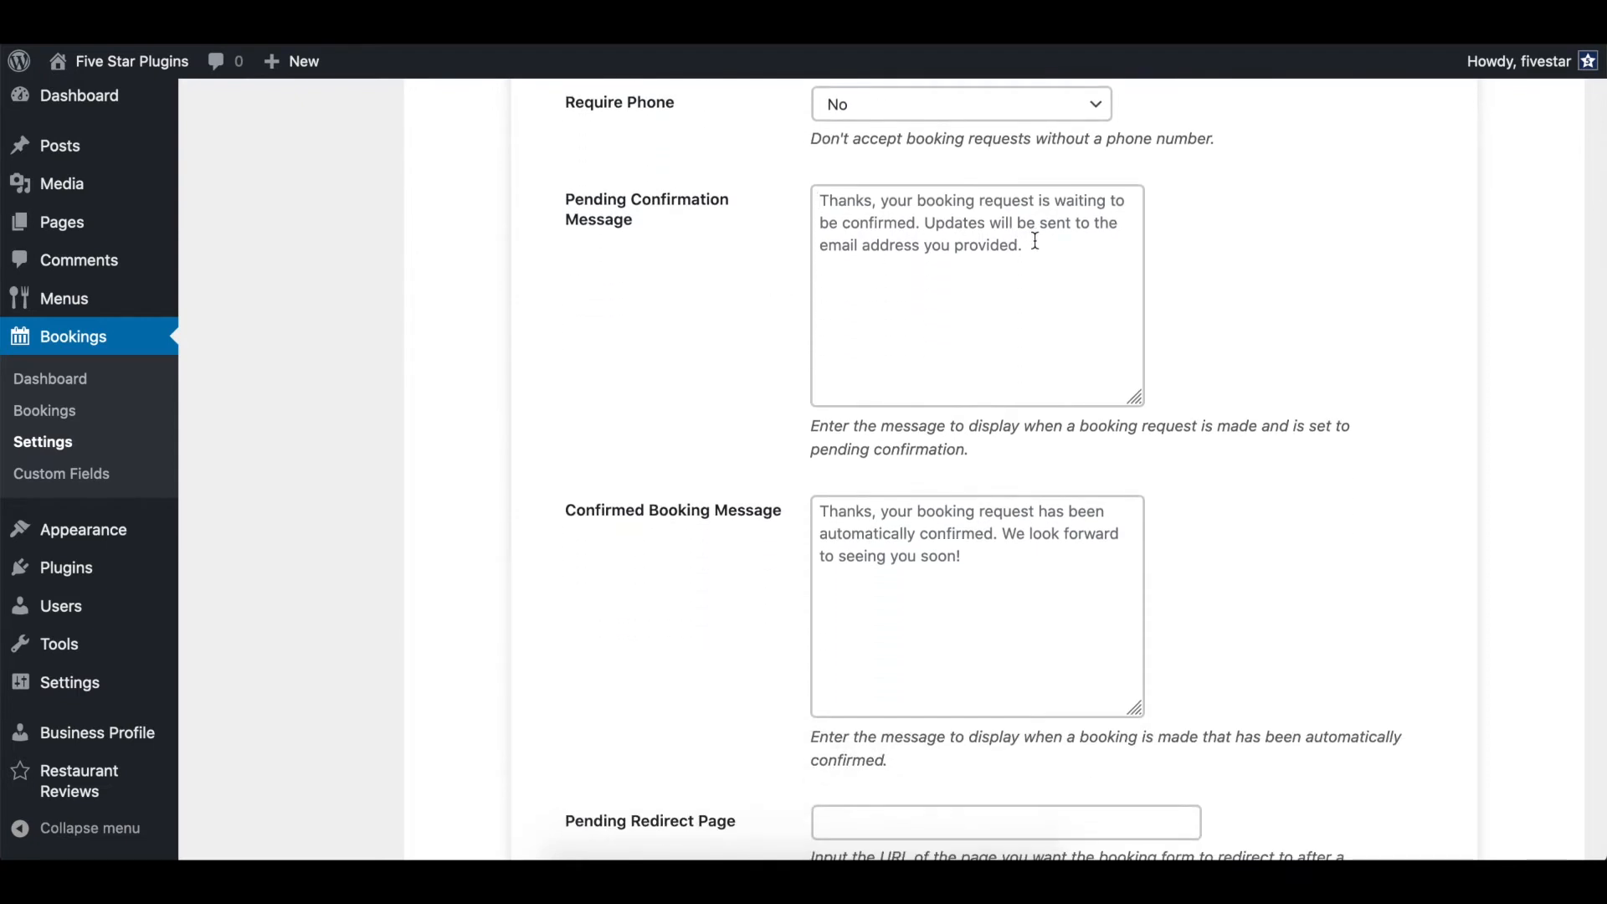
scroll("down", 3)
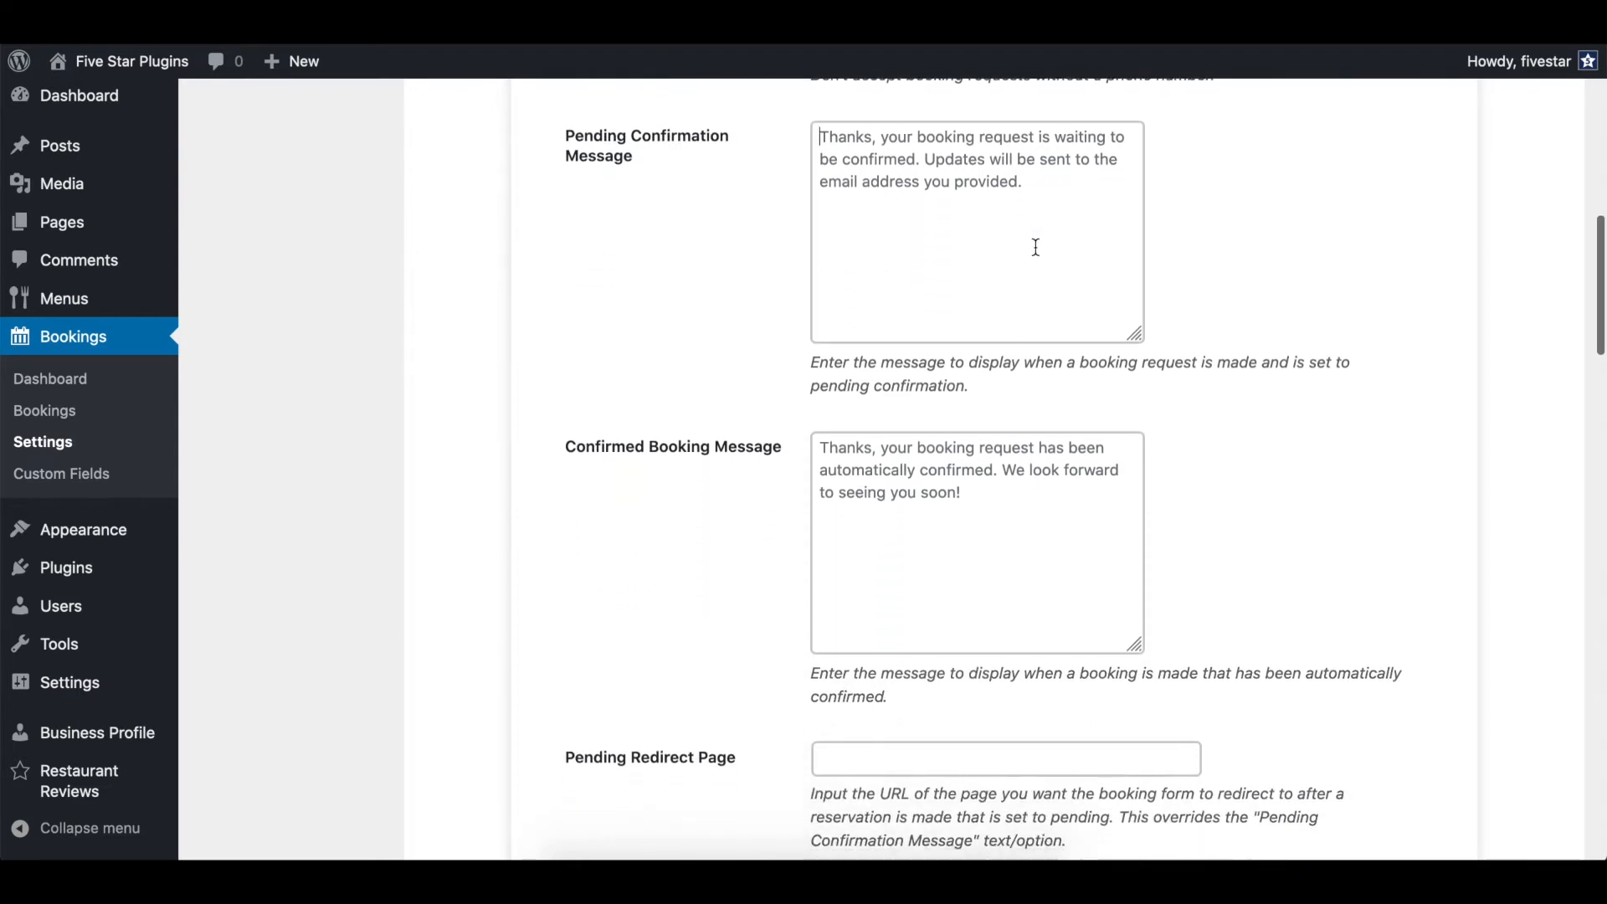
scroll("down", 3)
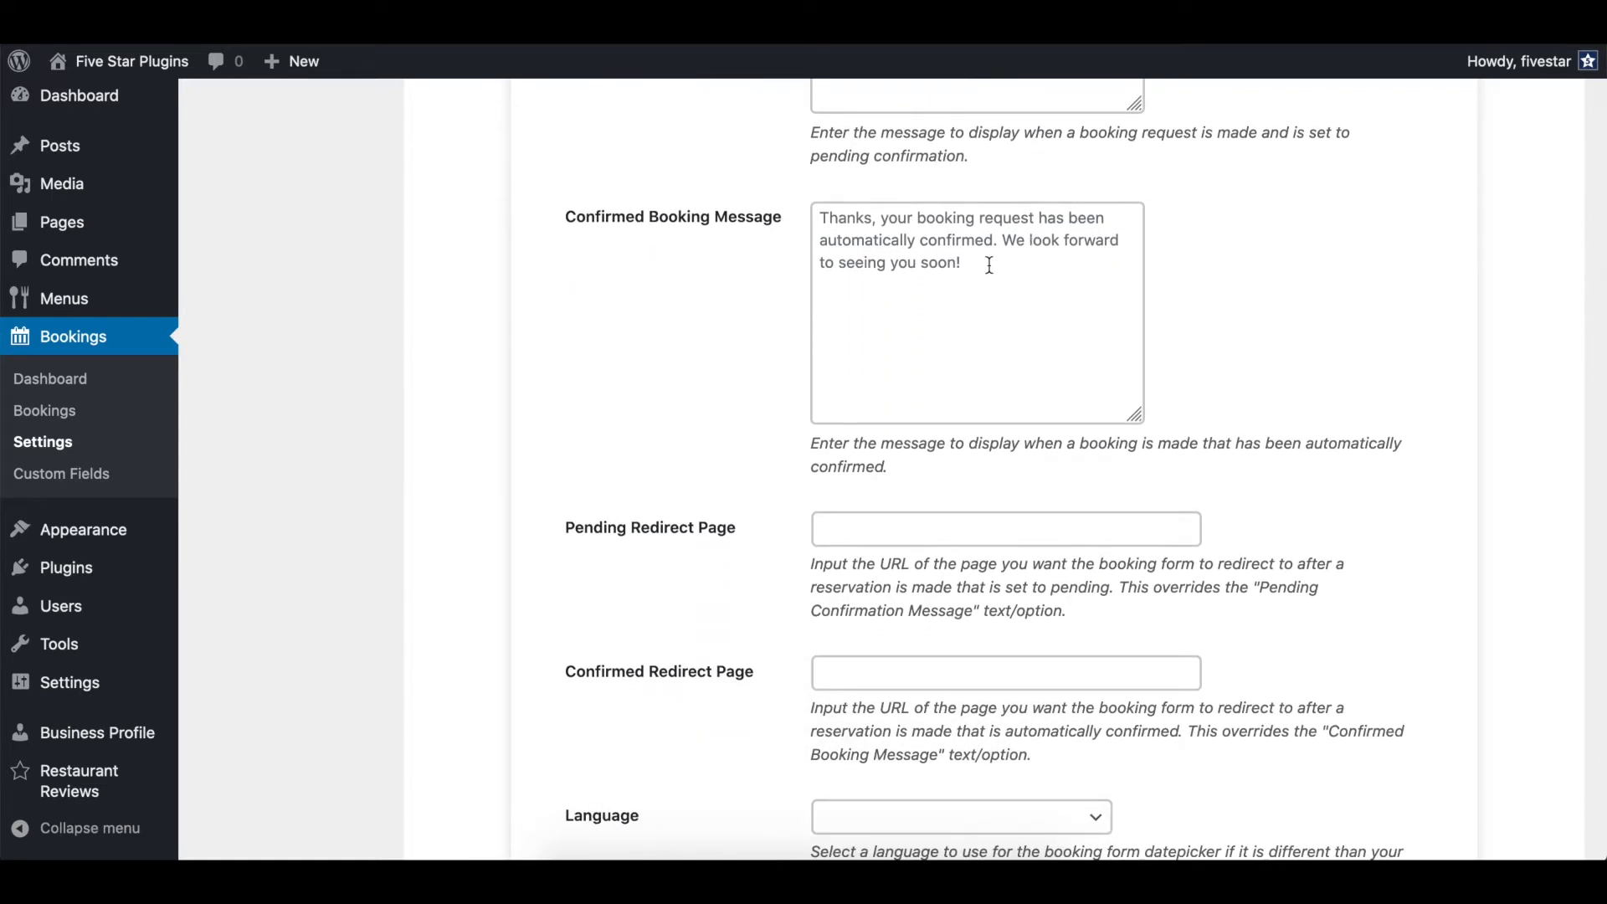
scroll("down", 3)
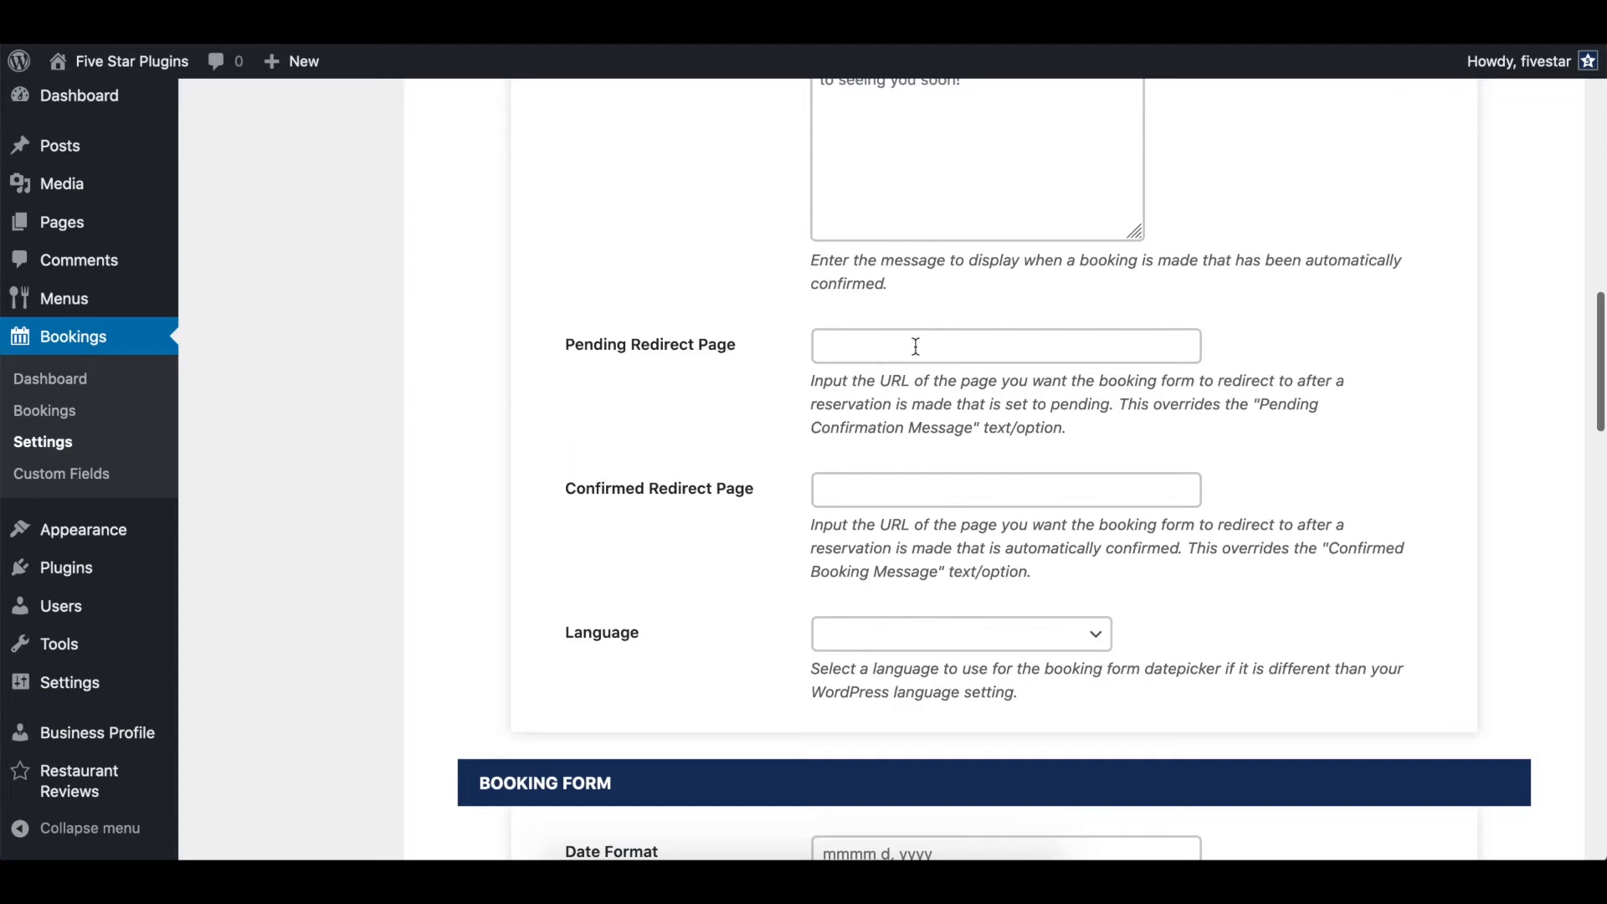
scroll("down", 3)
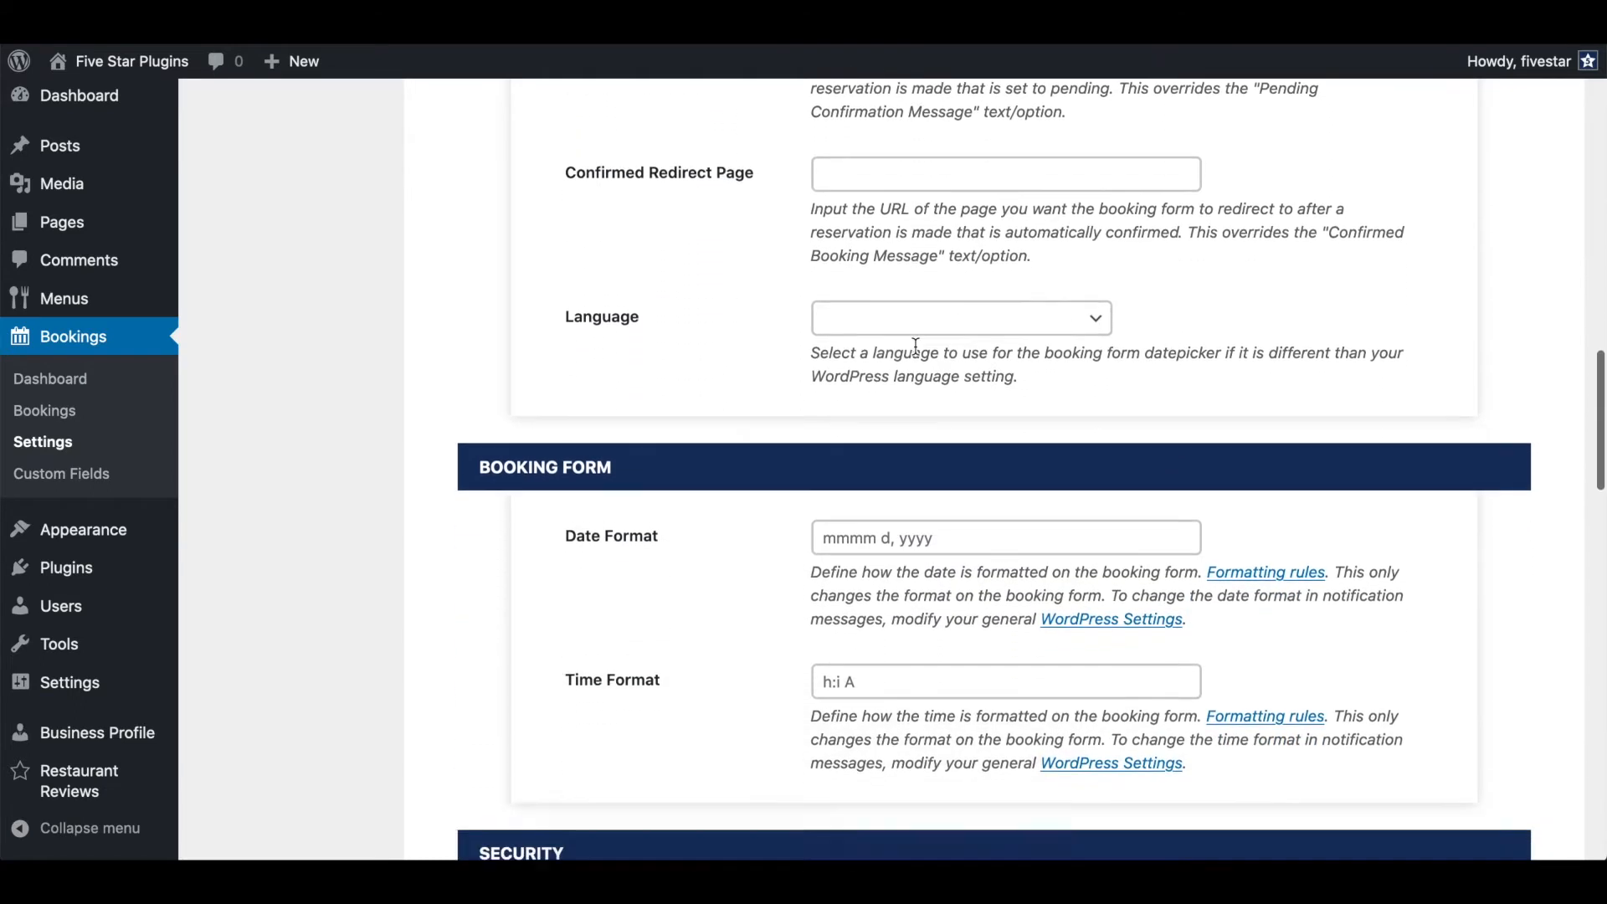
scroll("down", 3)
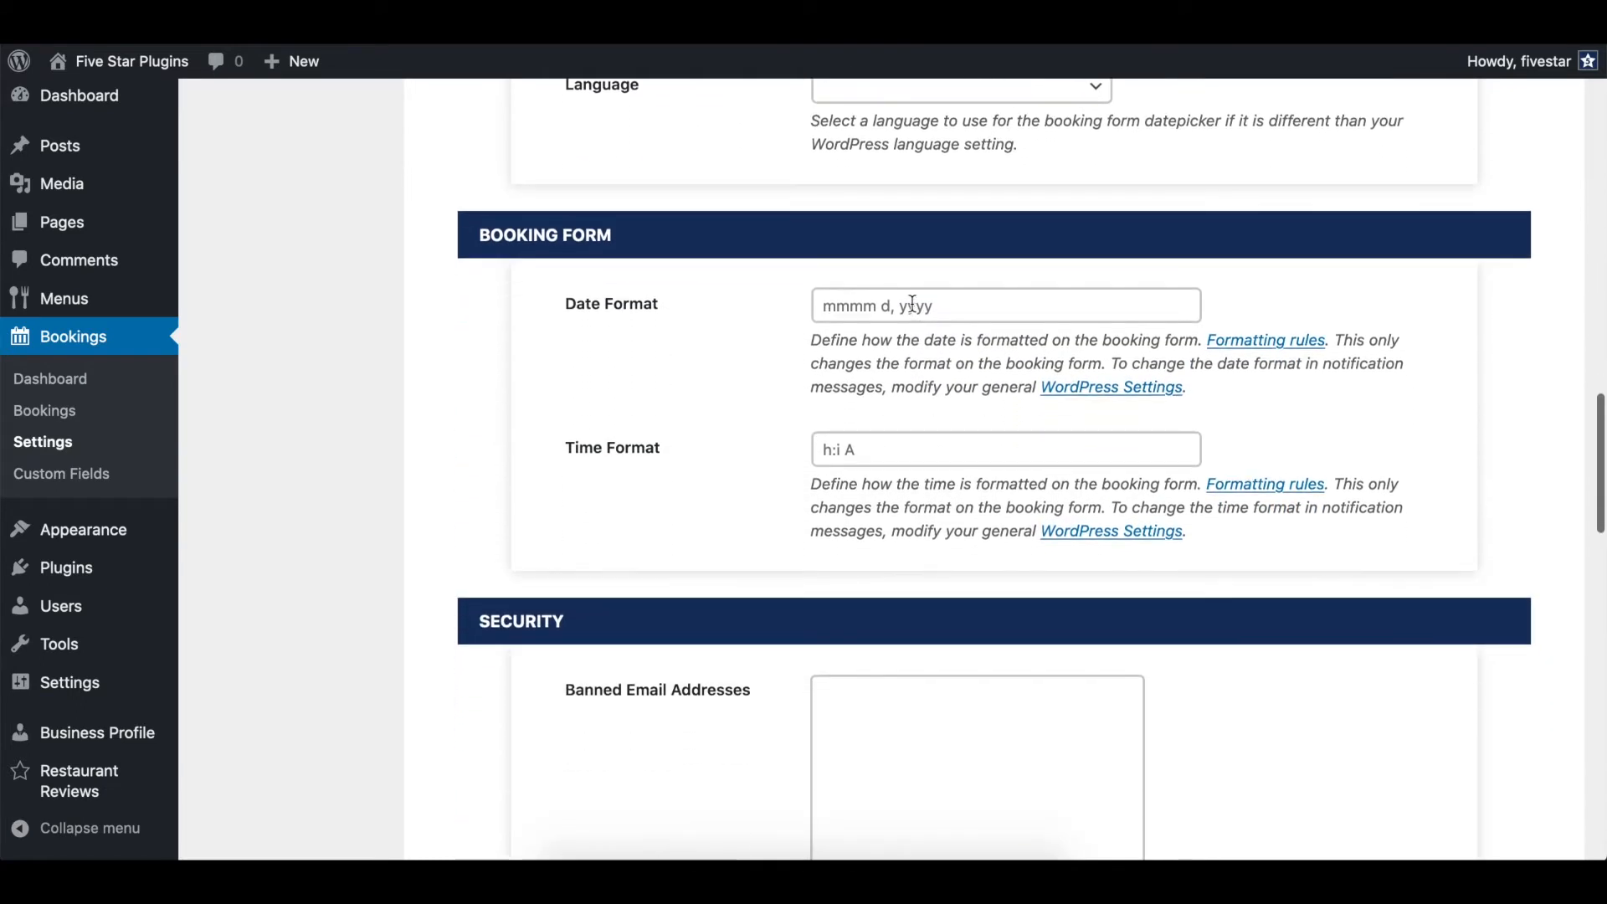
scroll("down", 3)
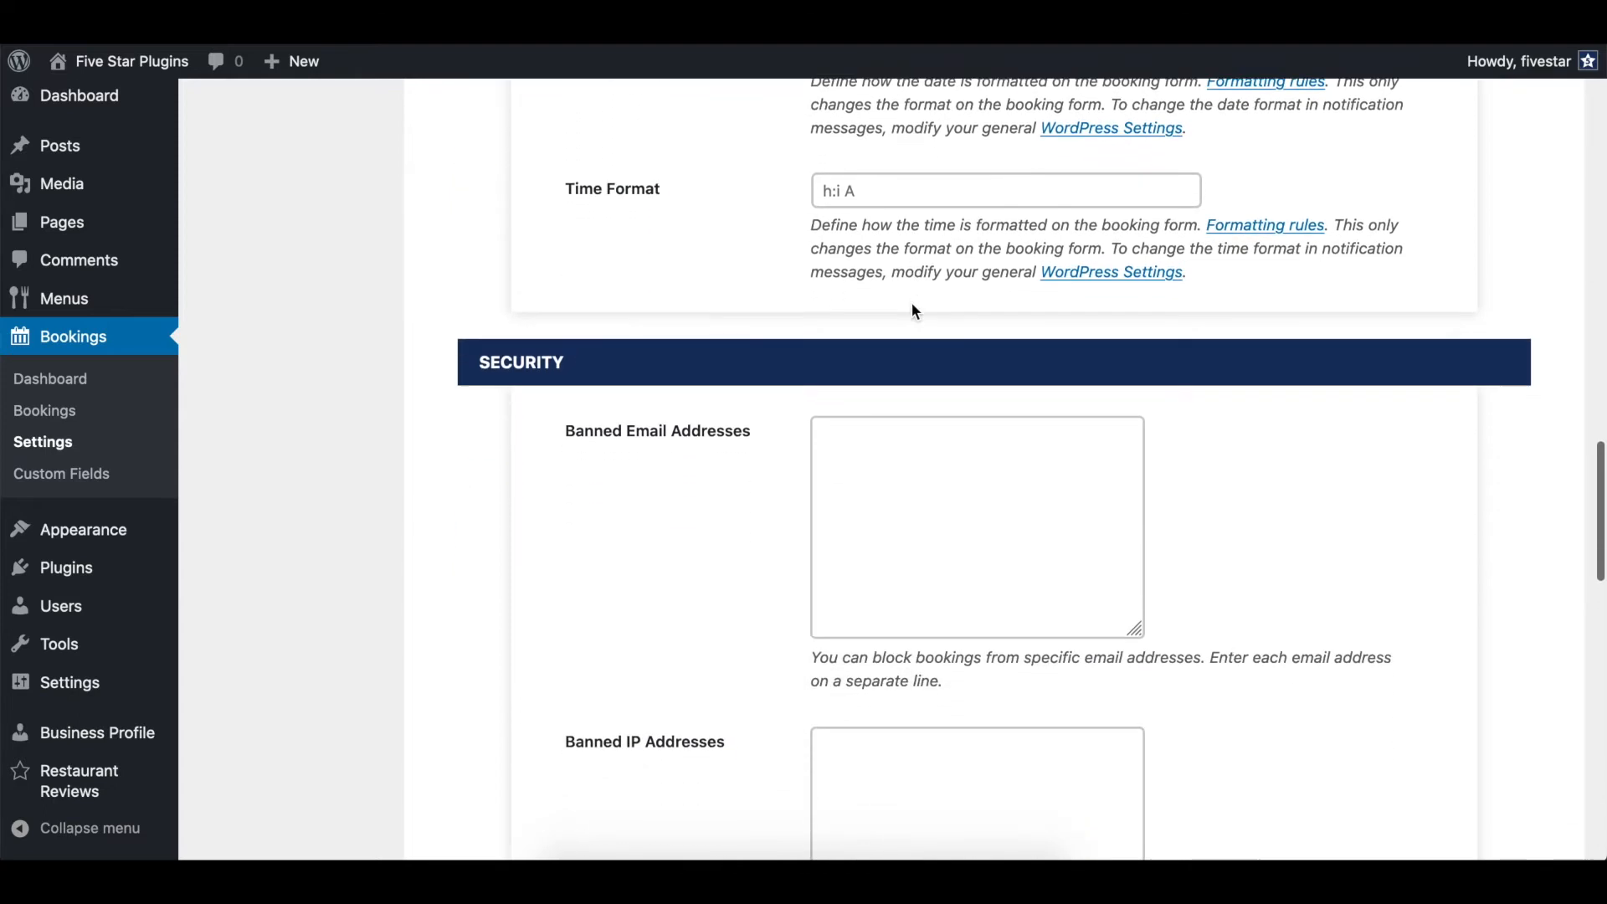
scroll("down", 3)
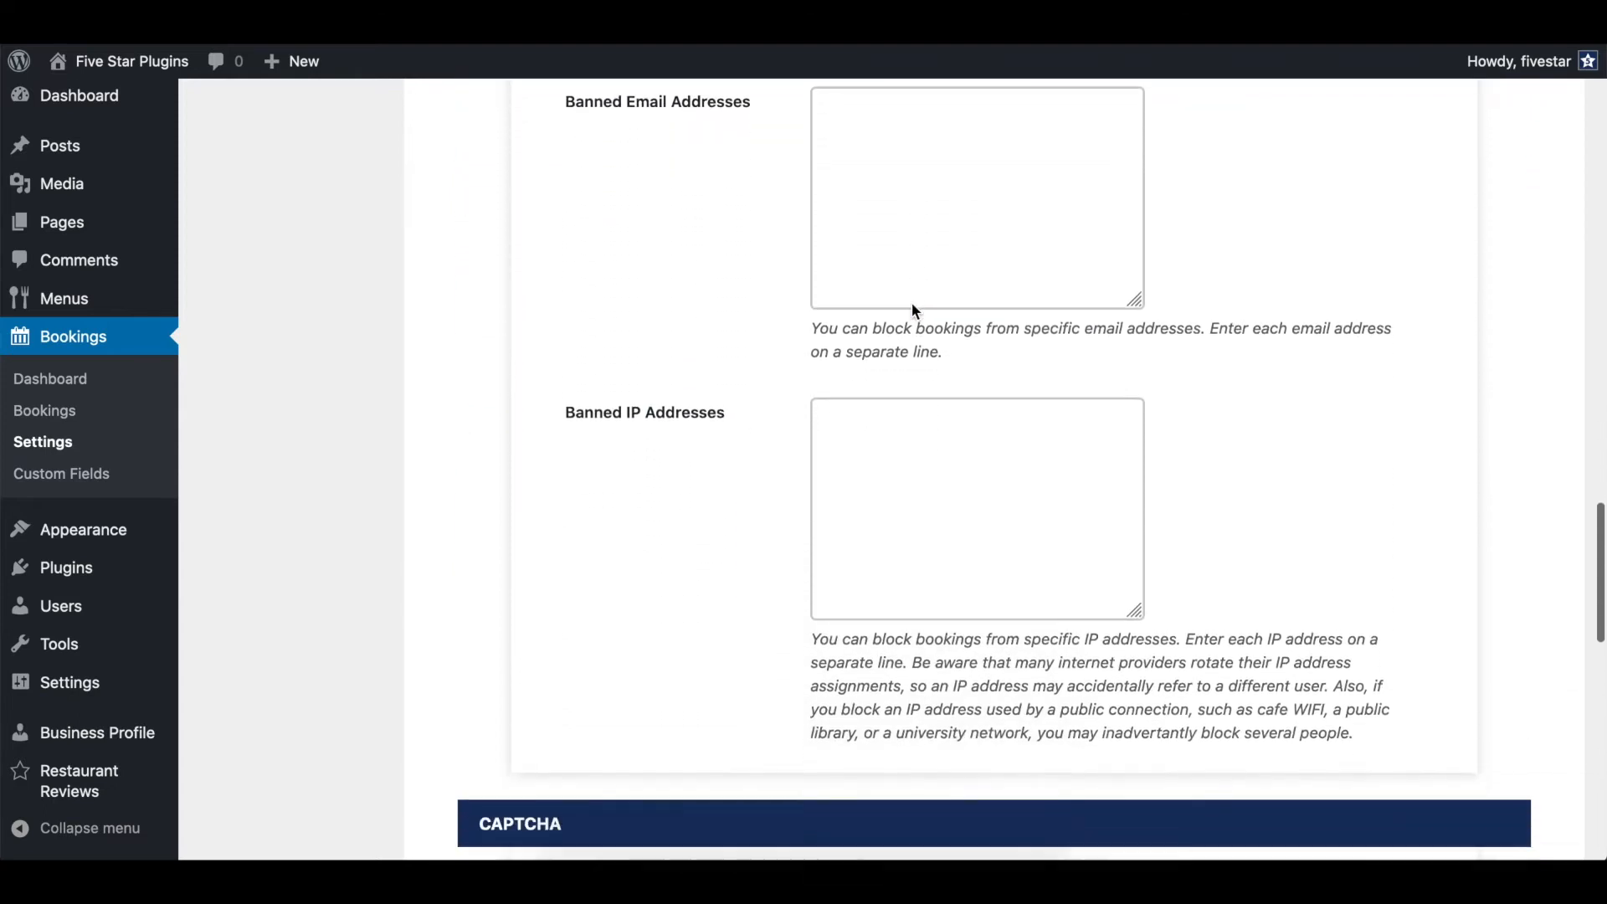
scroll("down", 3)
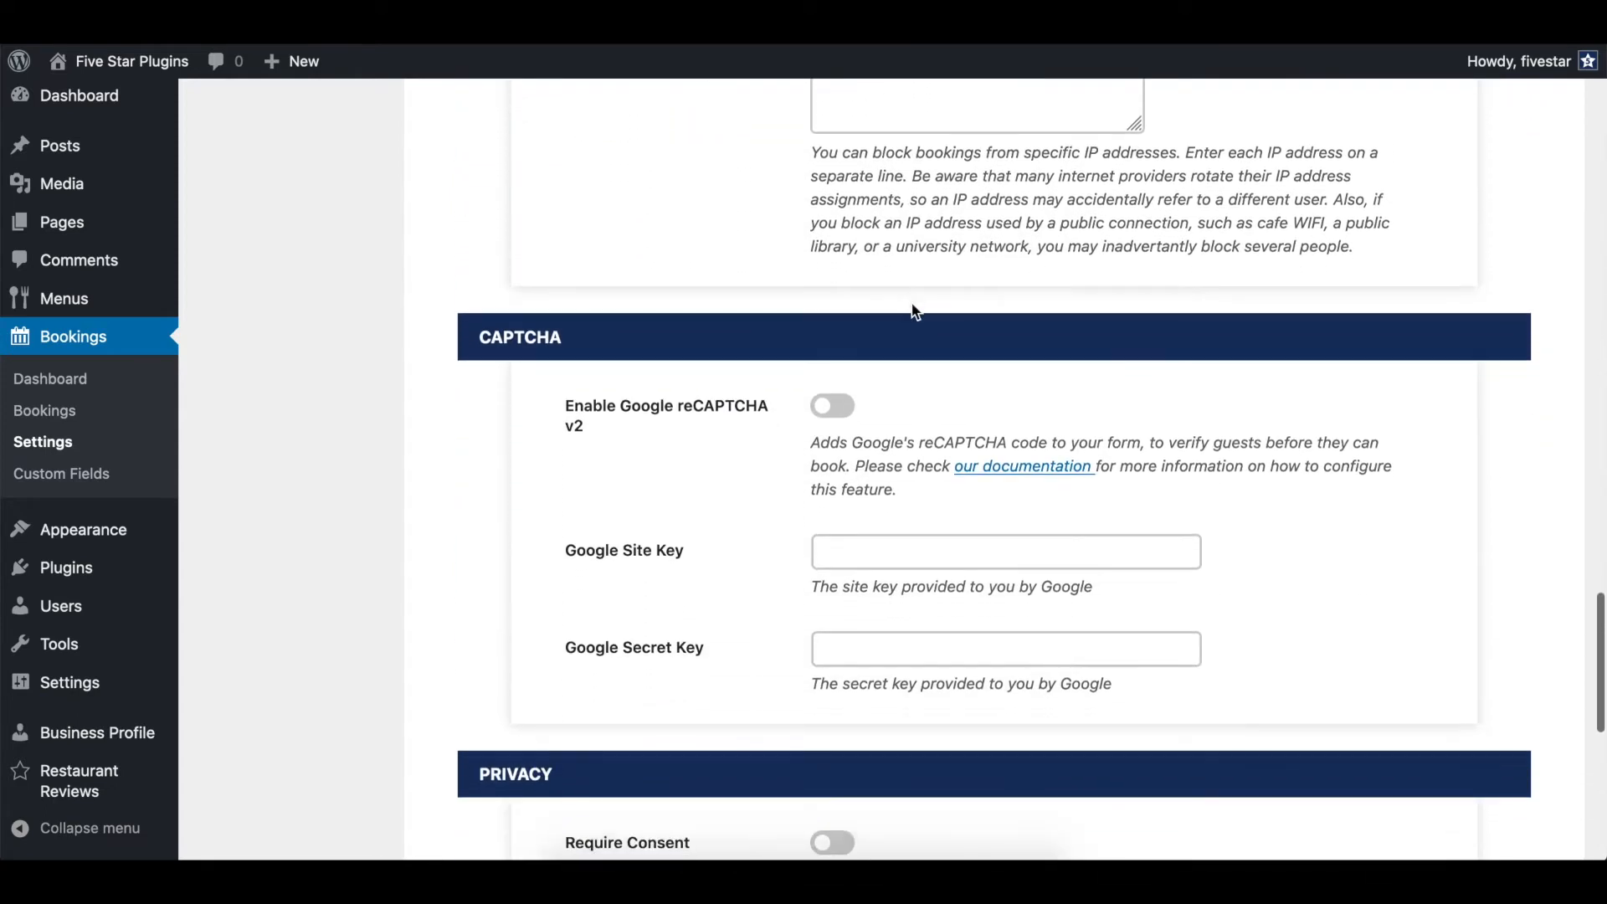
scroll("down", 3)
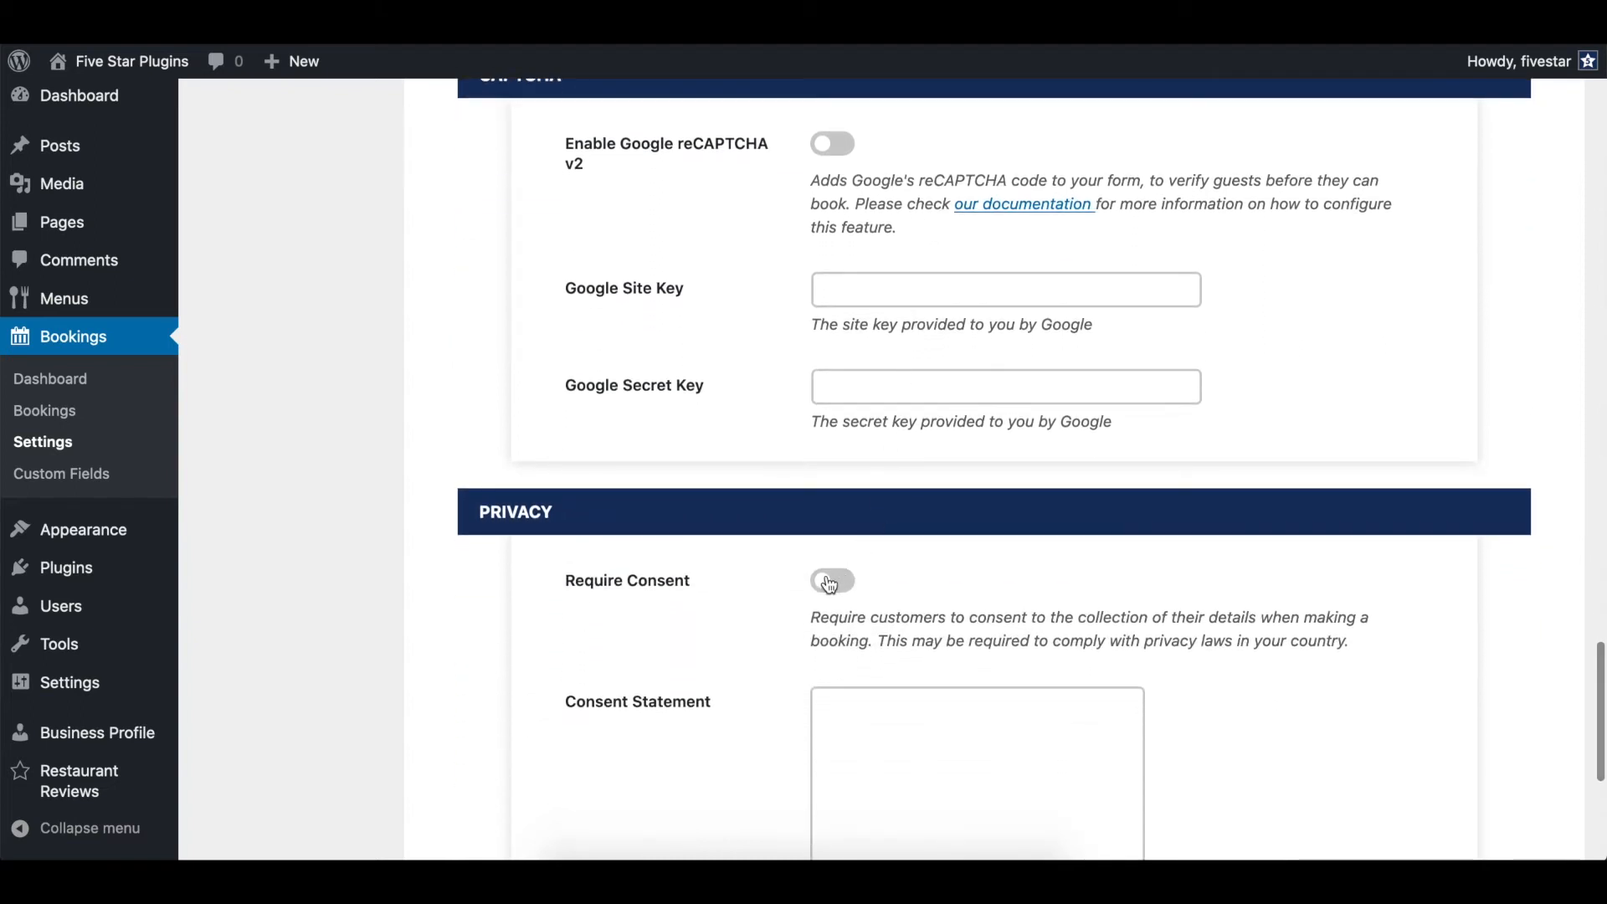
Enable Google reCAPTCHA v2 and tick the consent box in the booking form preview
scroll("up", 3)
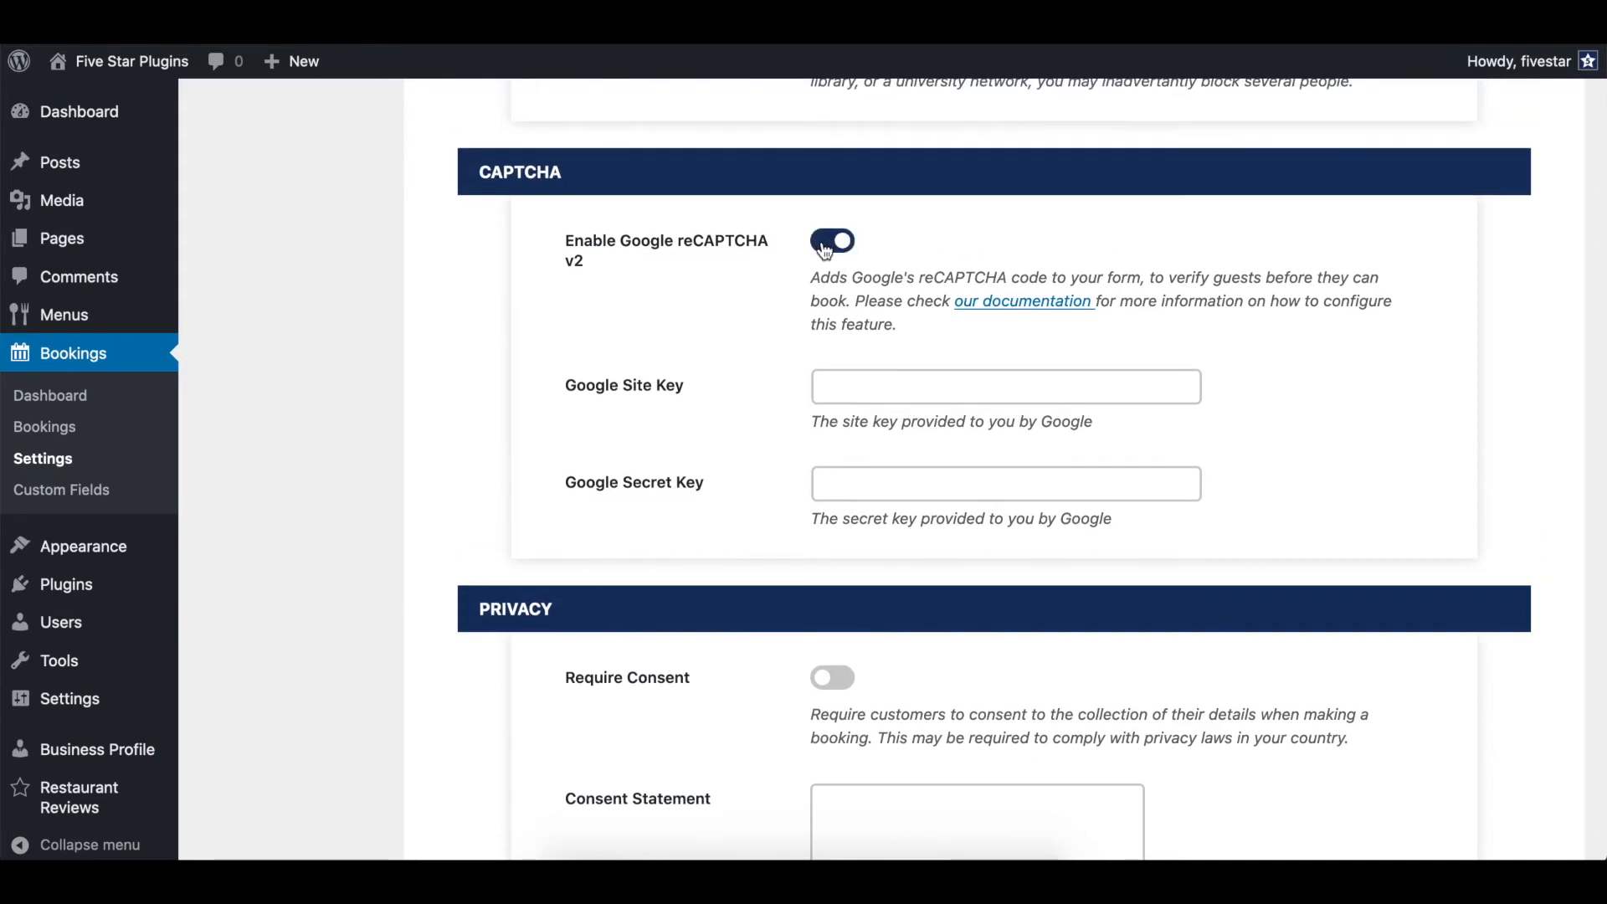
left_click(832, 242)
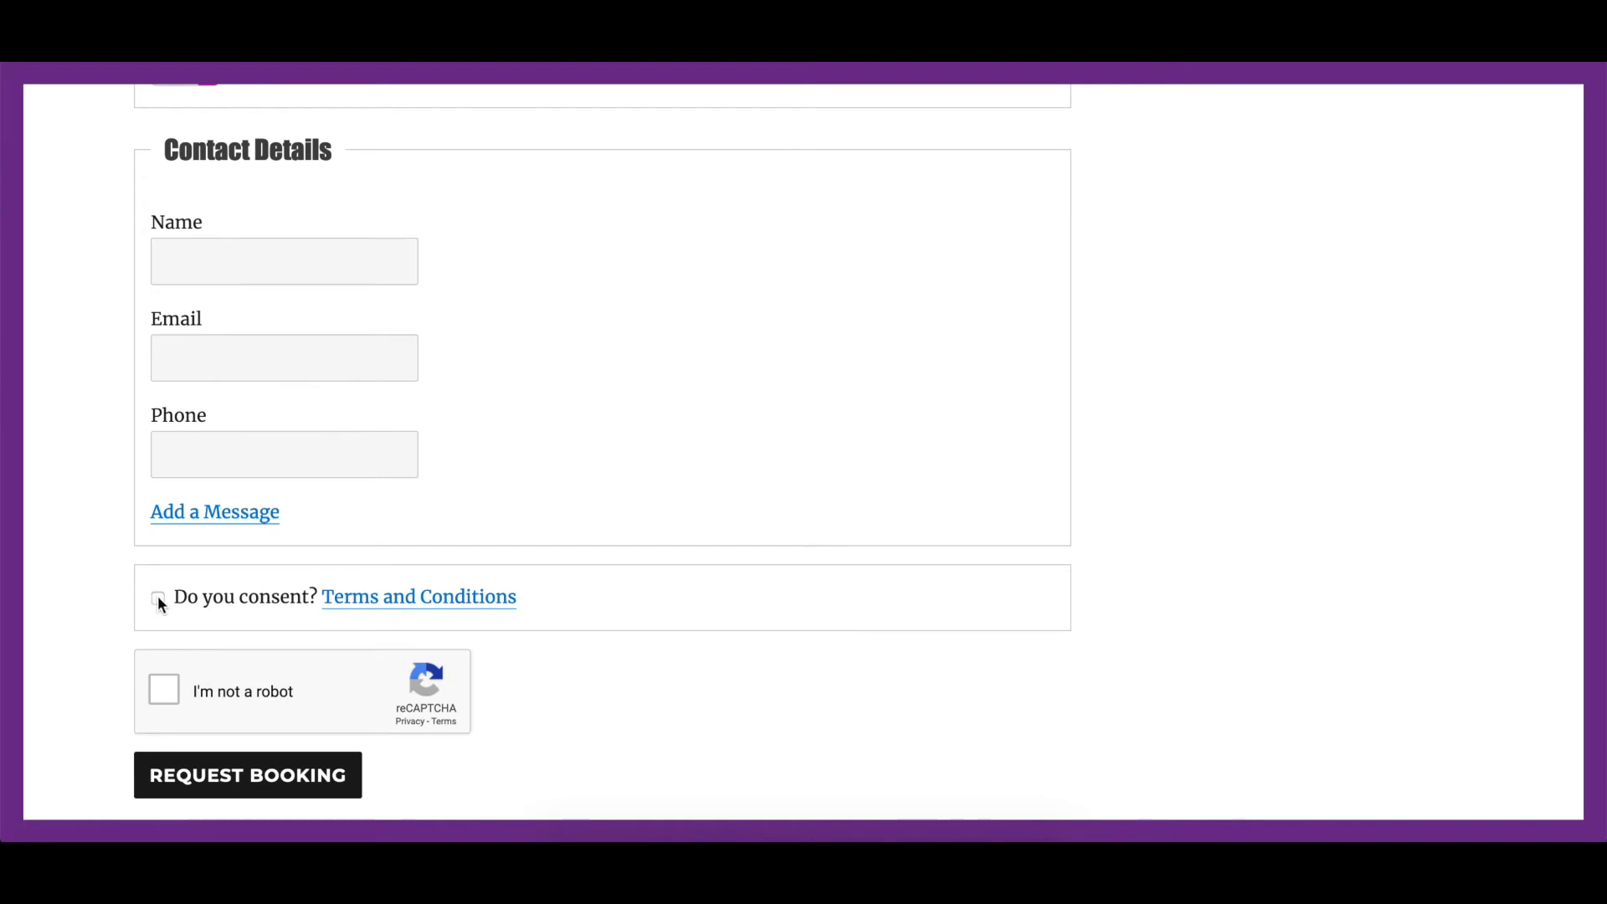
left_click(157, 598)
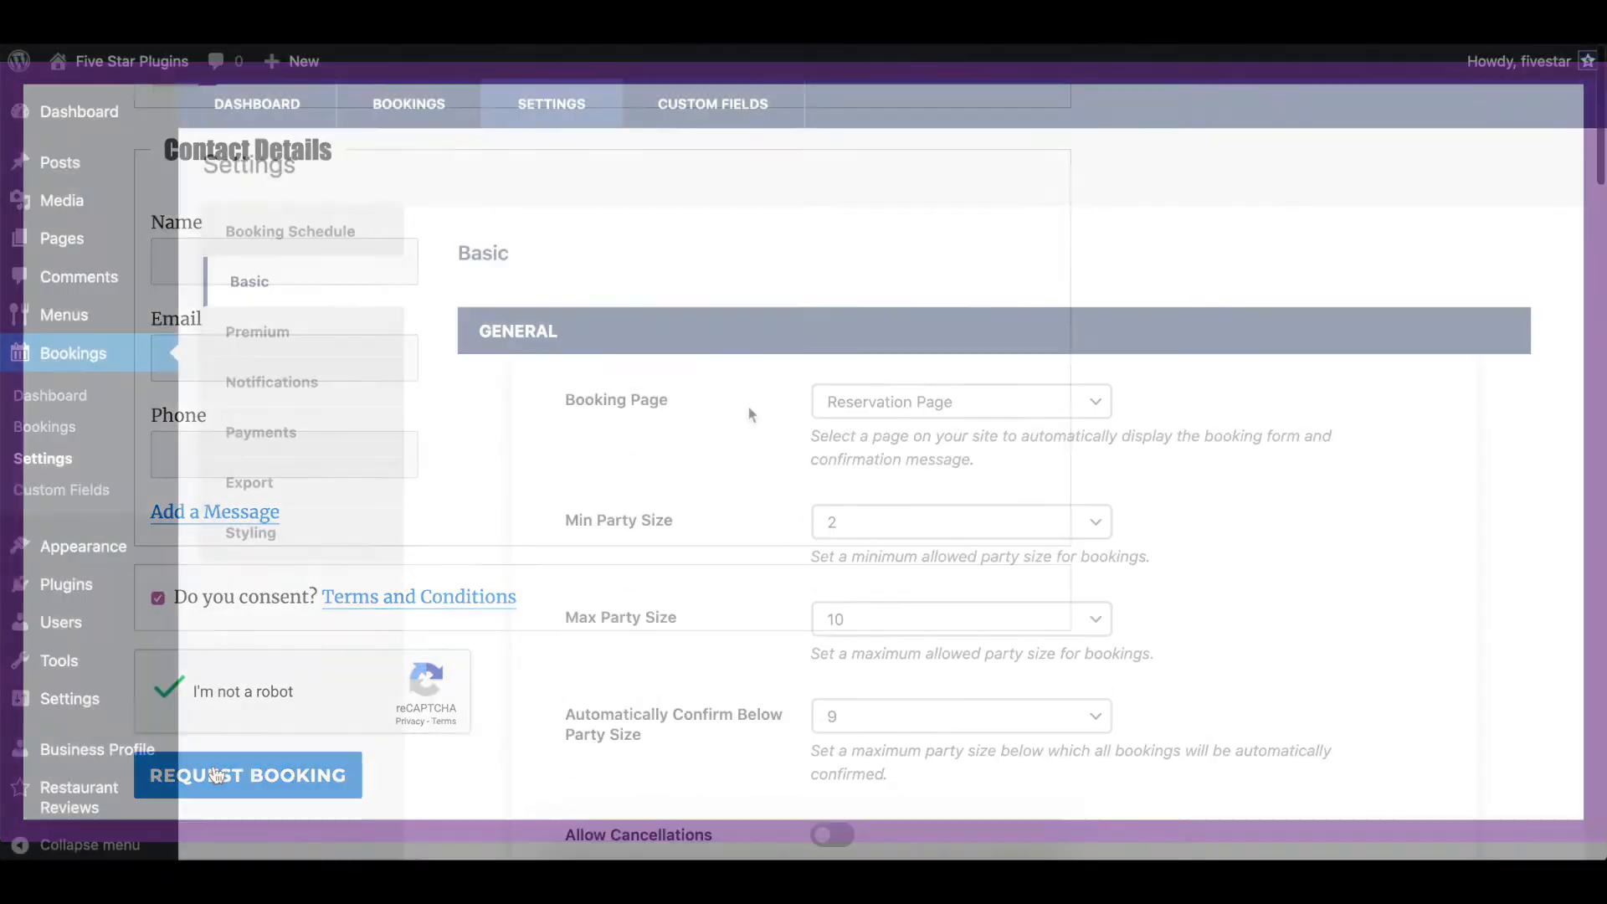
Show the Premium settings, briefly trying Sample Page and Keep View Bookings Private
left_click(262, 332)
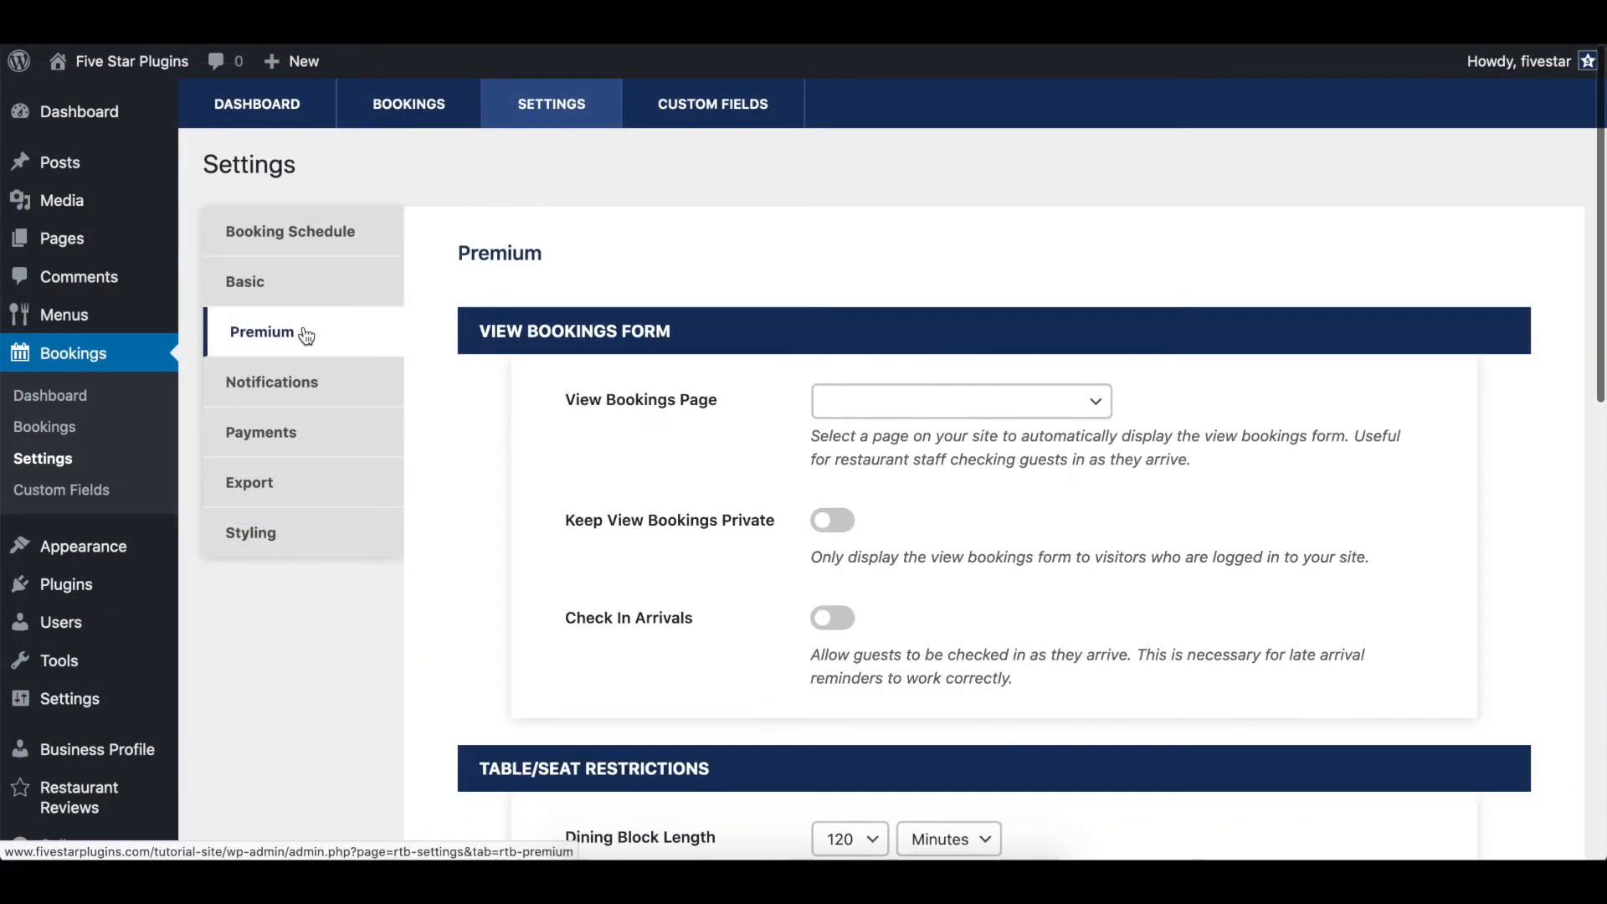
left_click(959, 401)
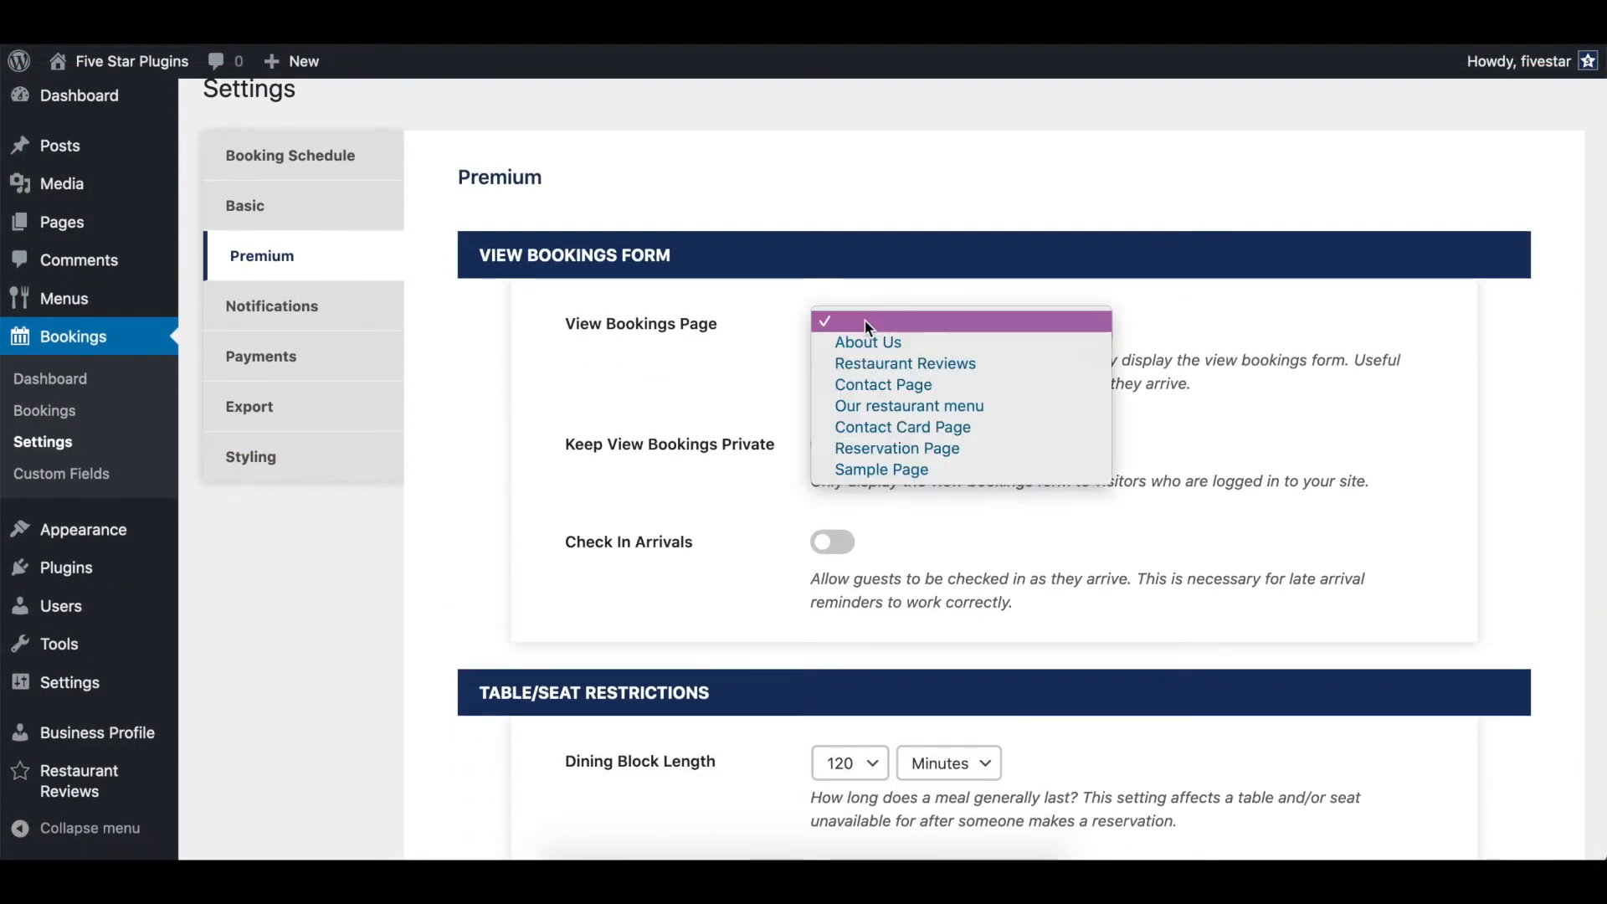
mouse_move(904, 363)
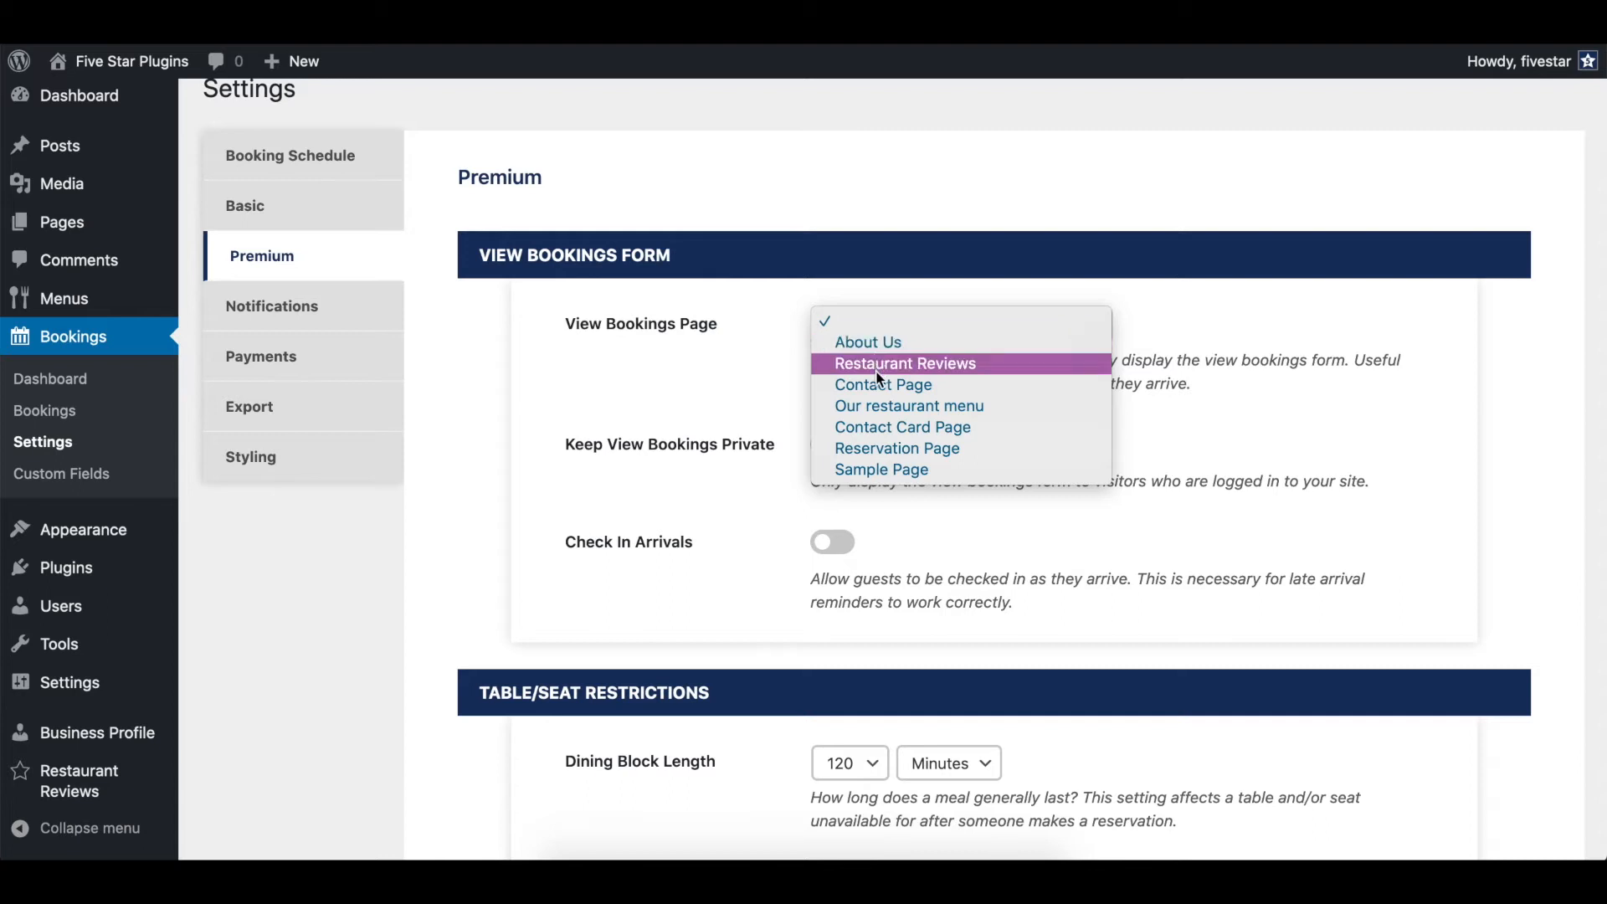
mouse_move(882, 470)
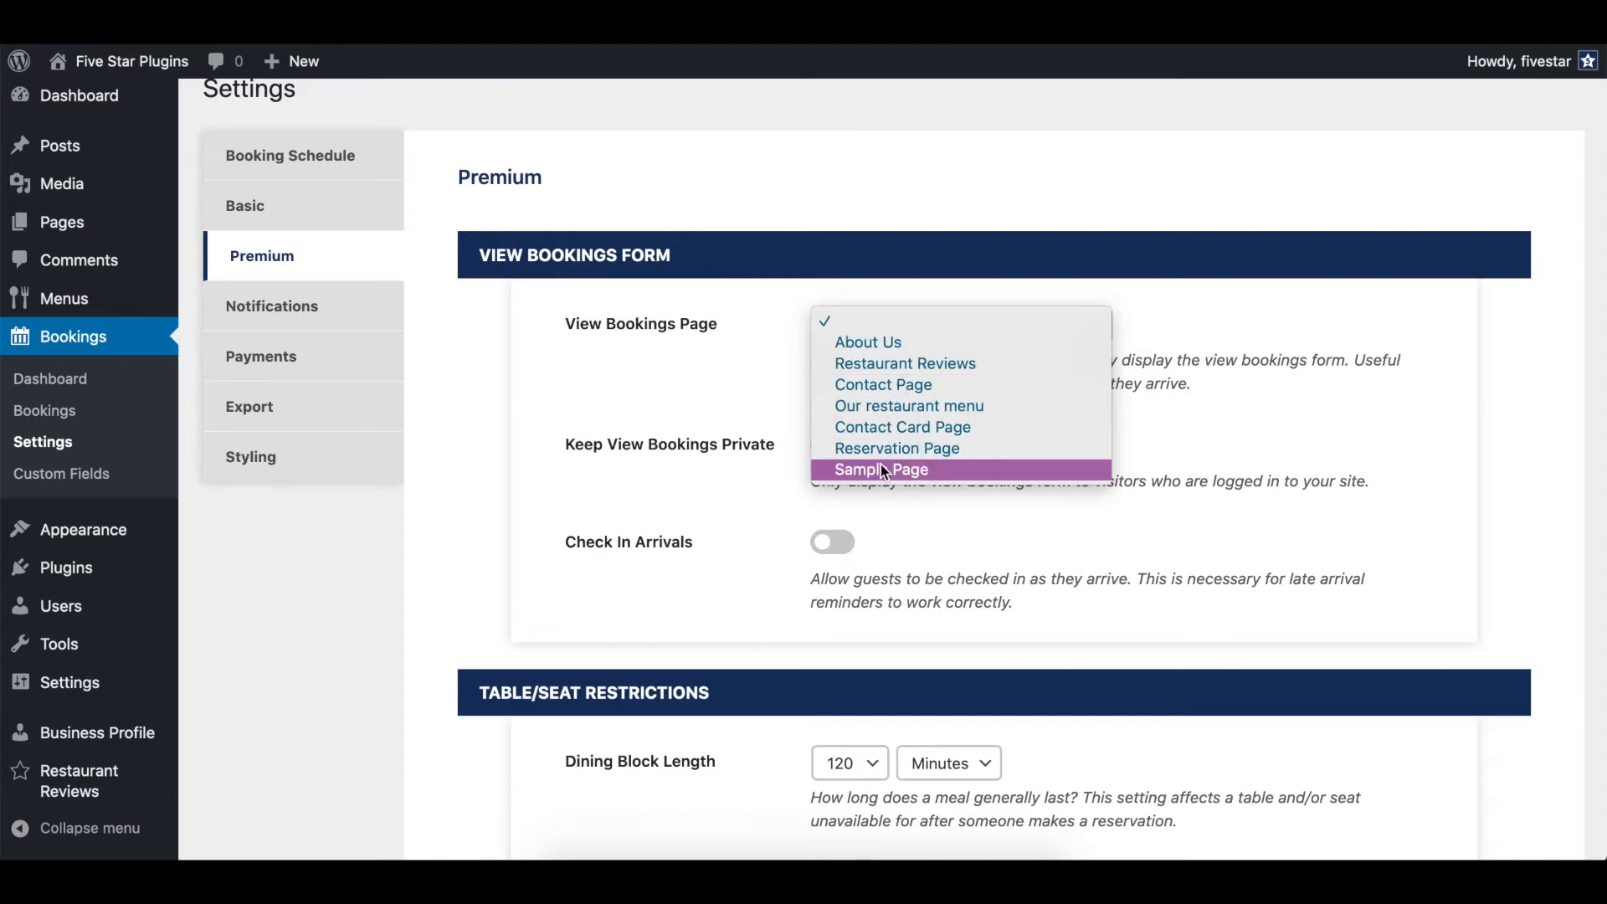
left_click(881, 469)
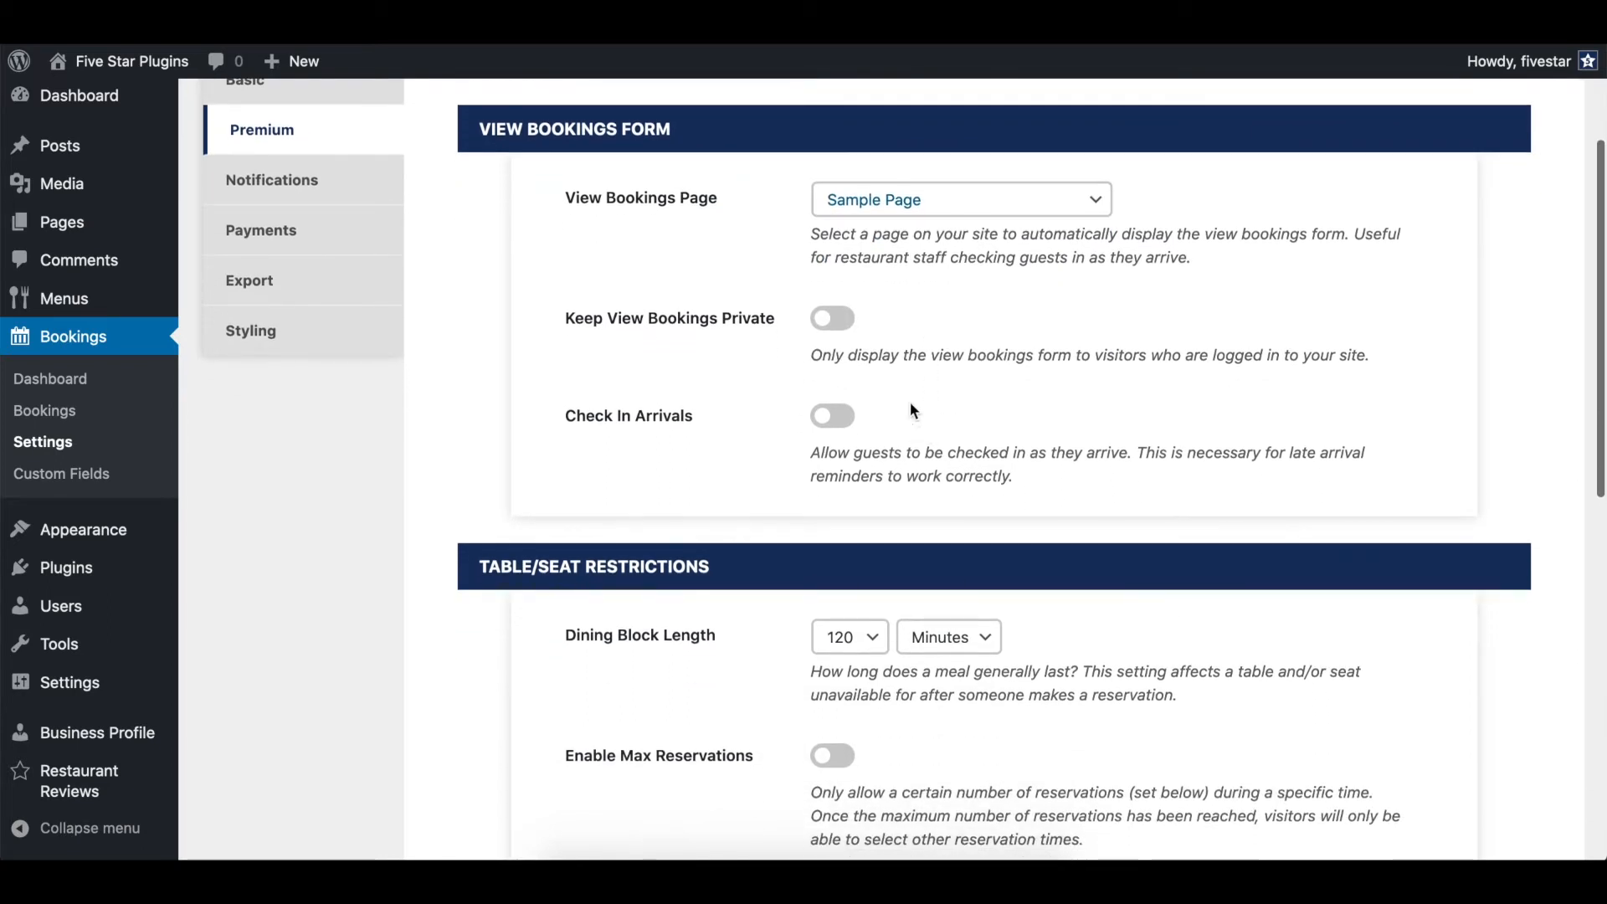
mouse_move(904, 386)
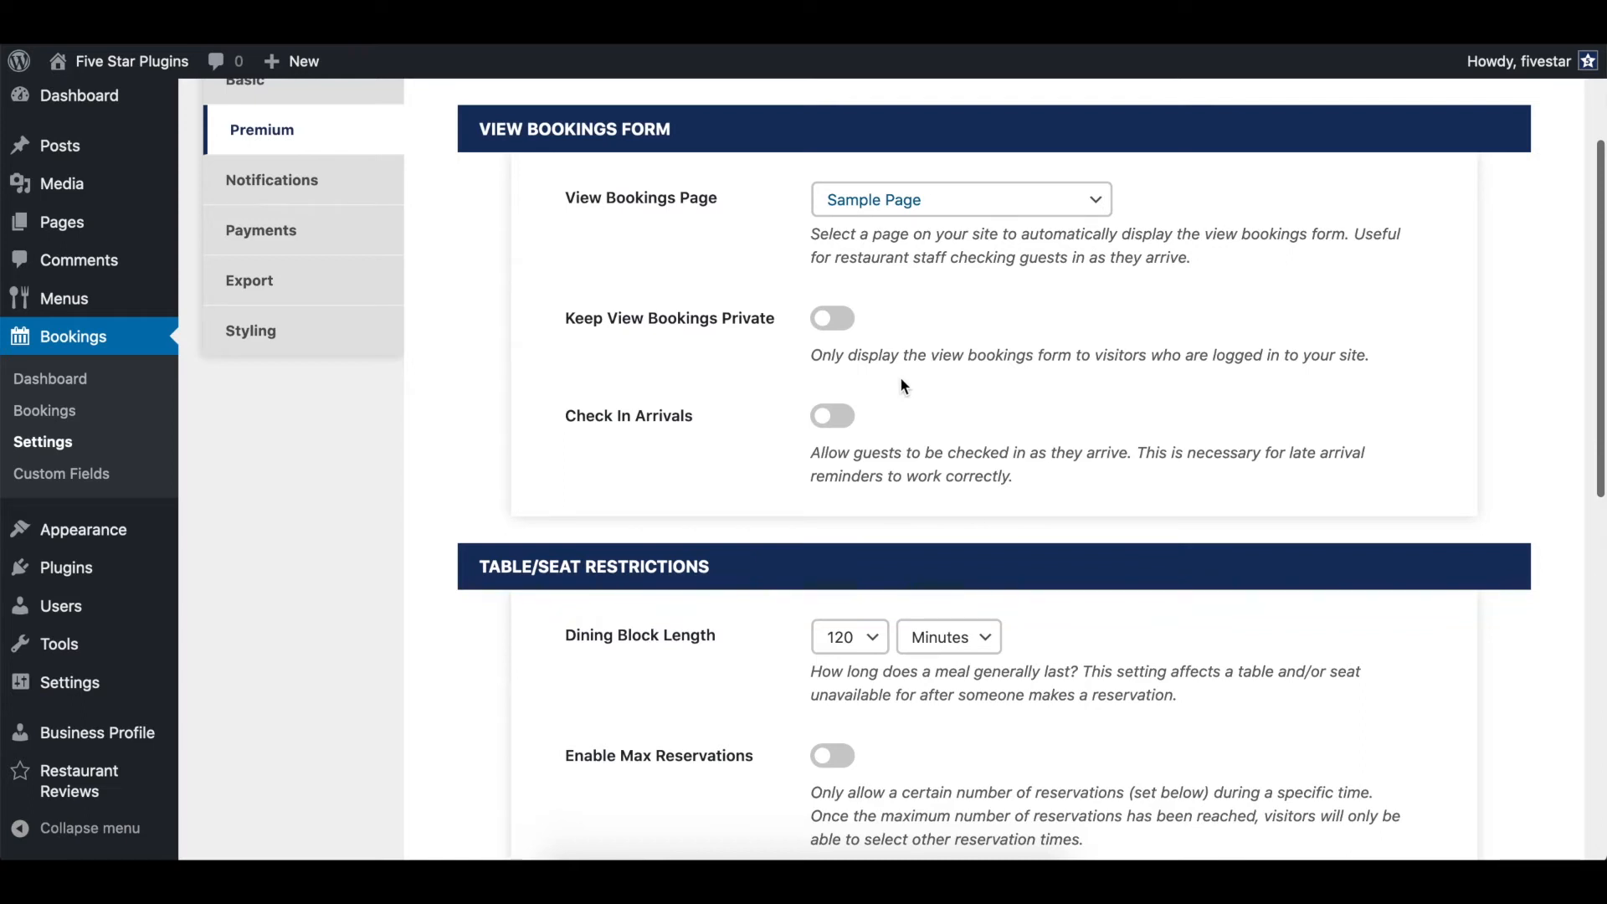
left_click(831, 318)
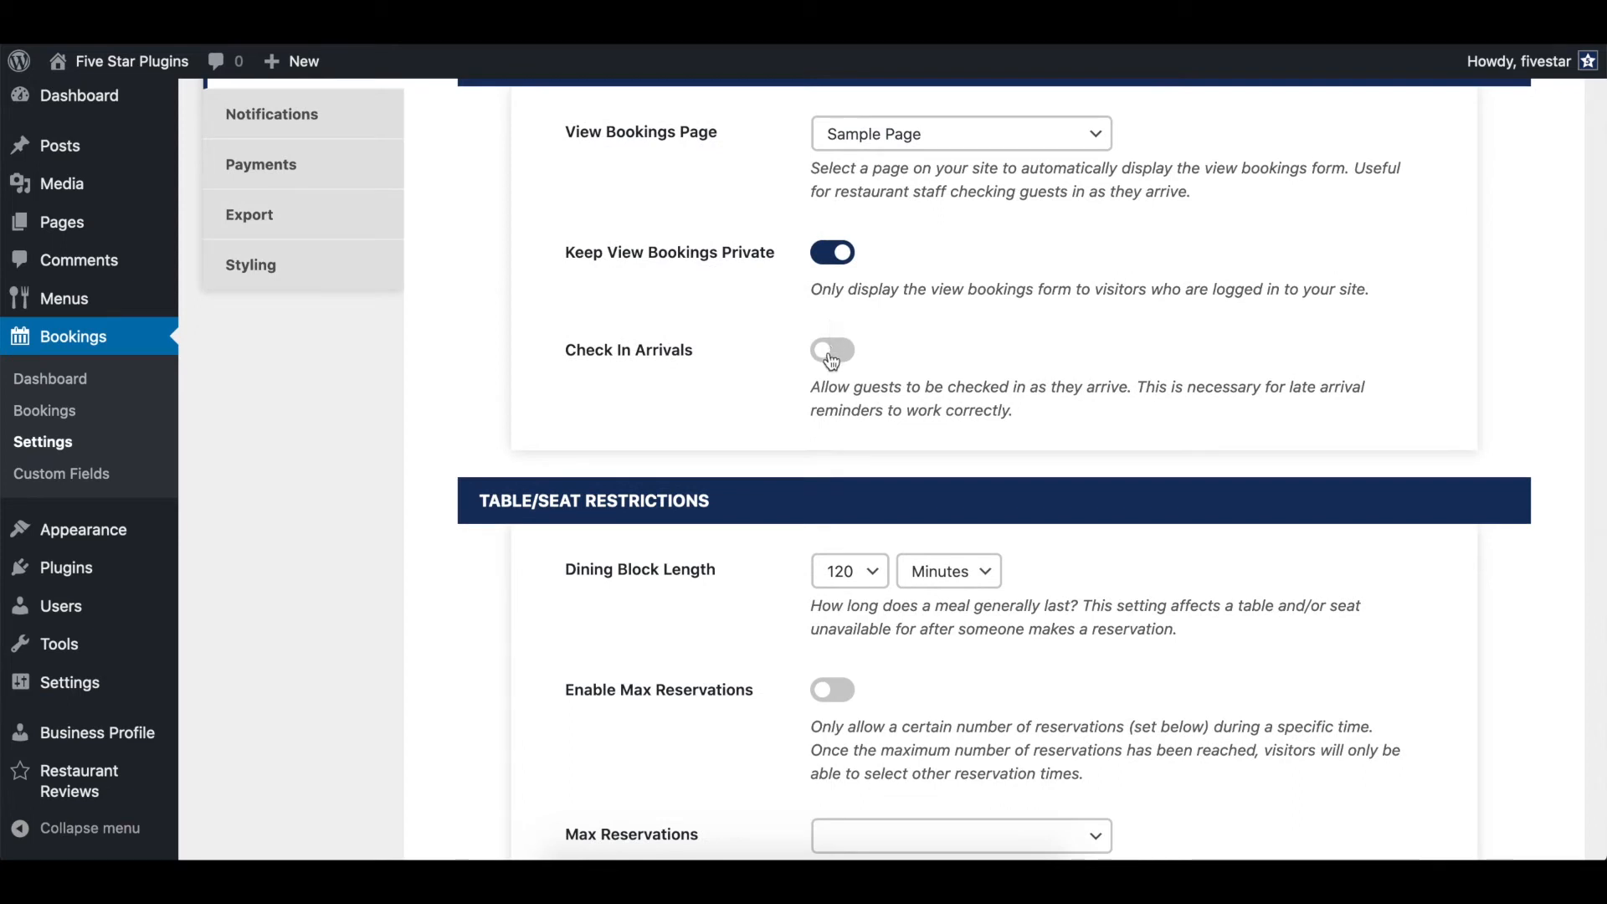
left_click(832, 252)
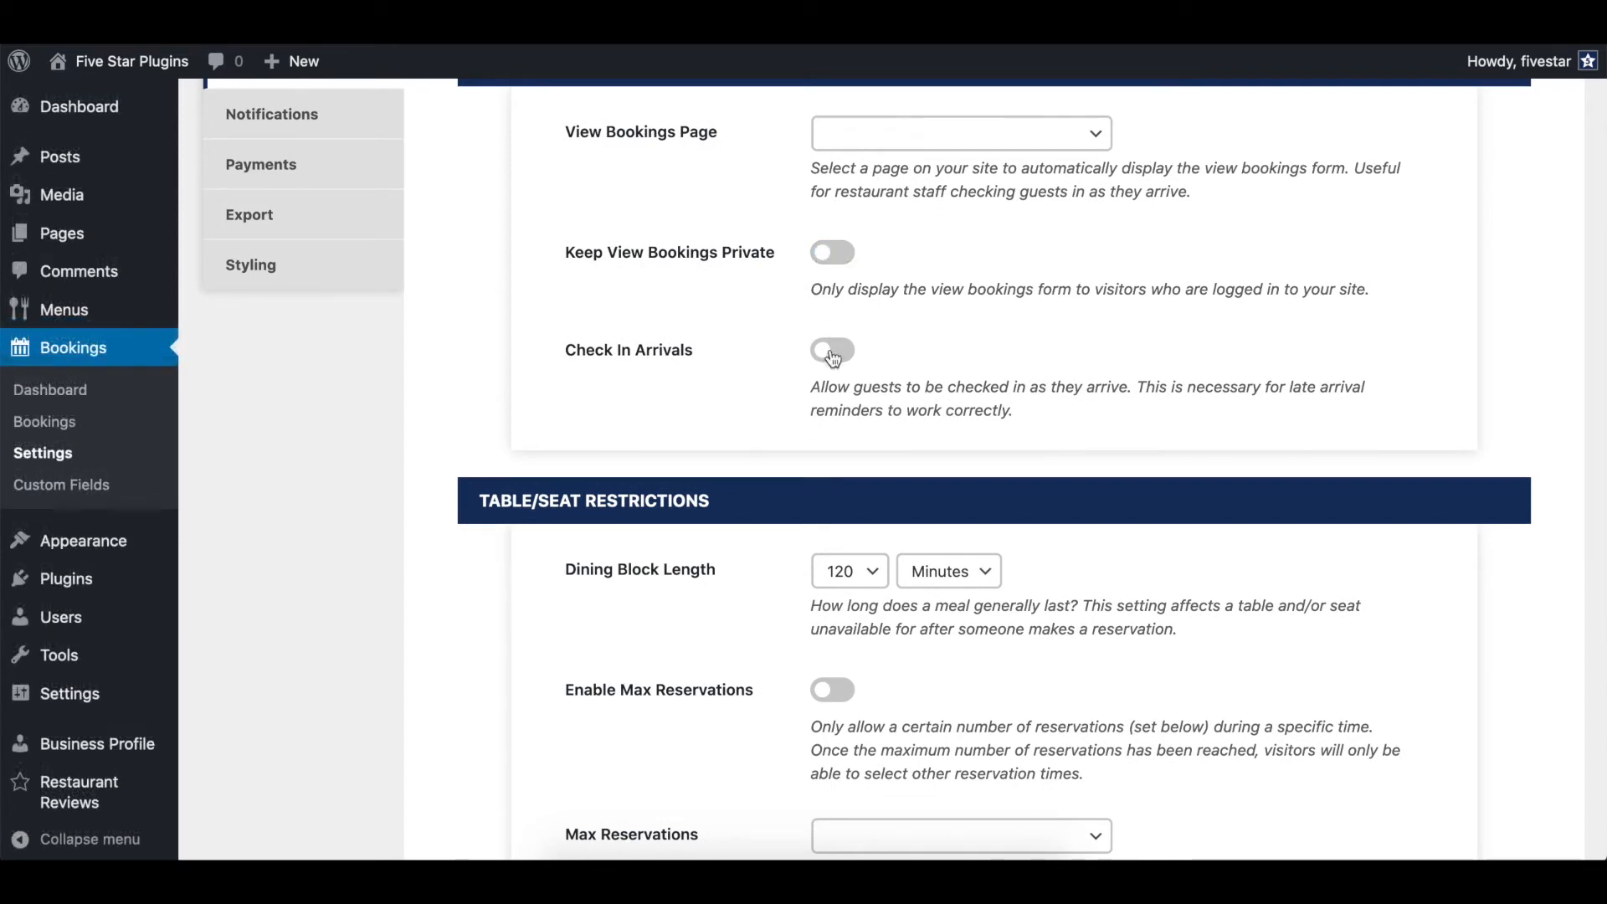
Enable Max Reservations, setting the limit and both auto-confirm thresholds to 4
scroll("down", 3)
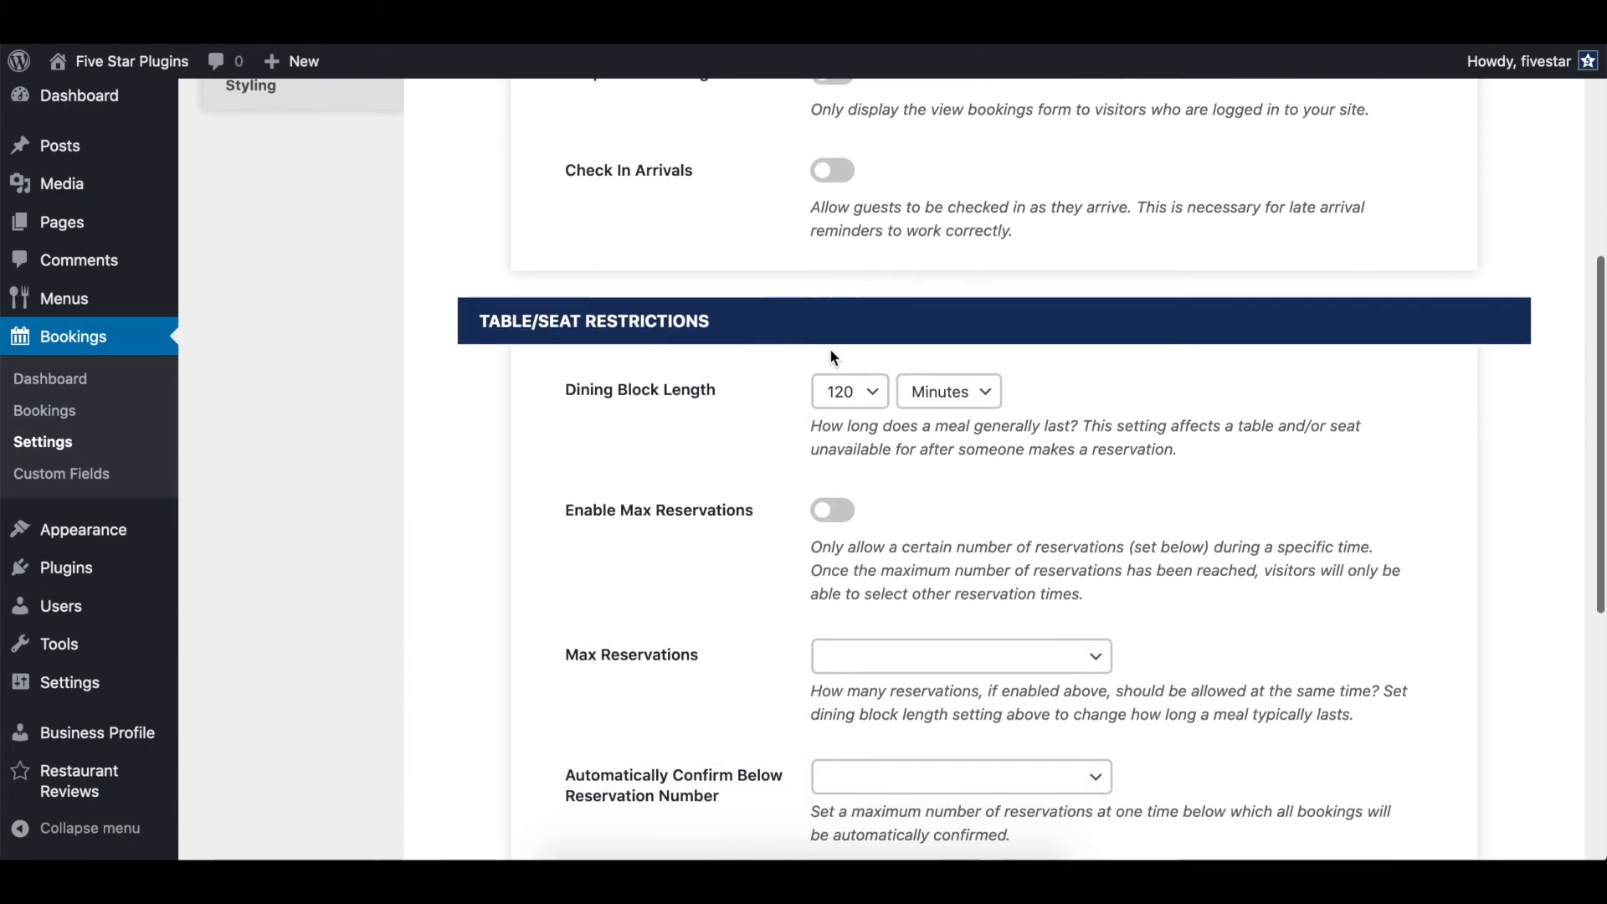
scroll("down", 3)
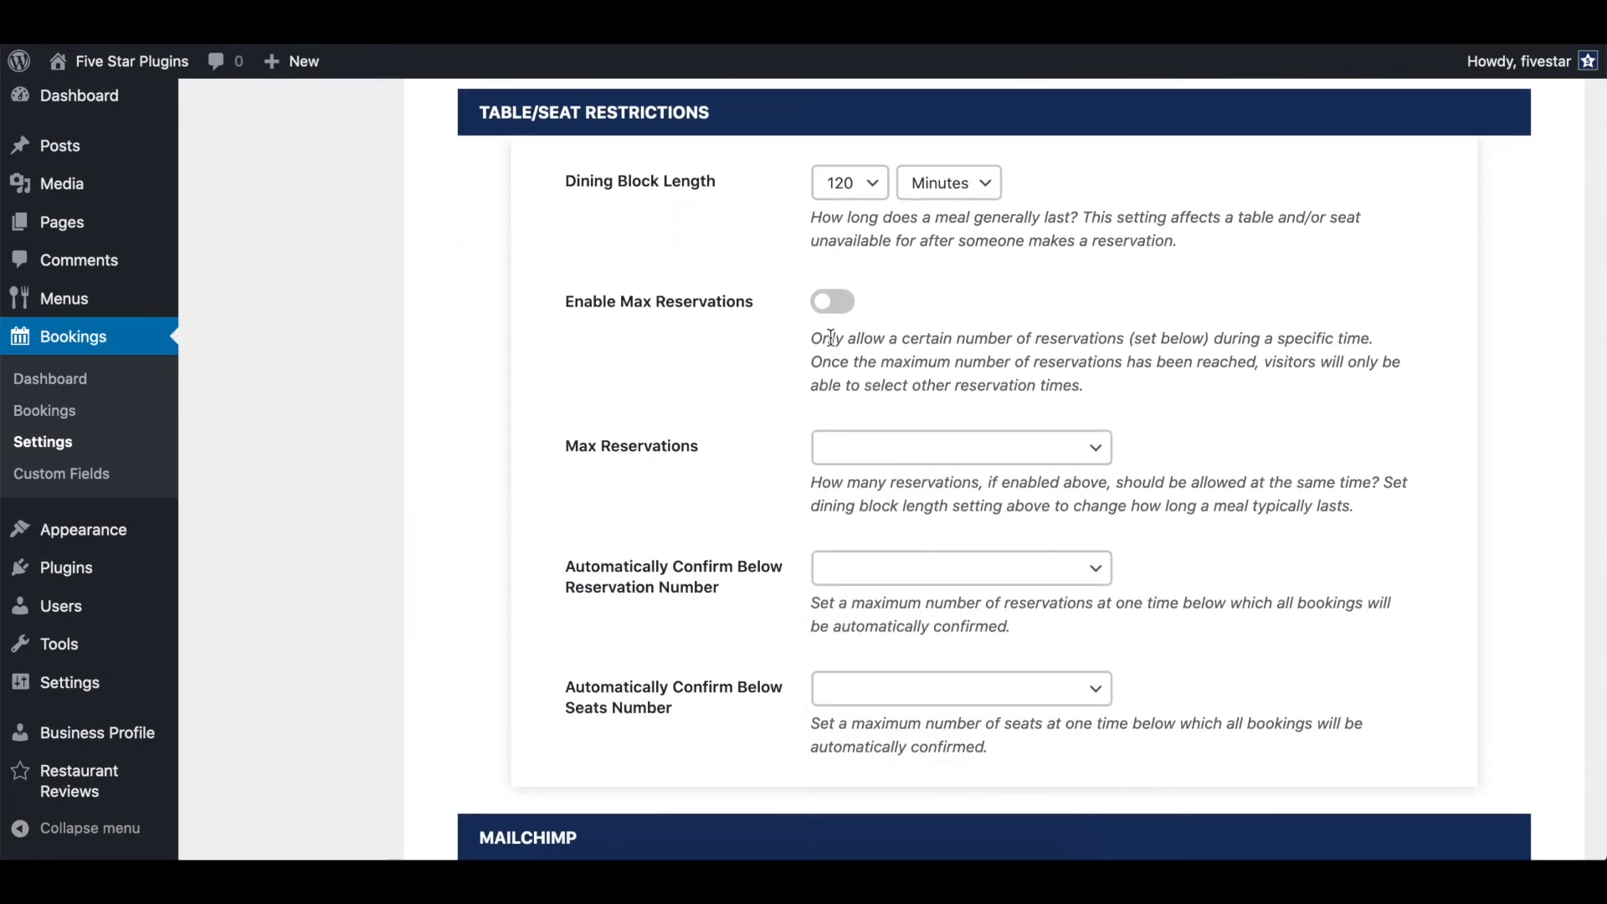
left_click(832, 300)
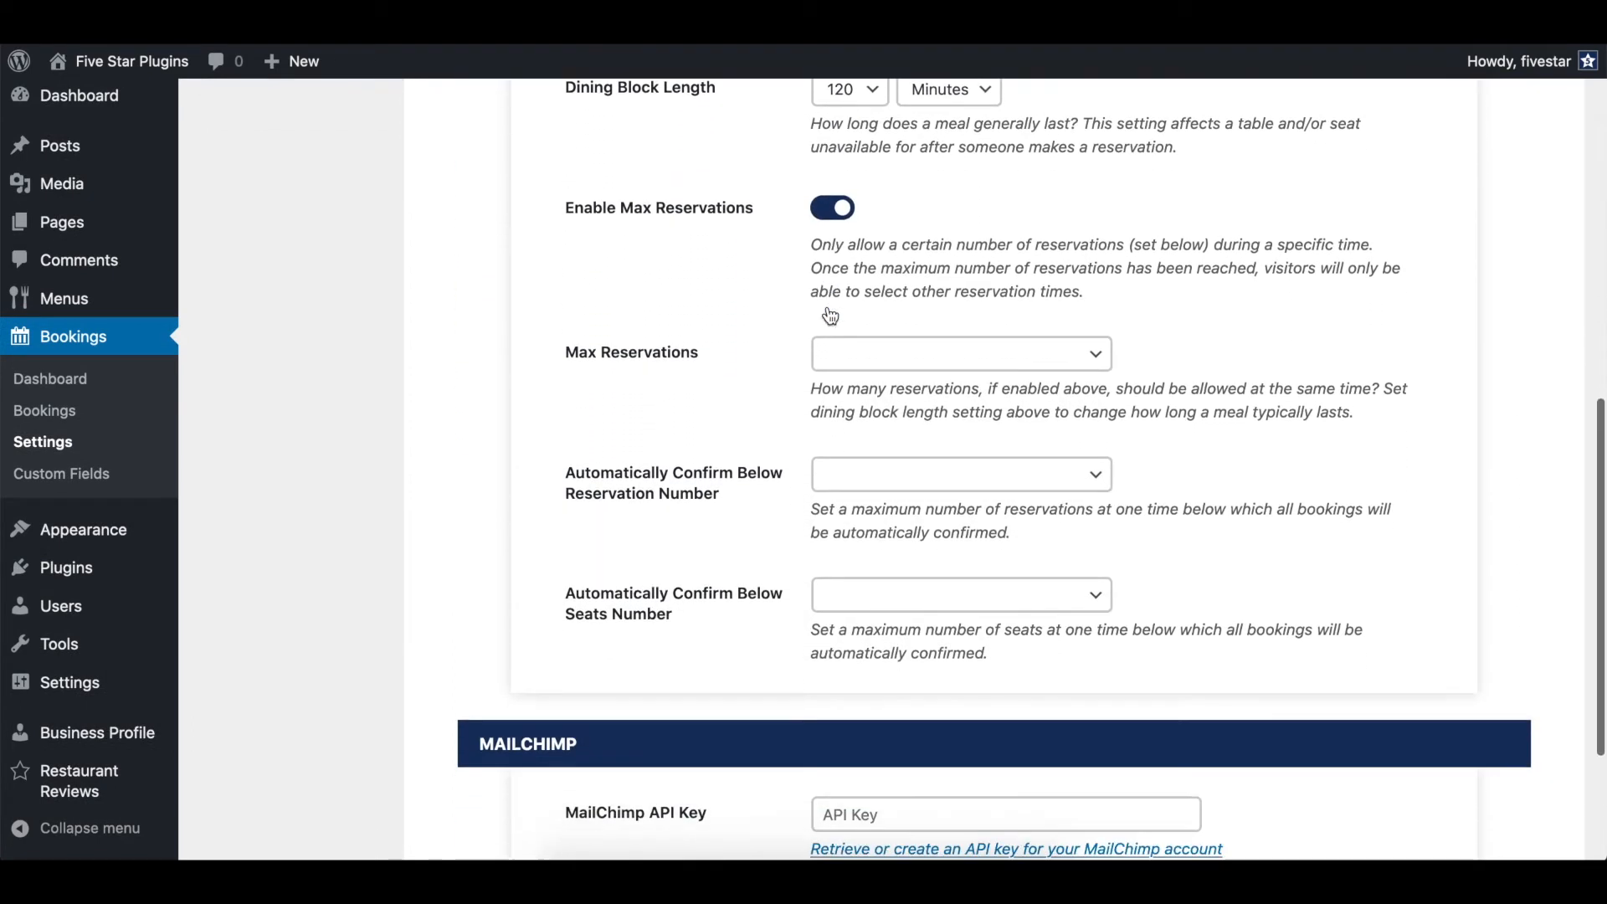
left_click(960, 352)
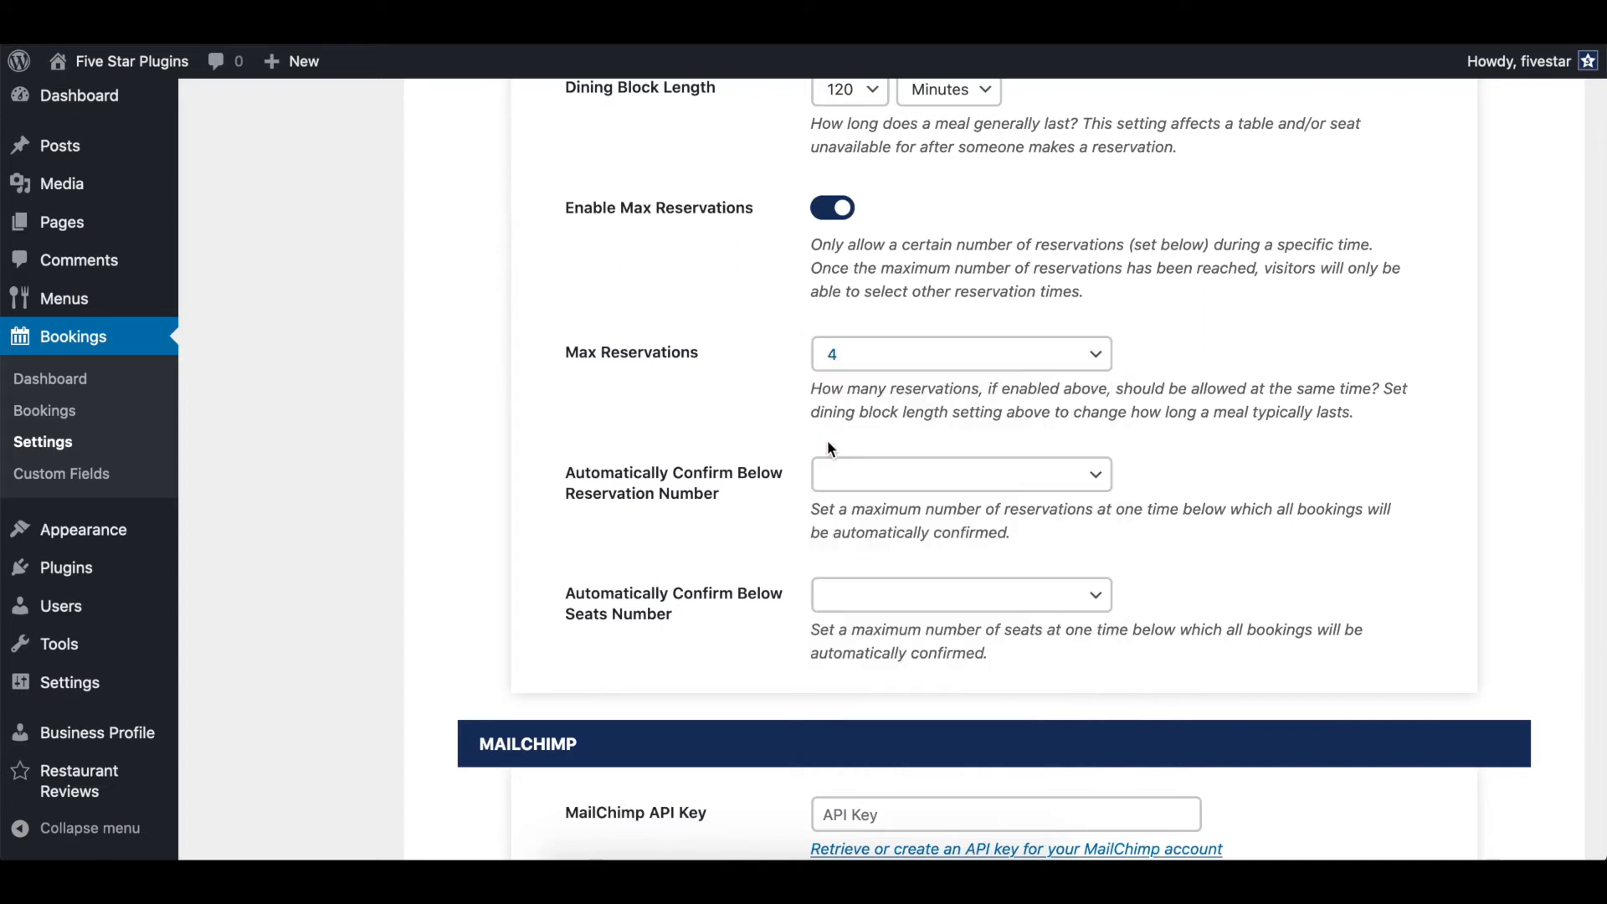
left_click(960, 474)
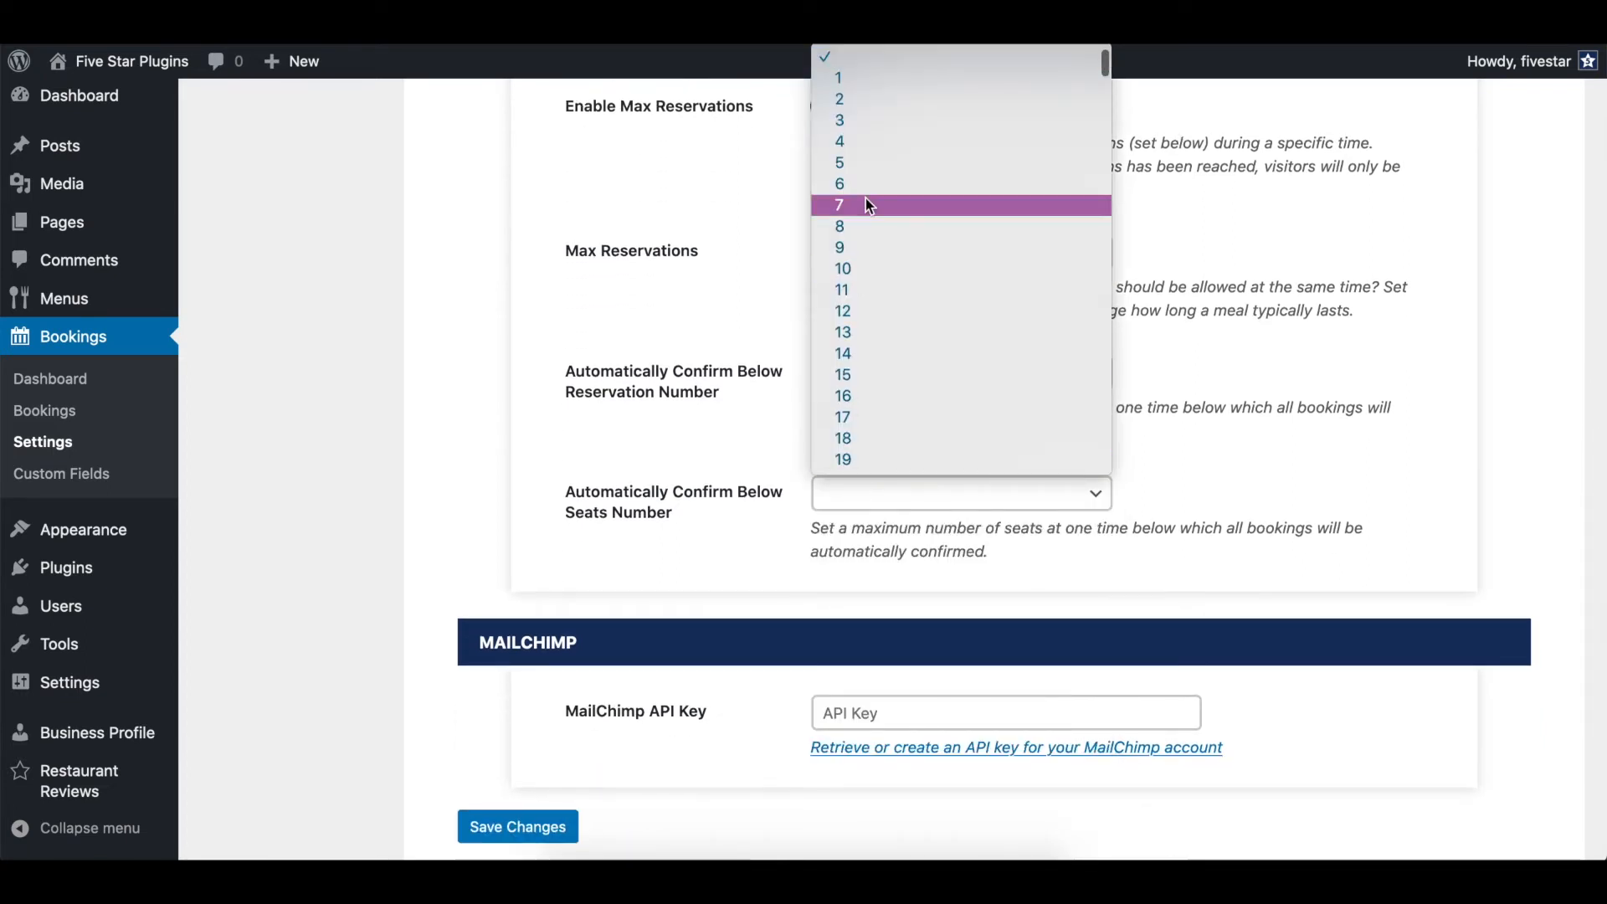
left_click(840, 142)
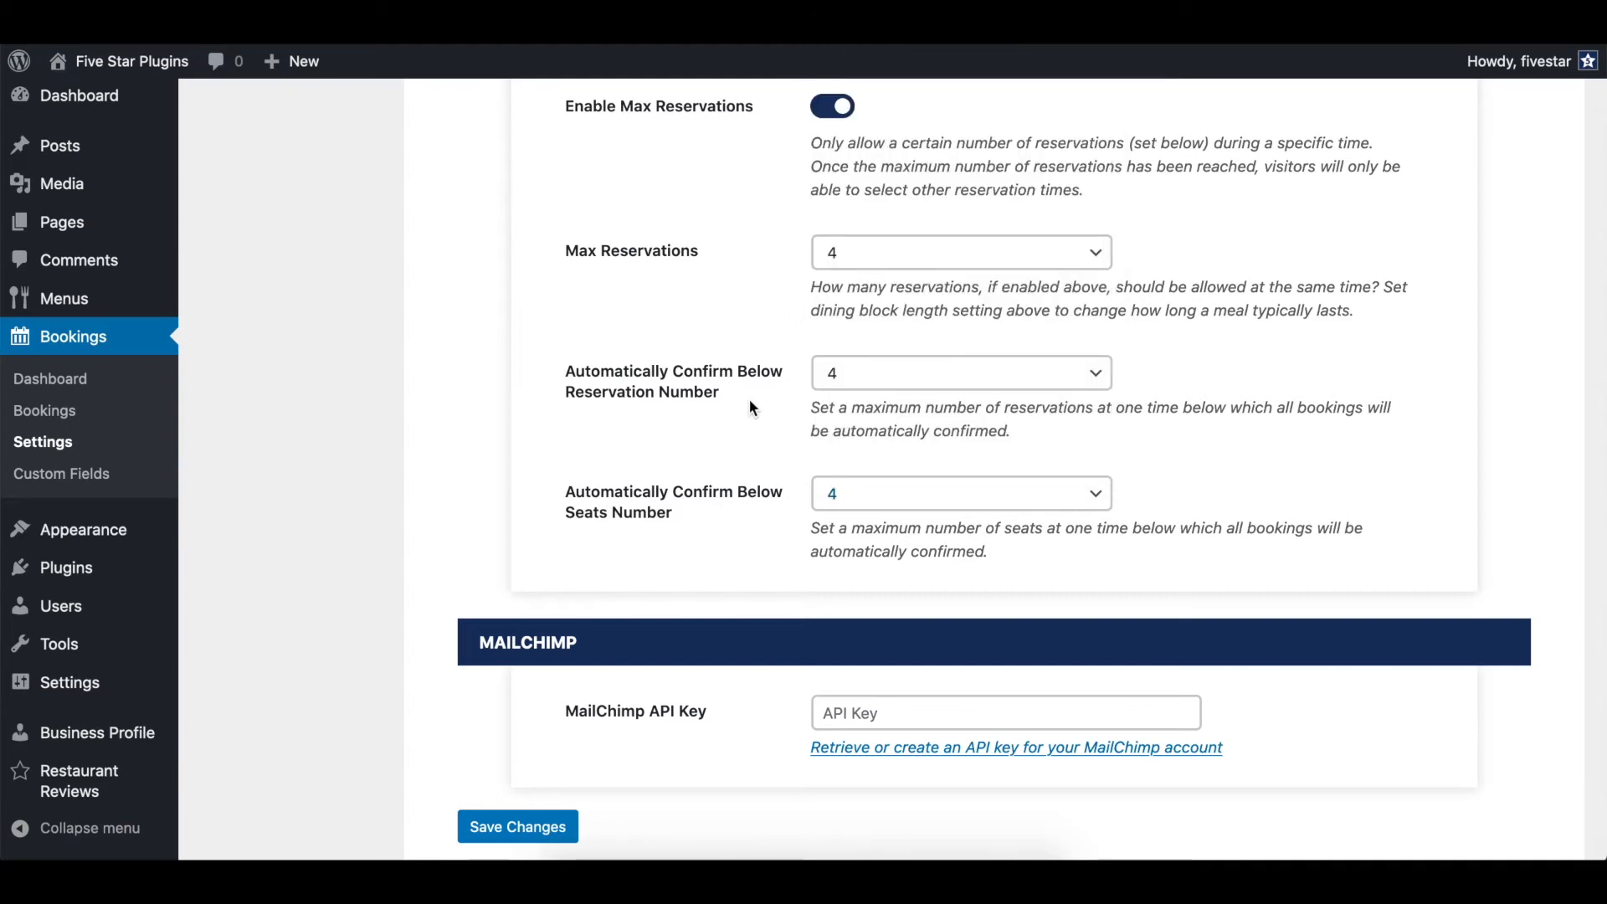
Enter 'Enter key here' in the MailChimp API Key field
scroll("down", 3)
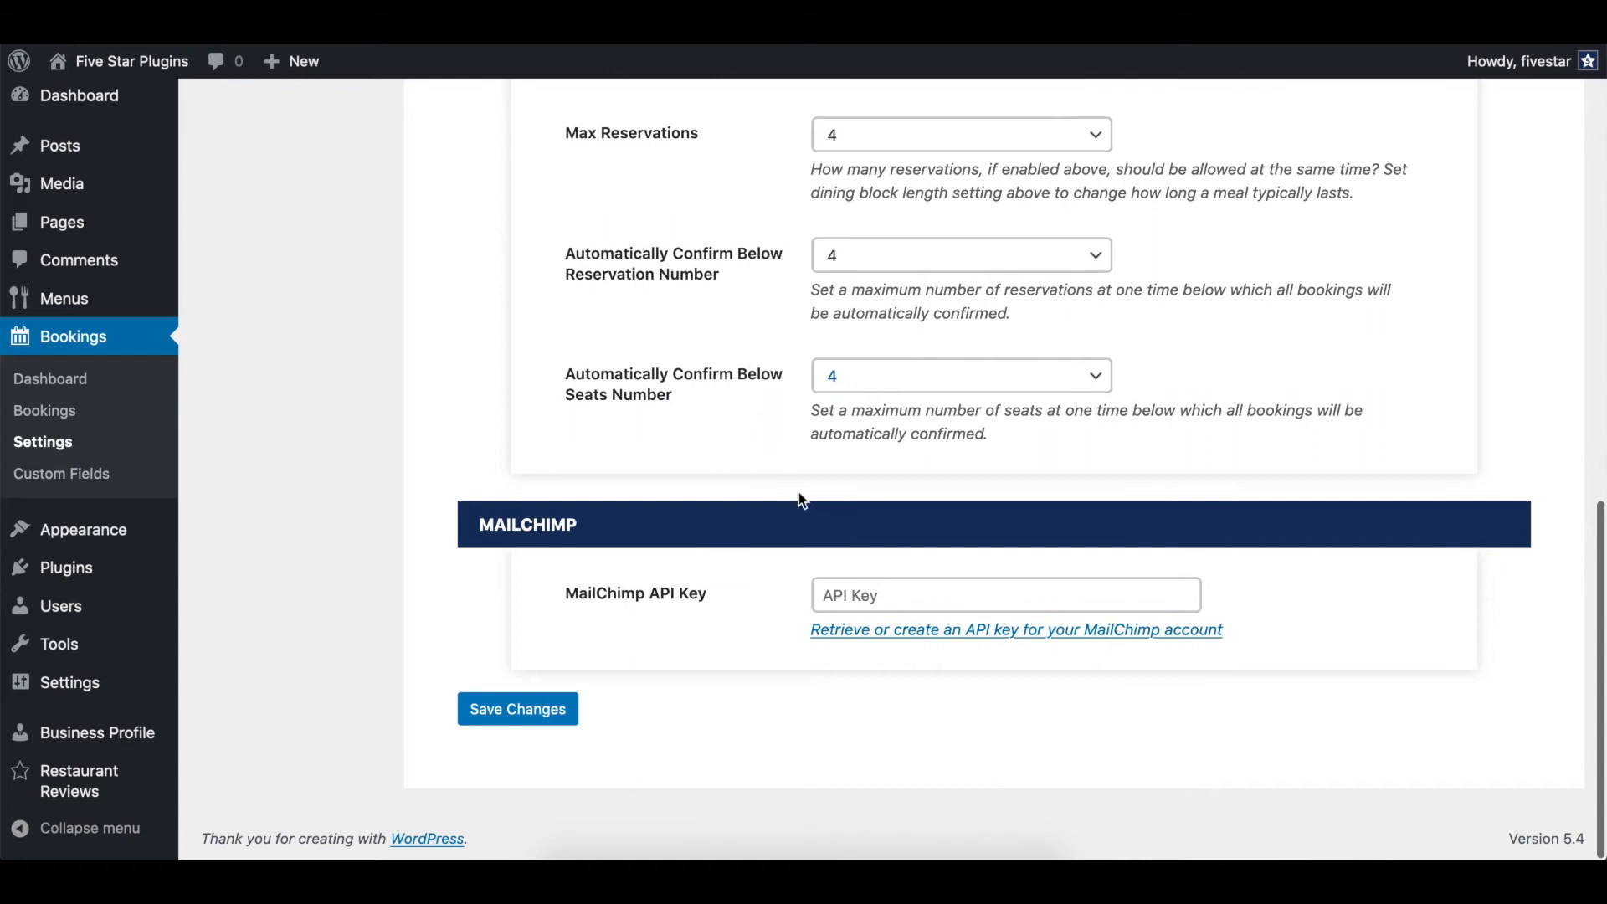
type("E")
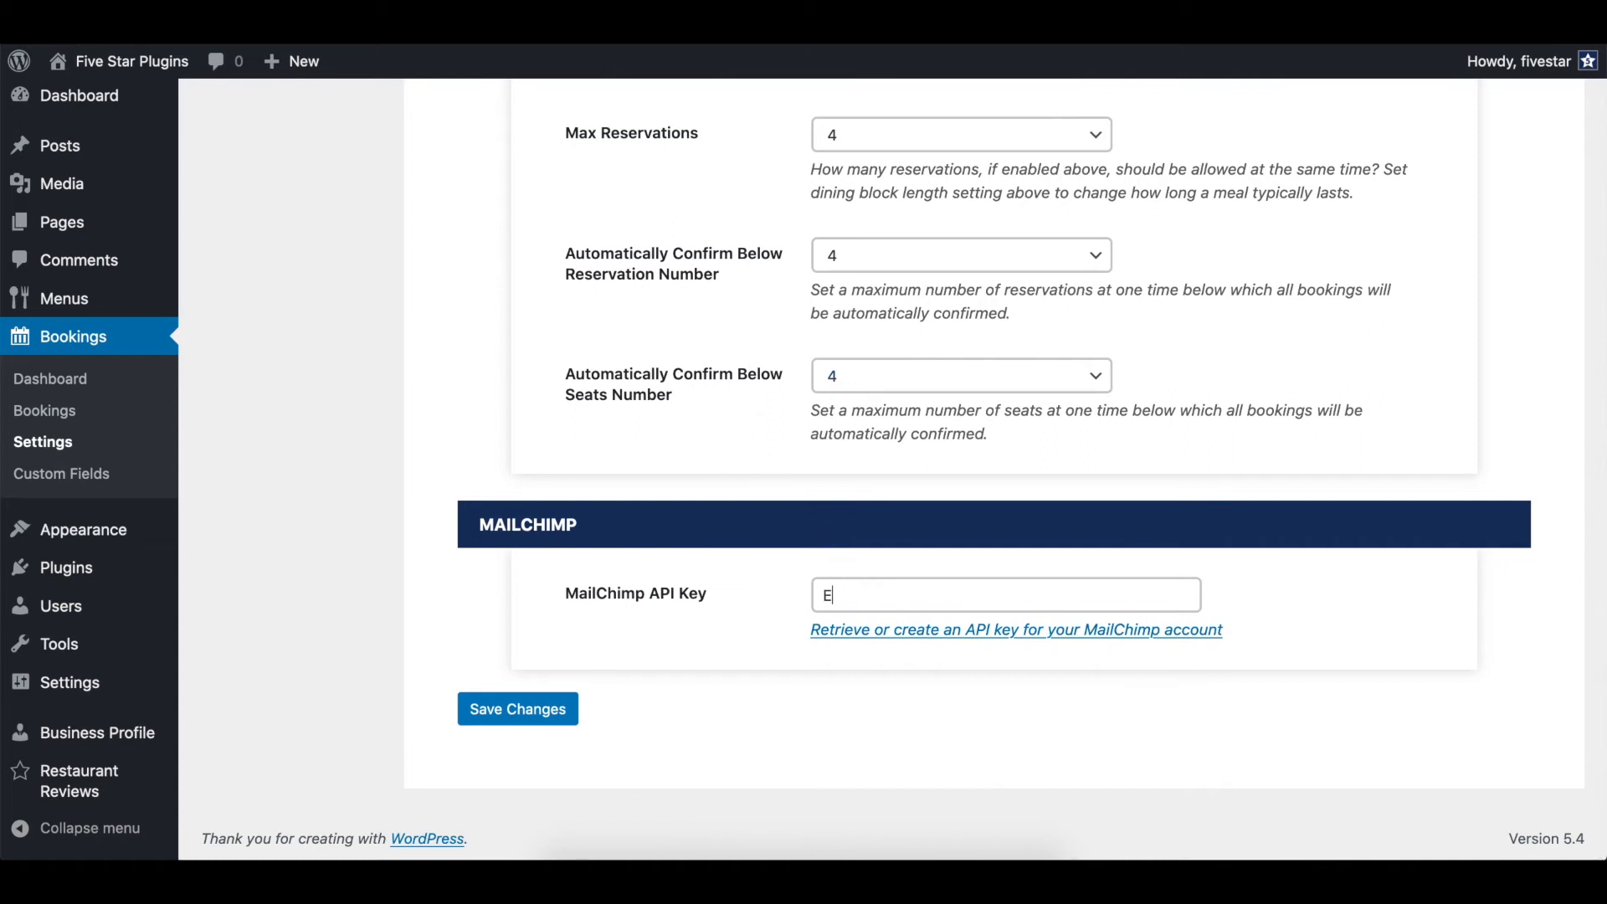
type("ntery key here")
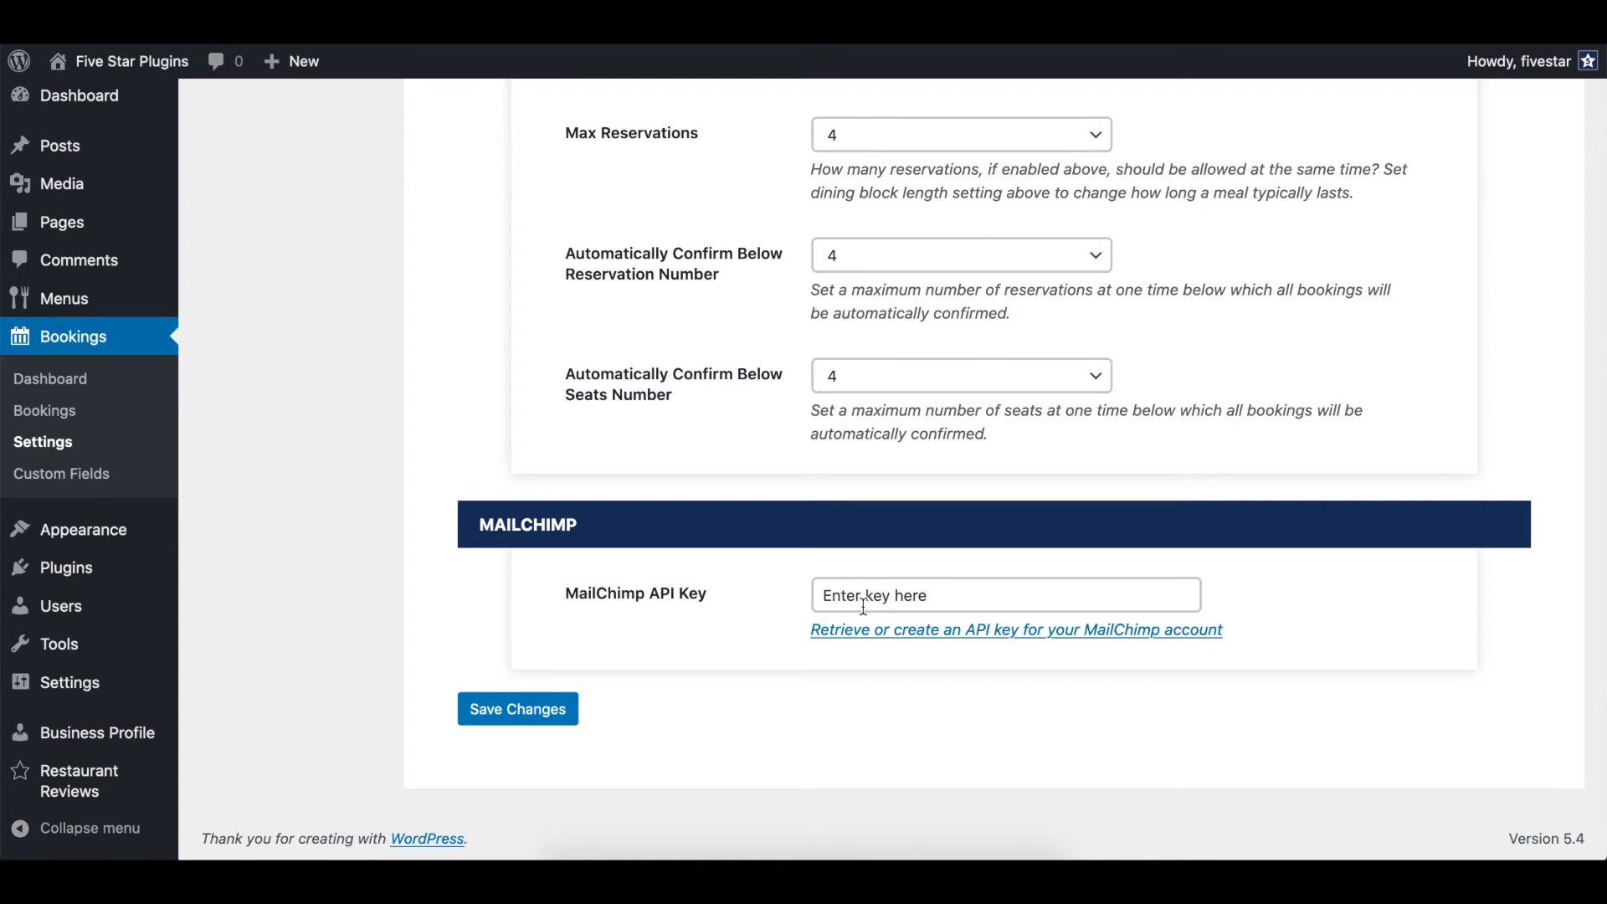
mouse_move(607, 723)
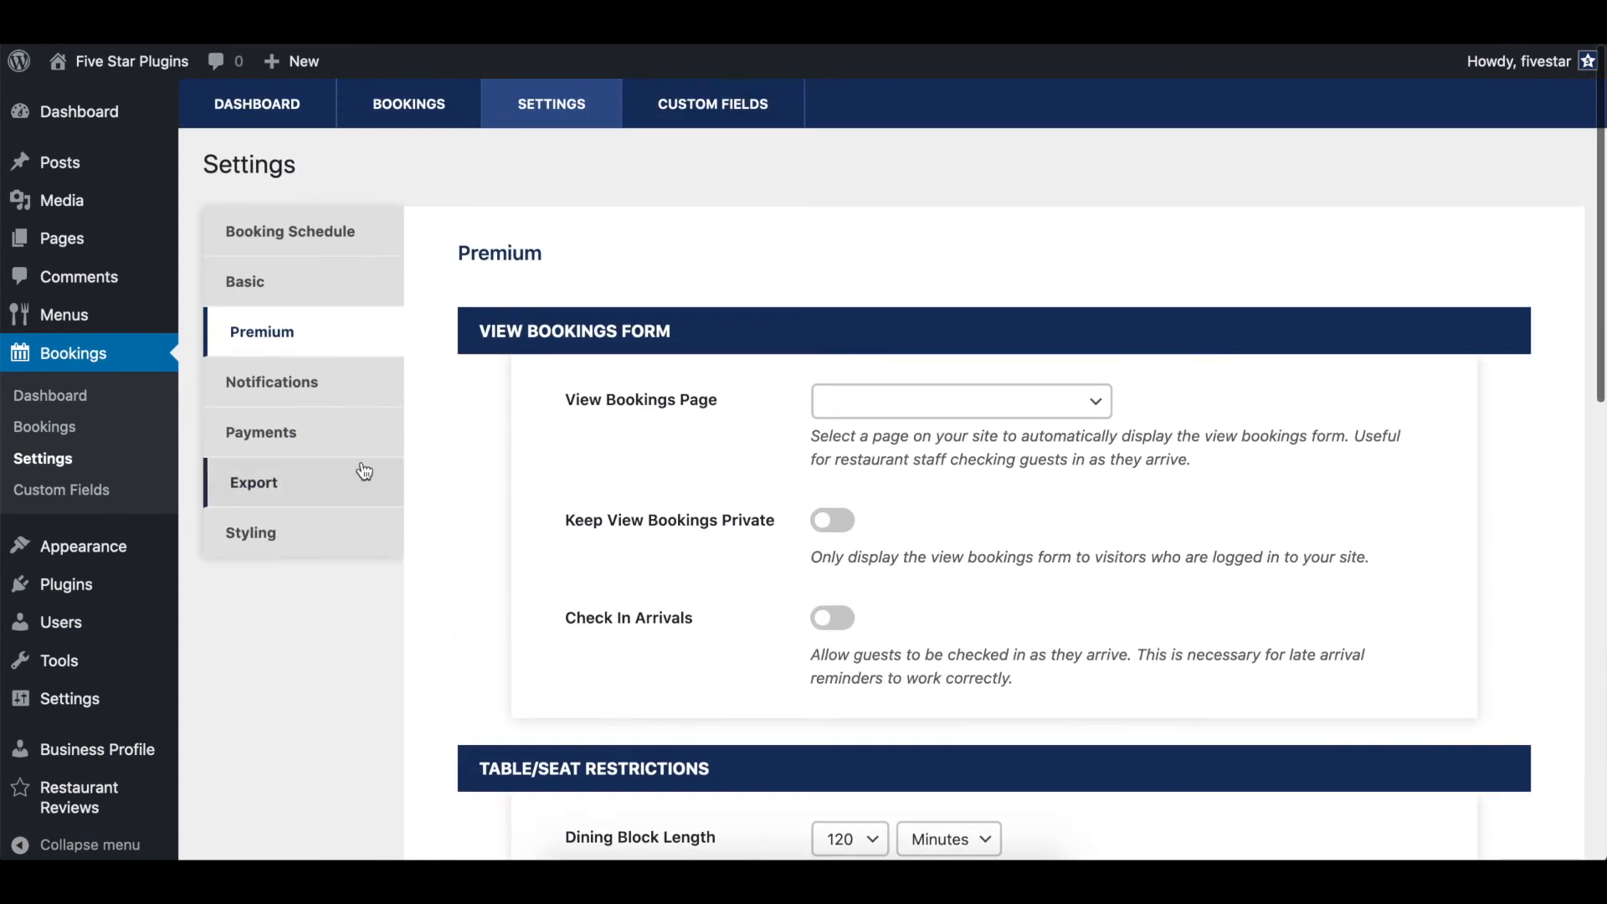
Fill in reply-to name 'someone' and enable admin confirmed and cancellation notifications
left_click(274, 382)
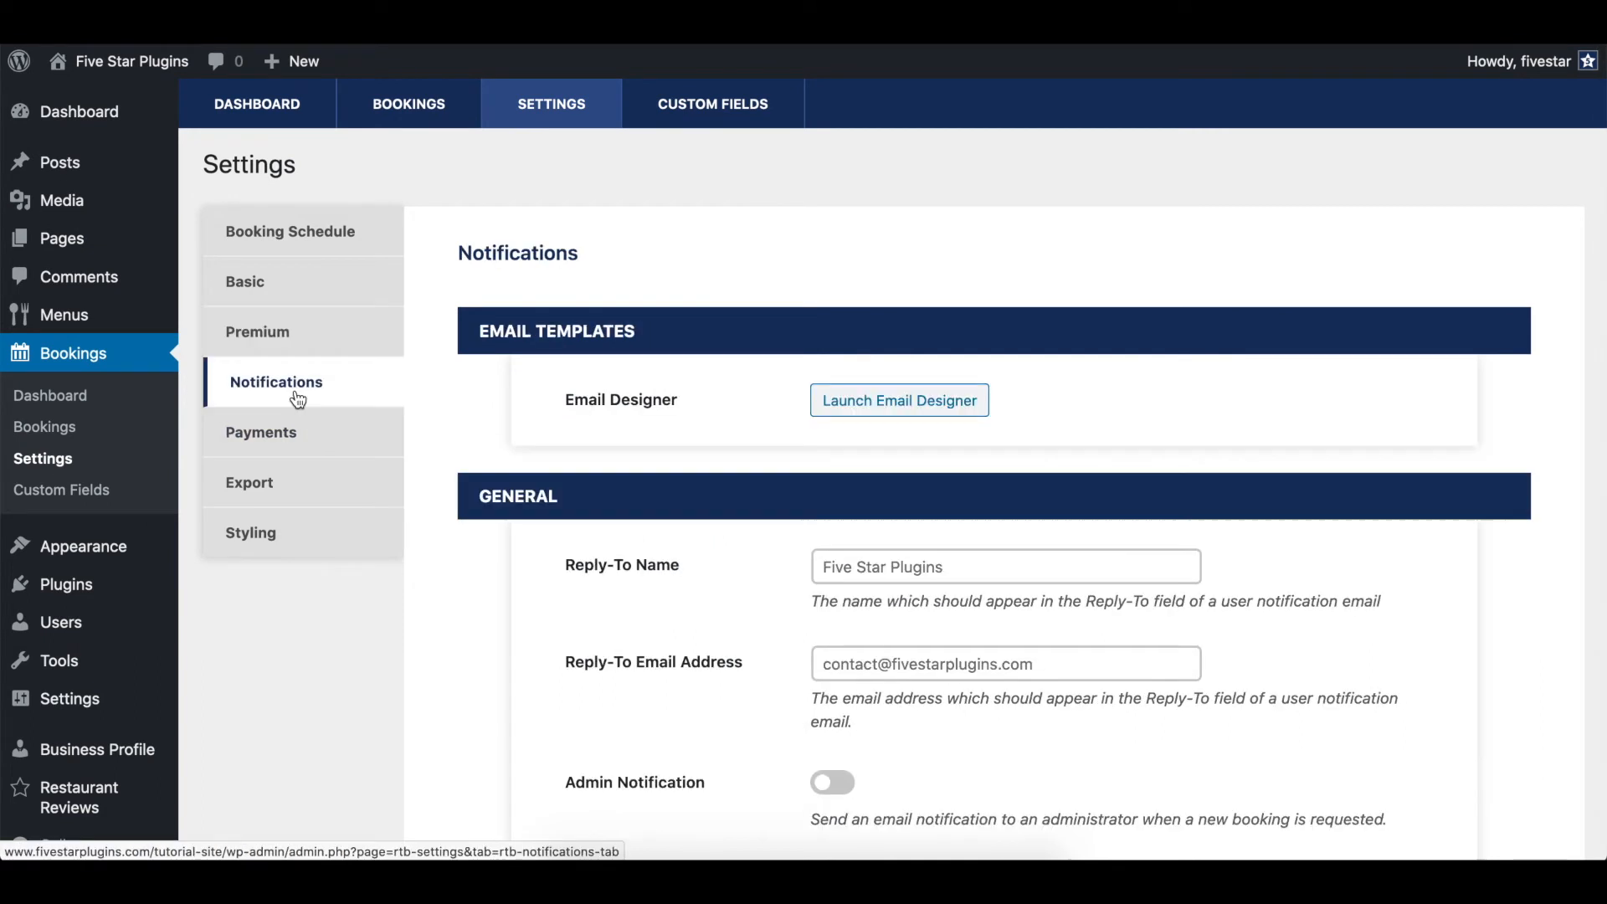
scroll("down", 3)
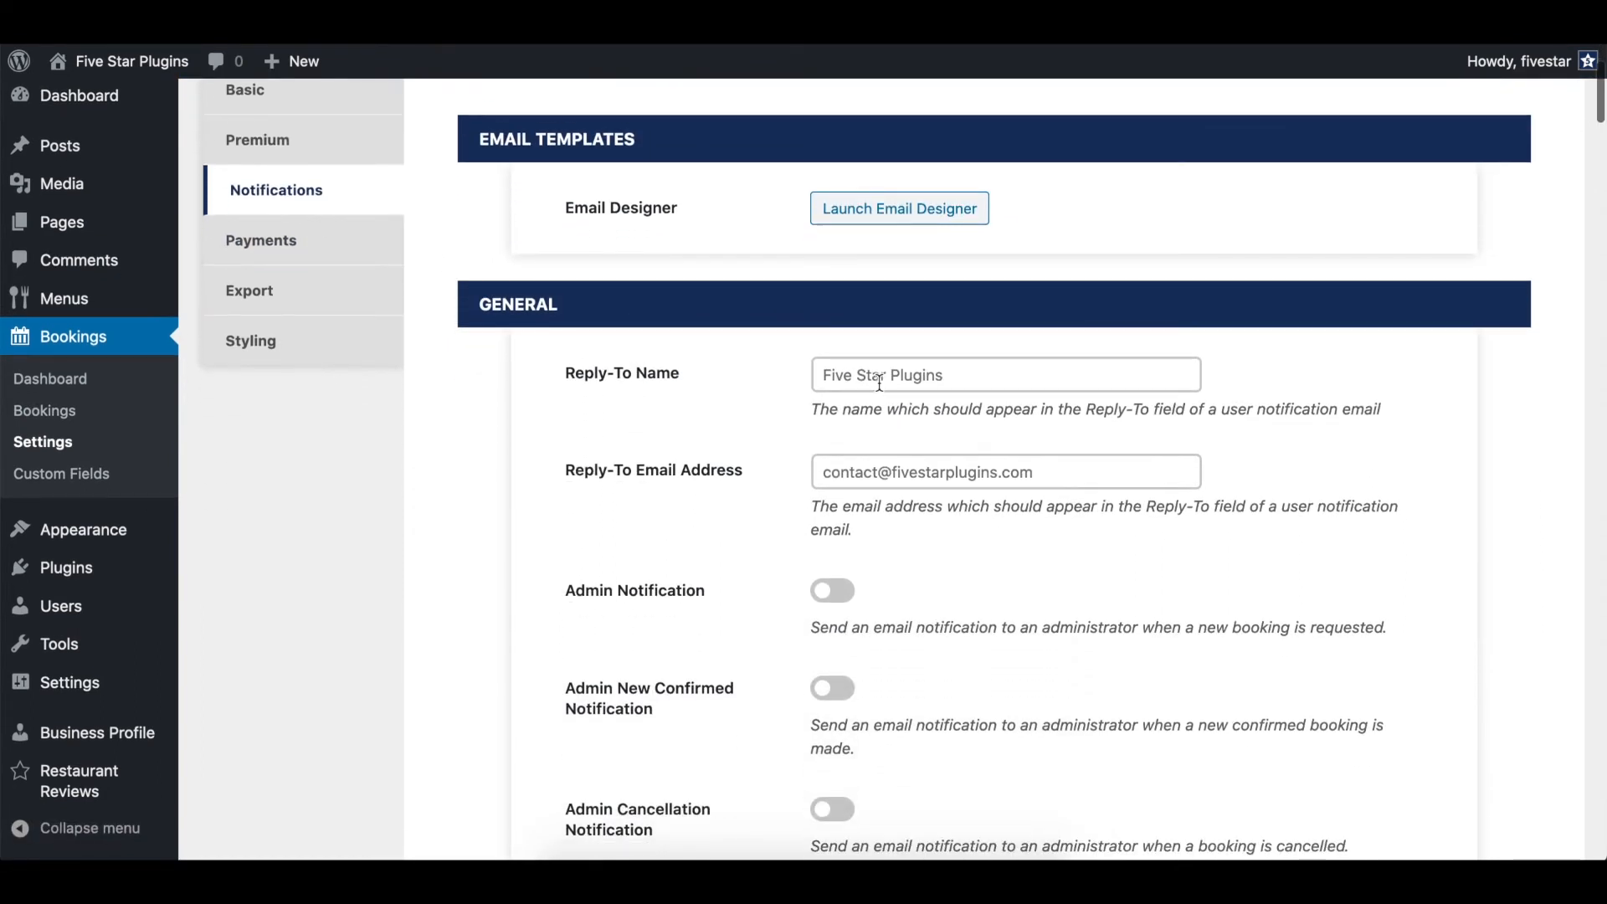
type("someone")
type("s@")
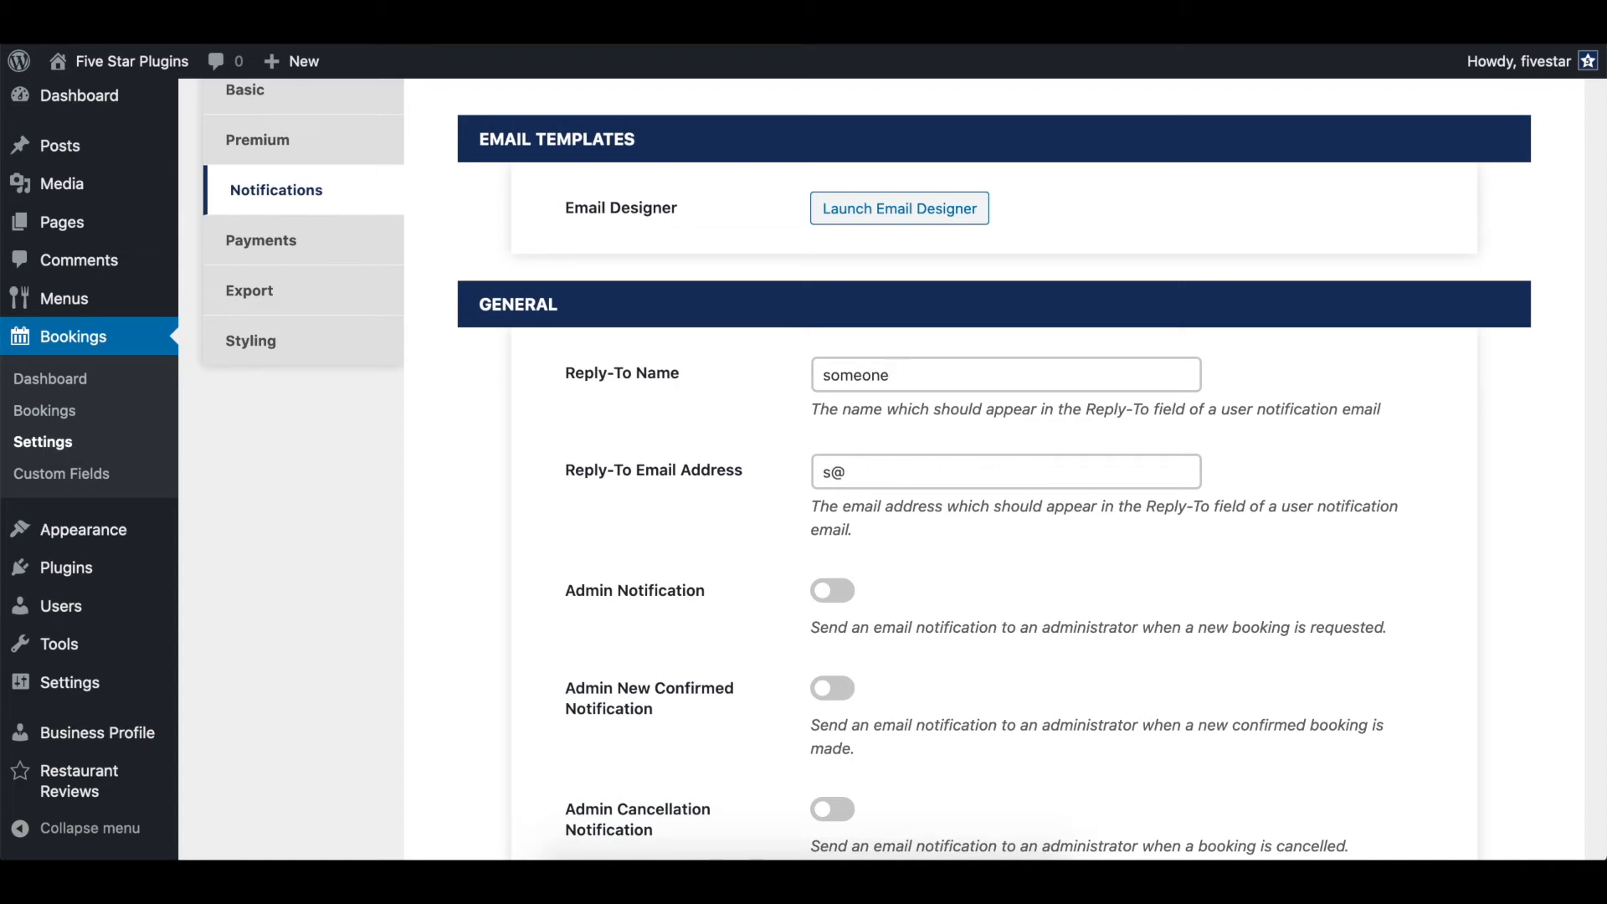
scroll("down", 3)
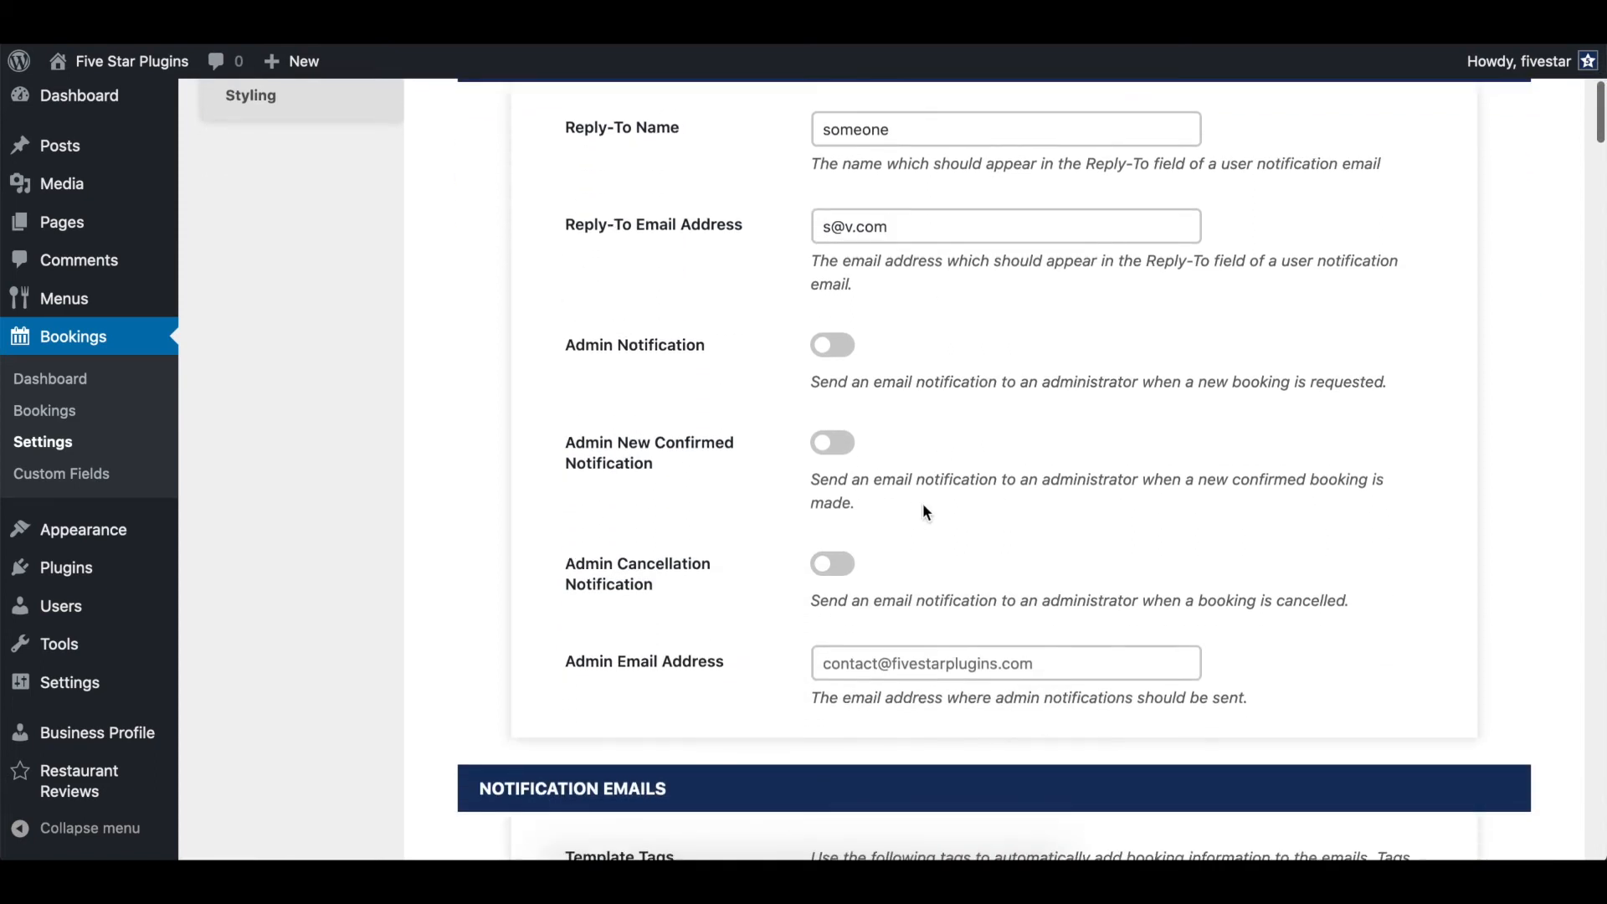
left_click(832, 344)
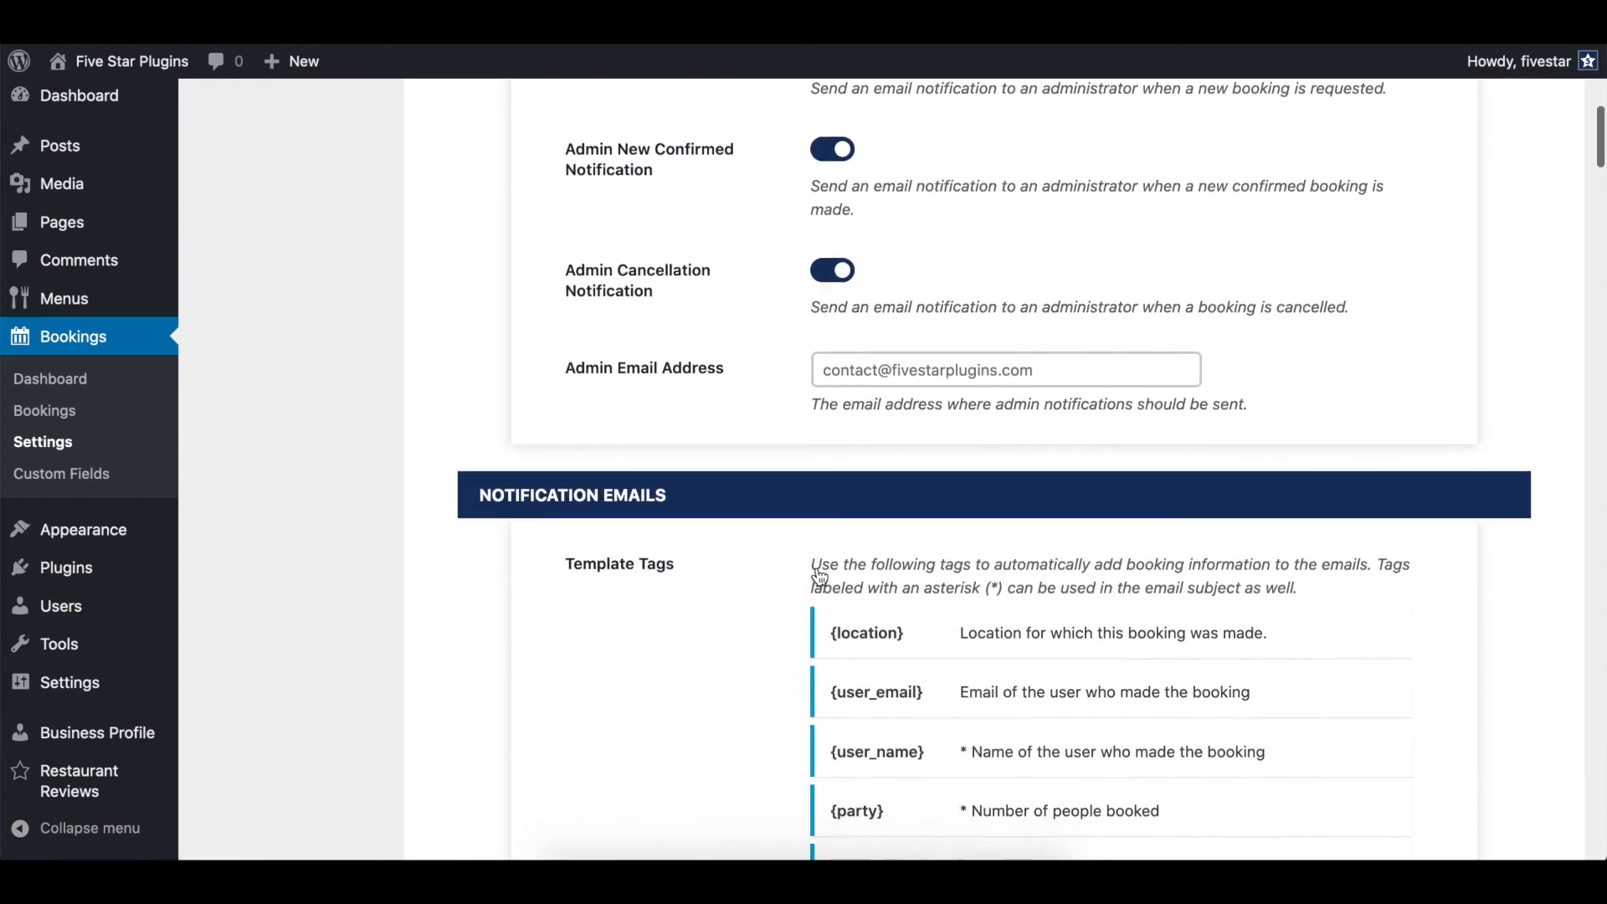
Review the notification email templates, then view the live Reservation Page booking form
scroll("down", 3)
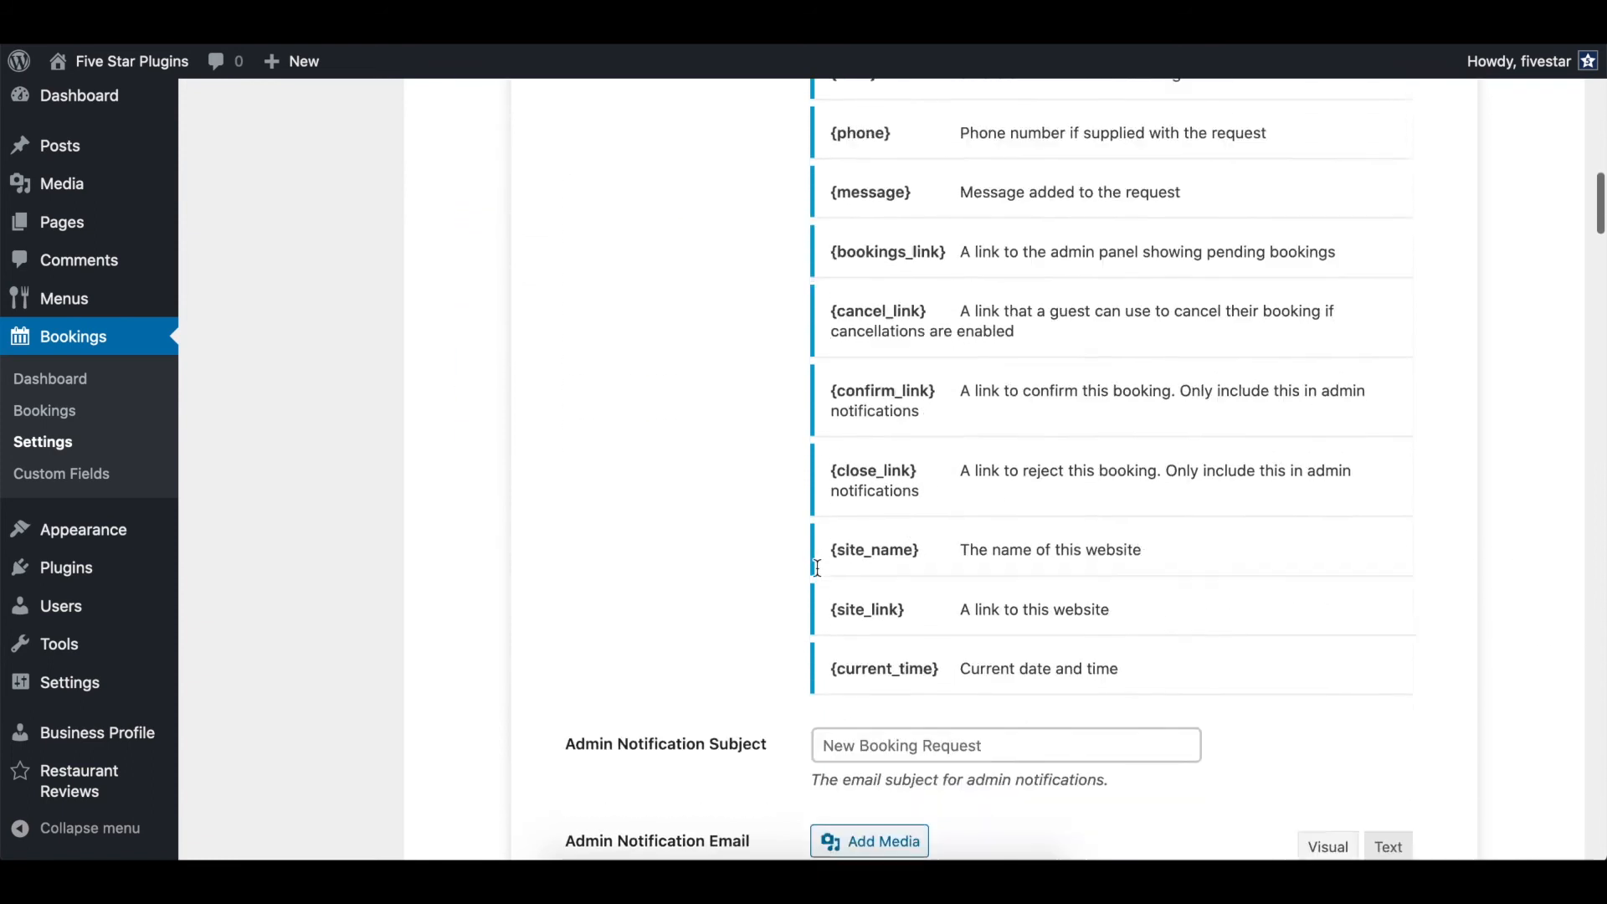
scroll("down", 3)
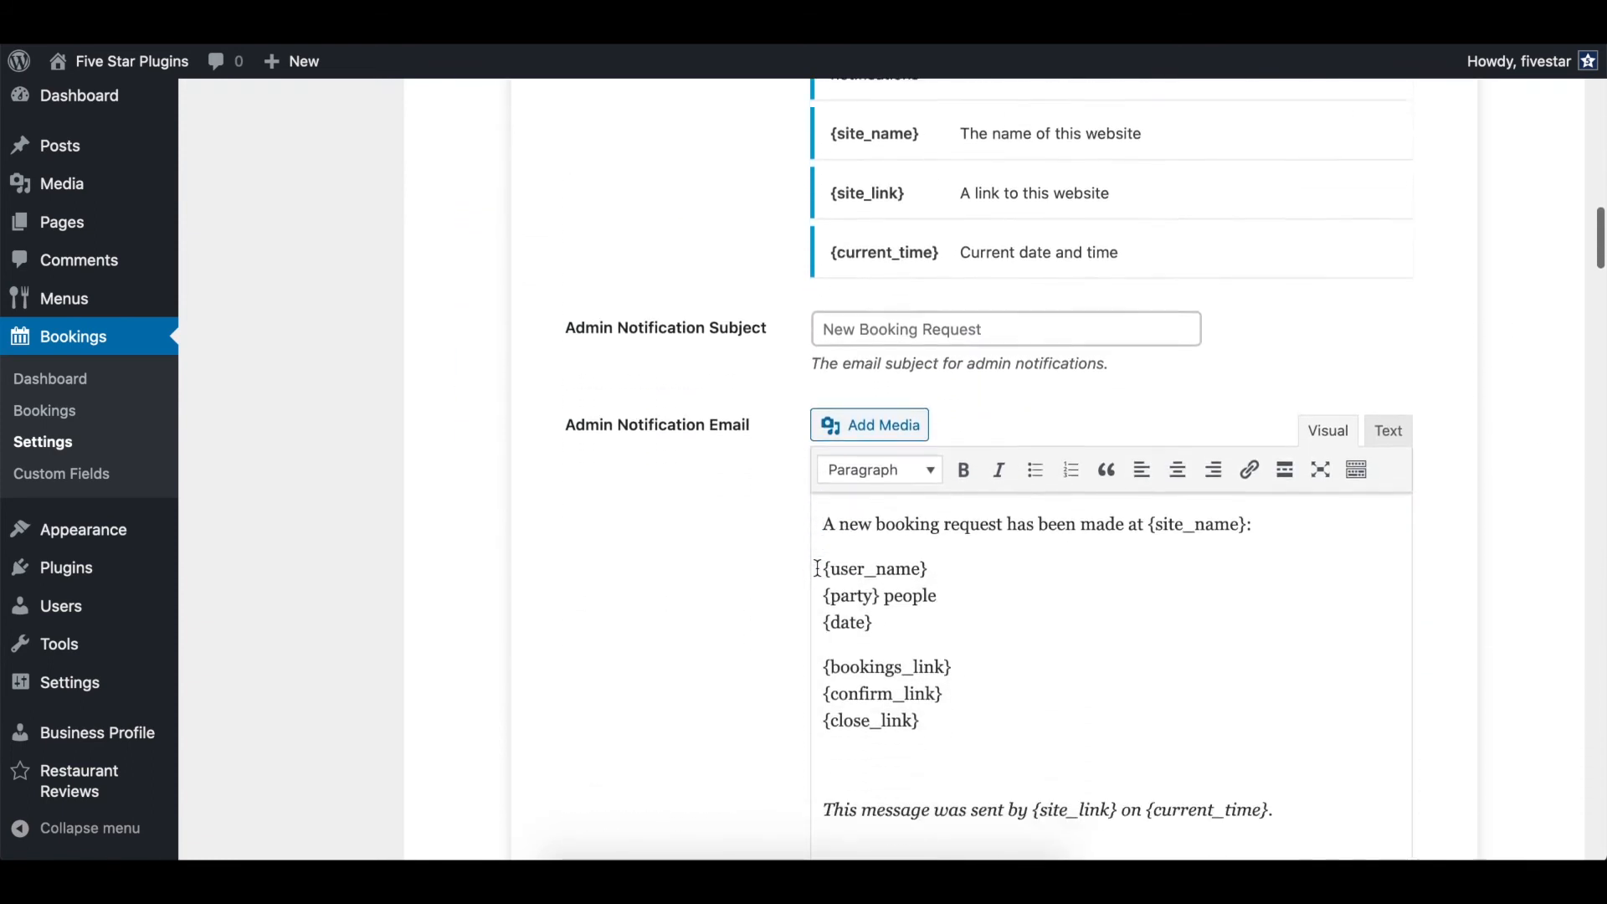
scroll("down", 3)
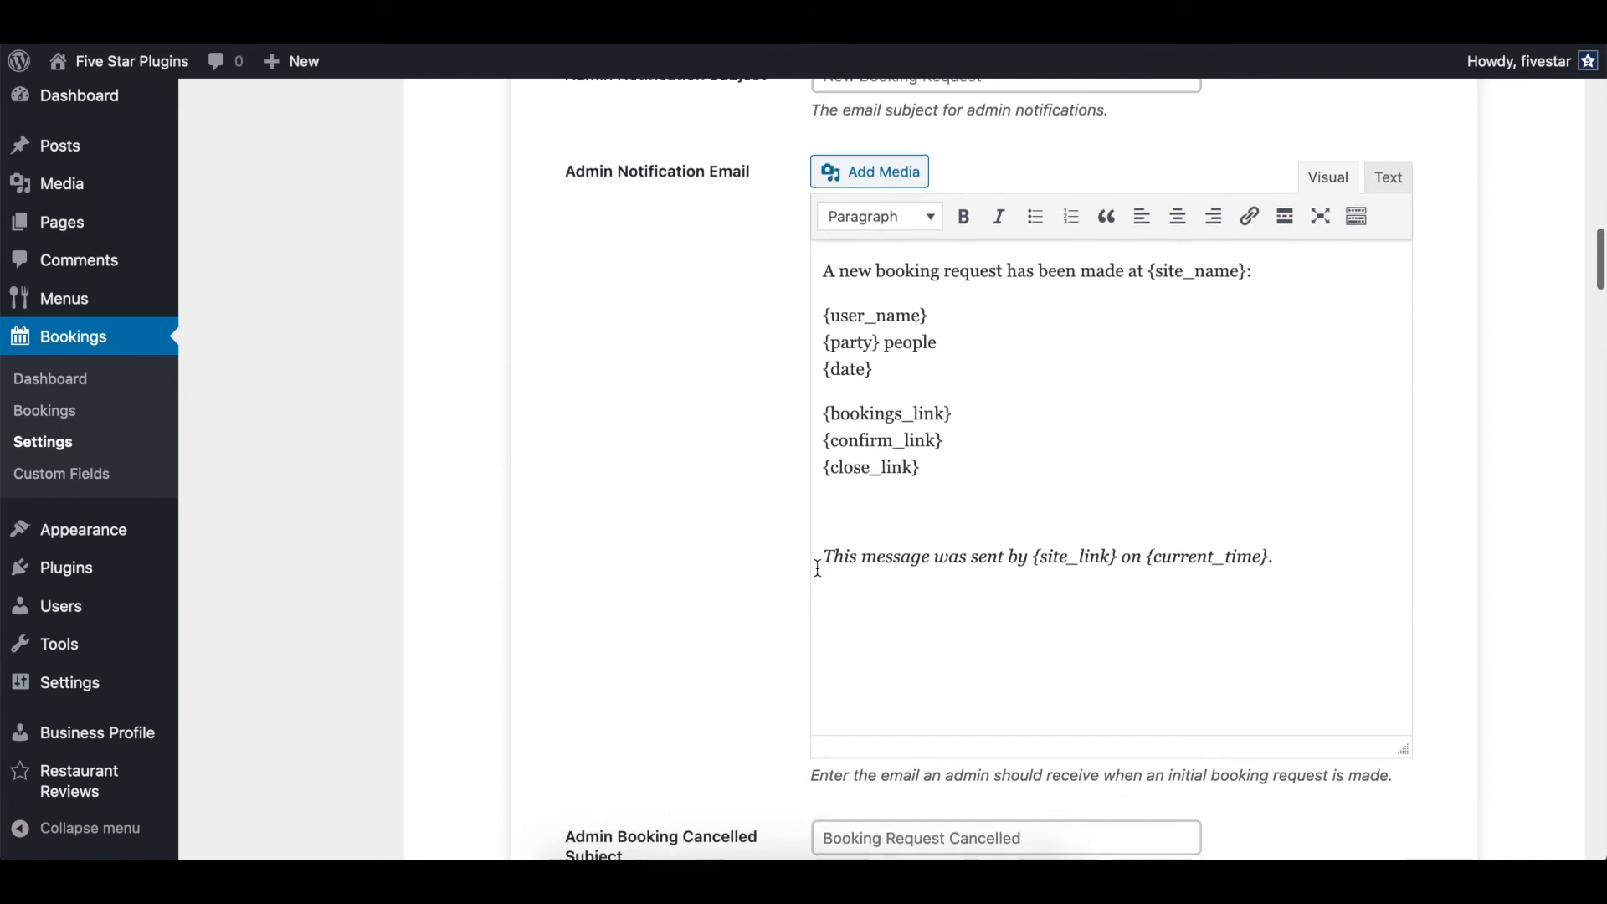
scroll("down", 3)
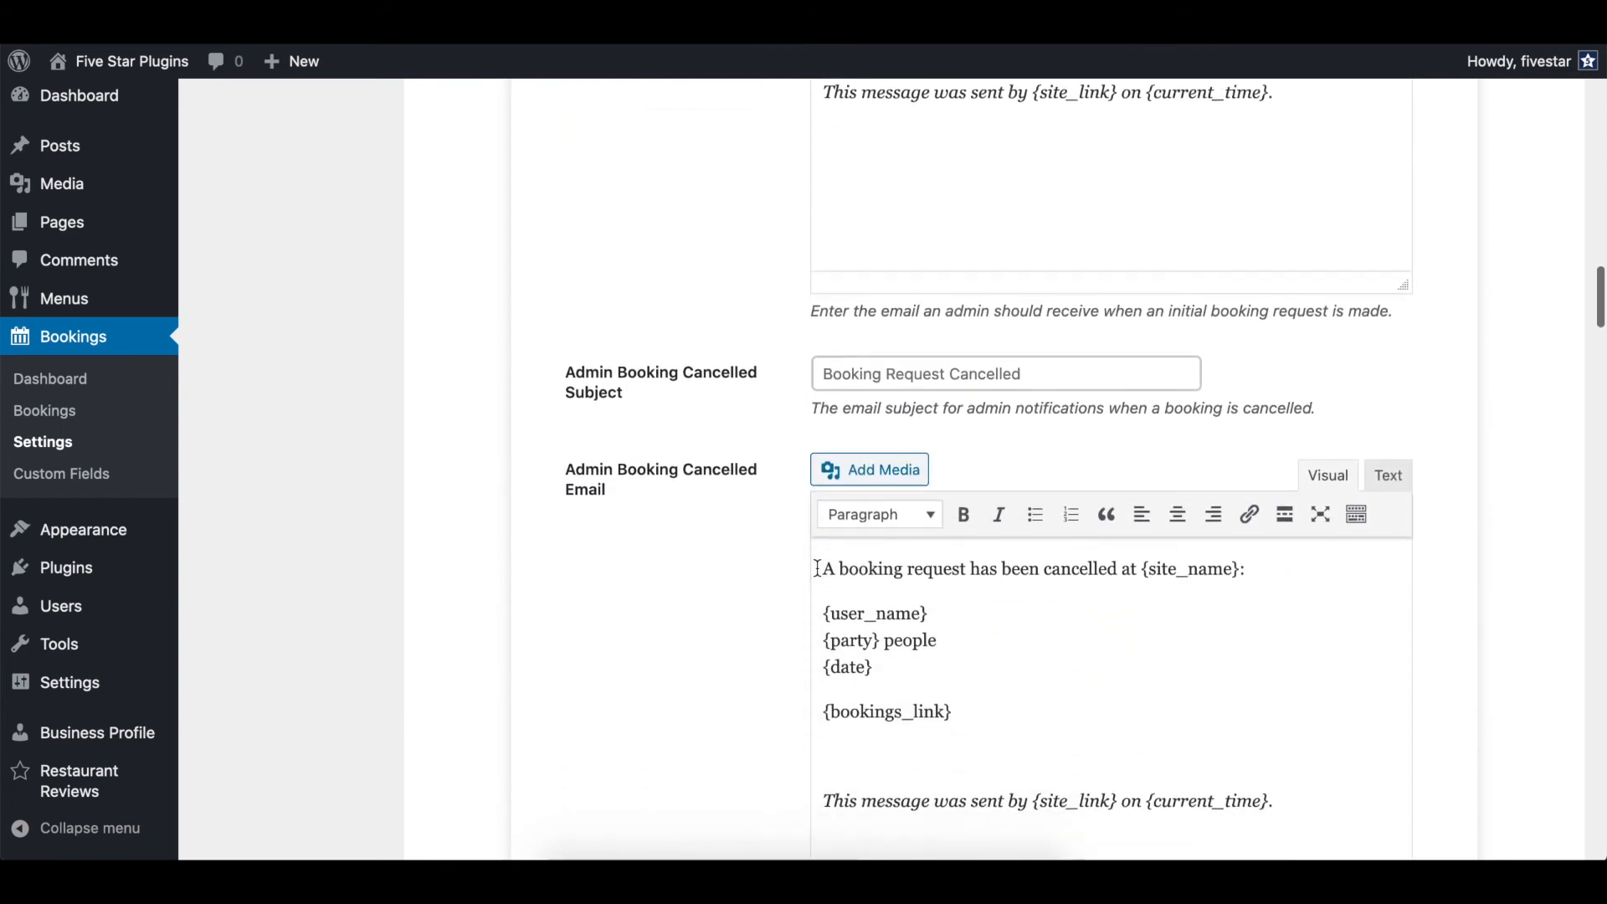
scroll("down", 3)
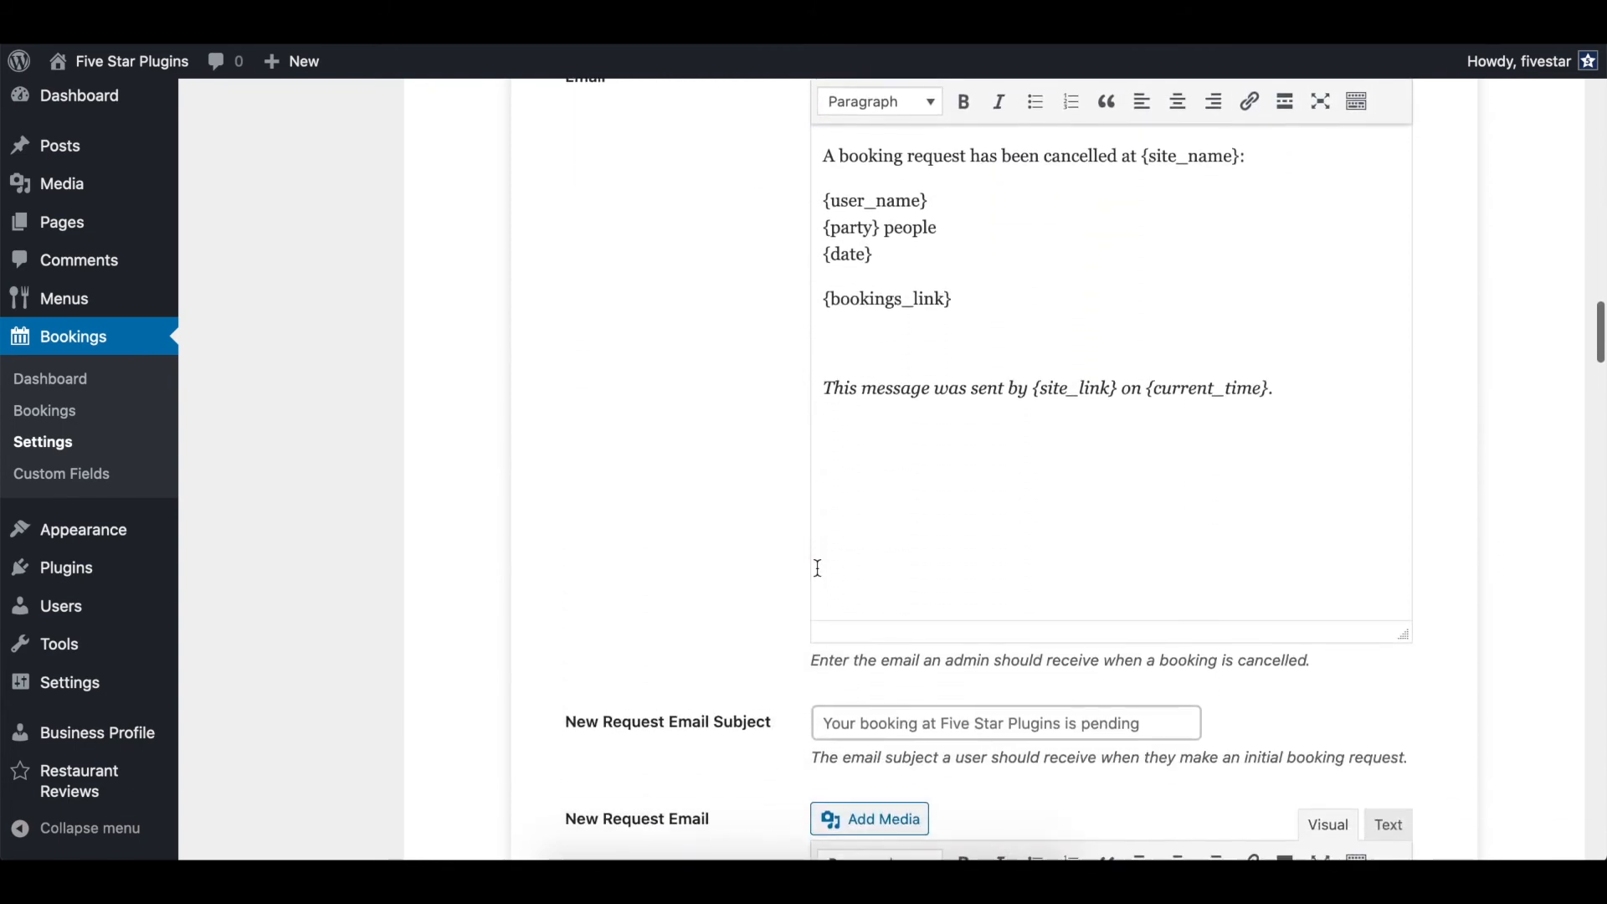
scroll("down", 3)
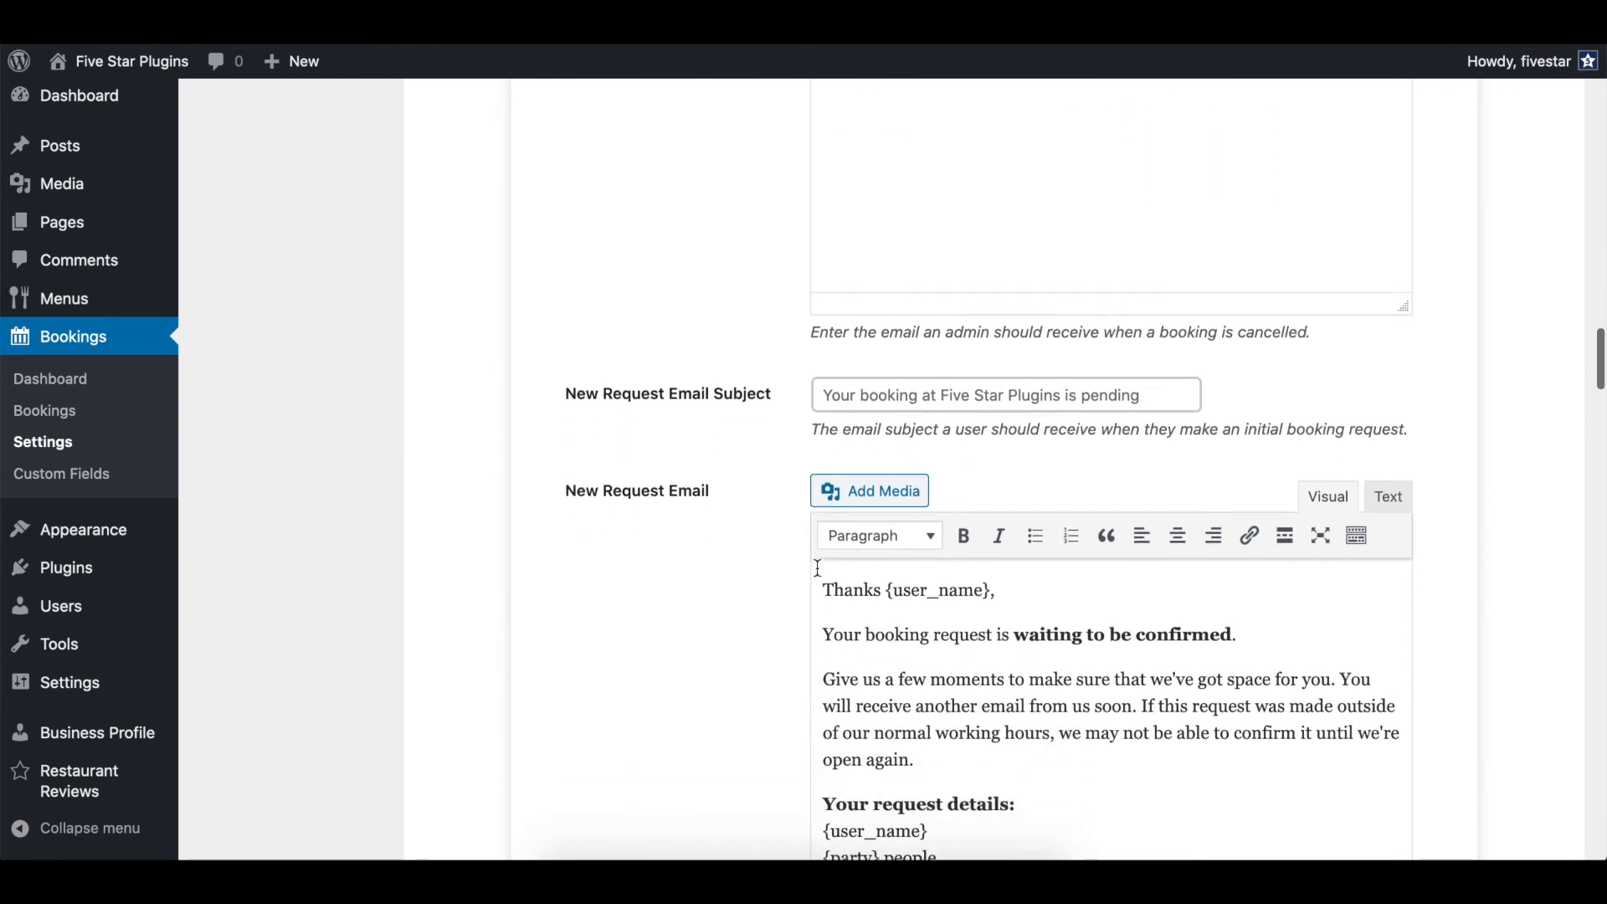
scroll("down", 3)
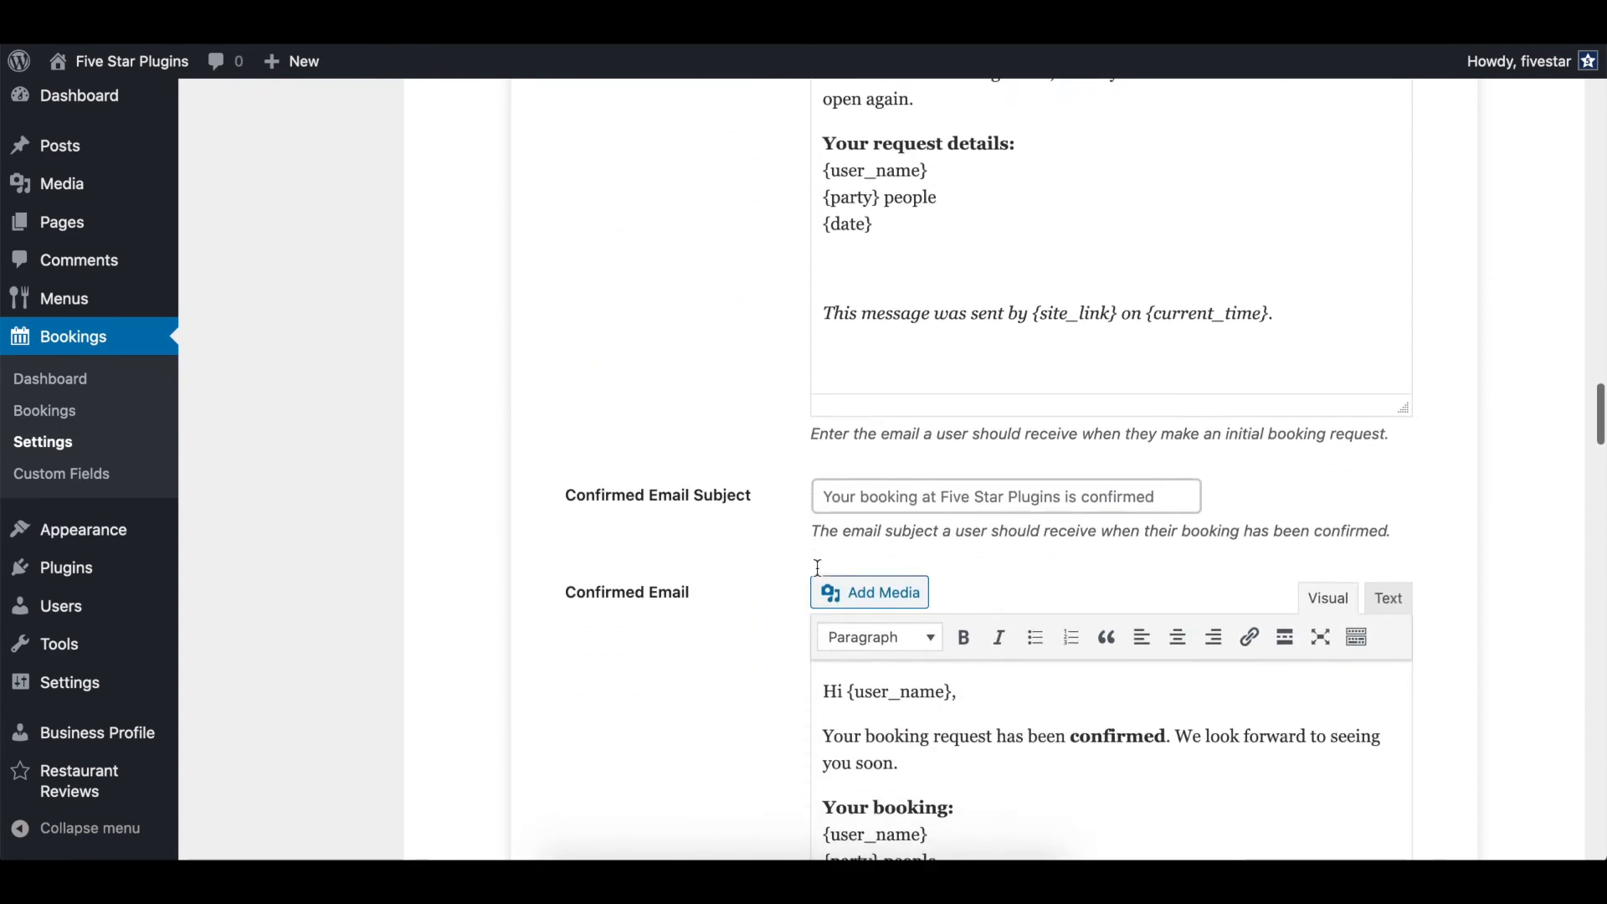
scroll("down", 3)
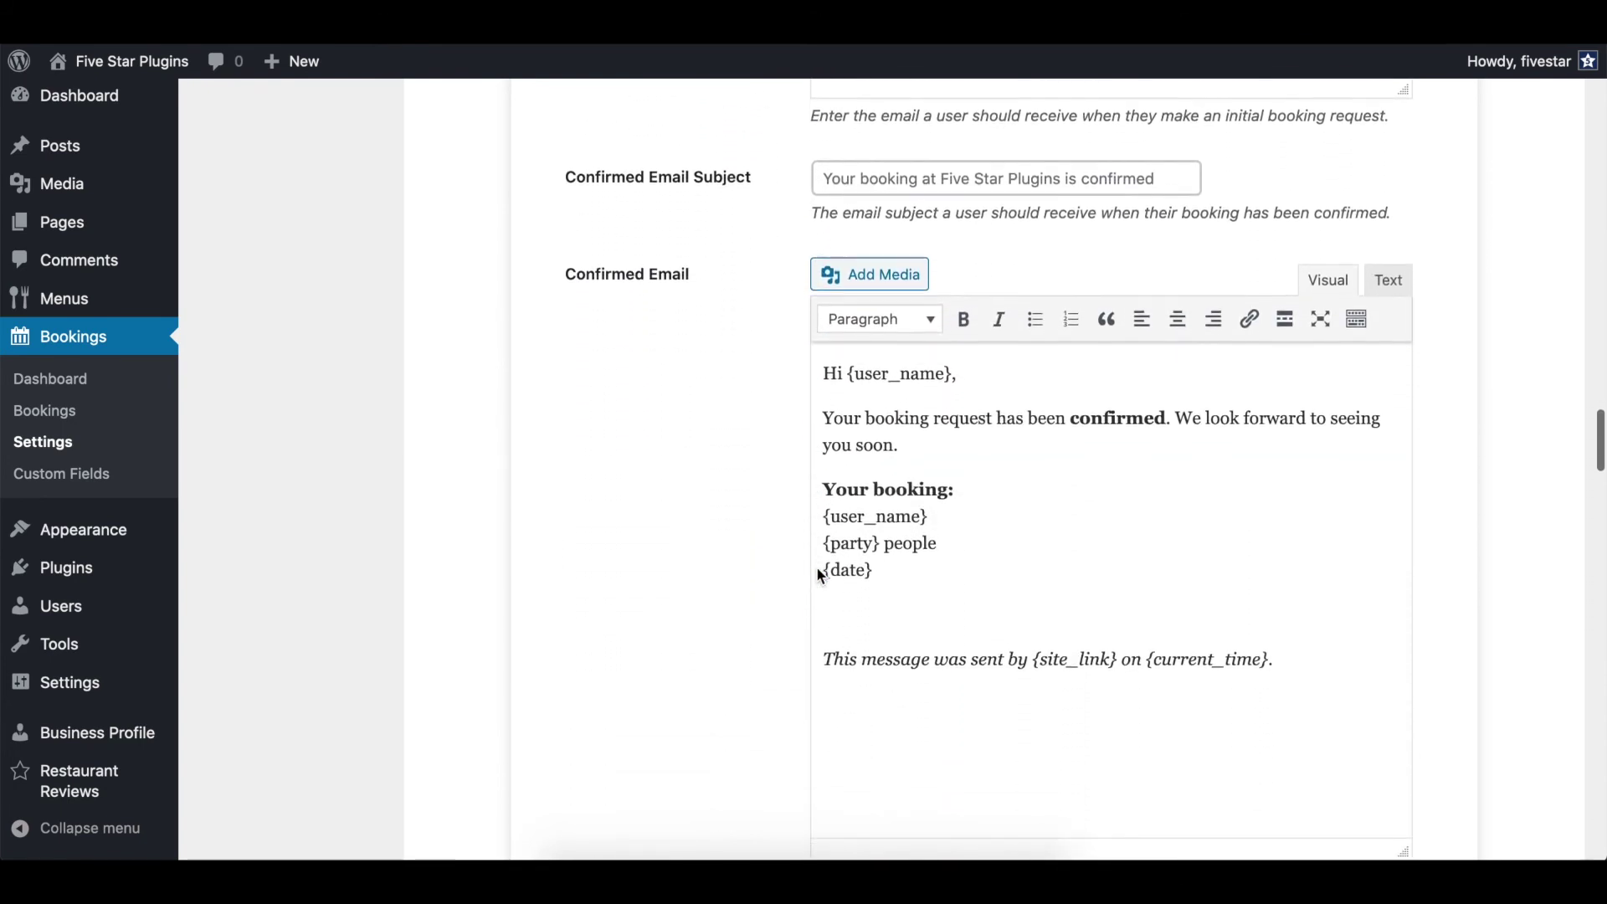
left_click(254, 532)
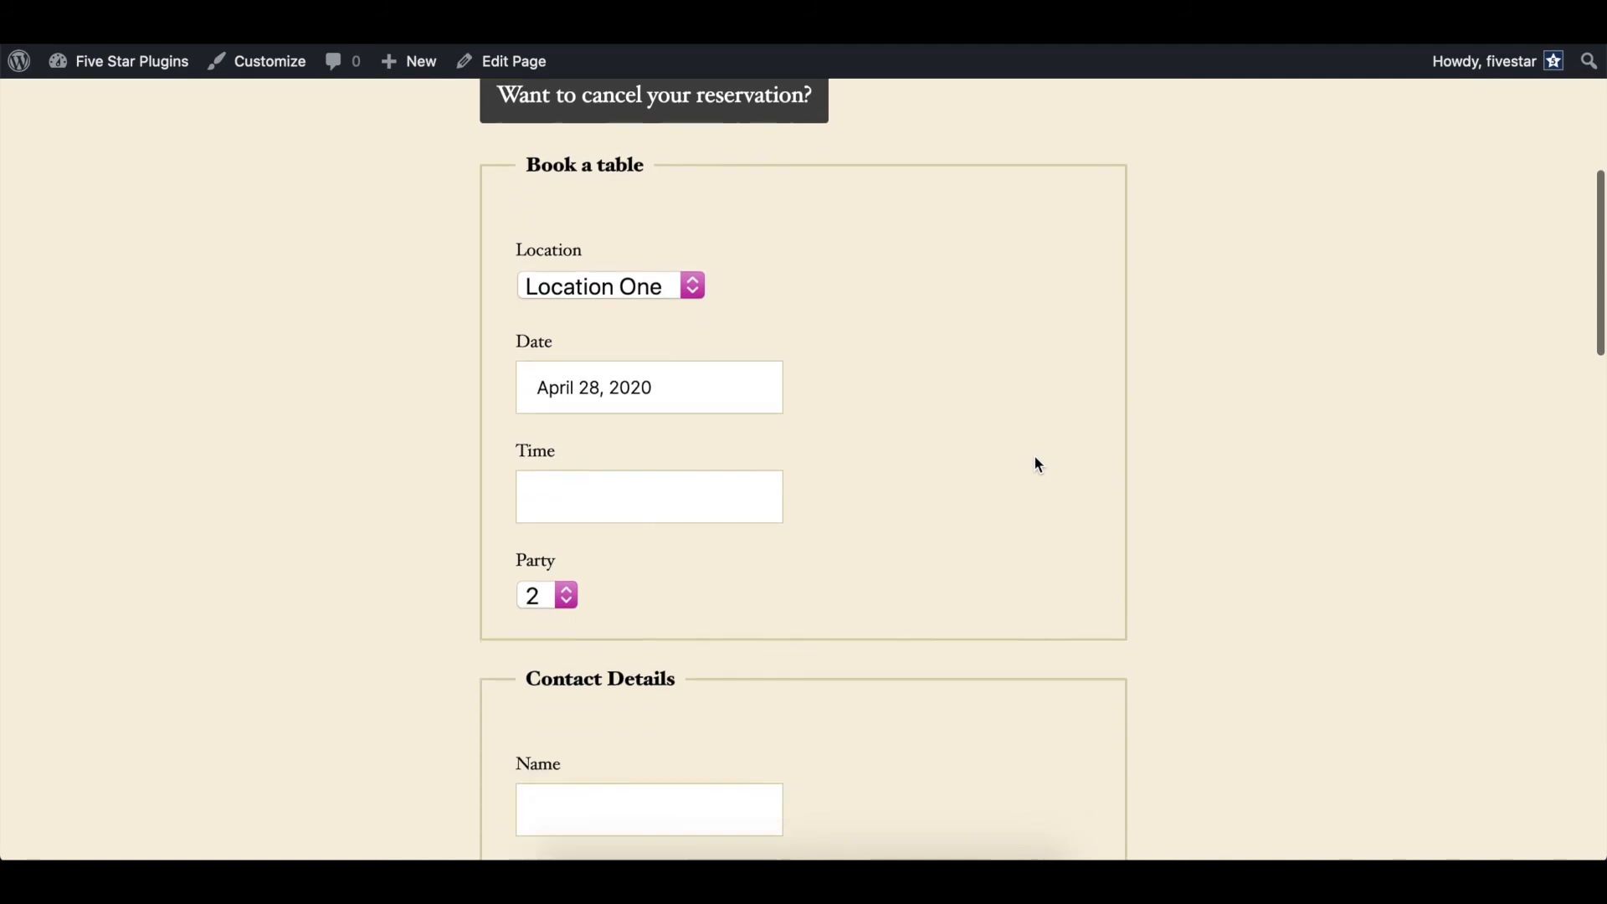
Try the Contemporary form layout, then settle on Columns and preview the result
scroll("down", 3)
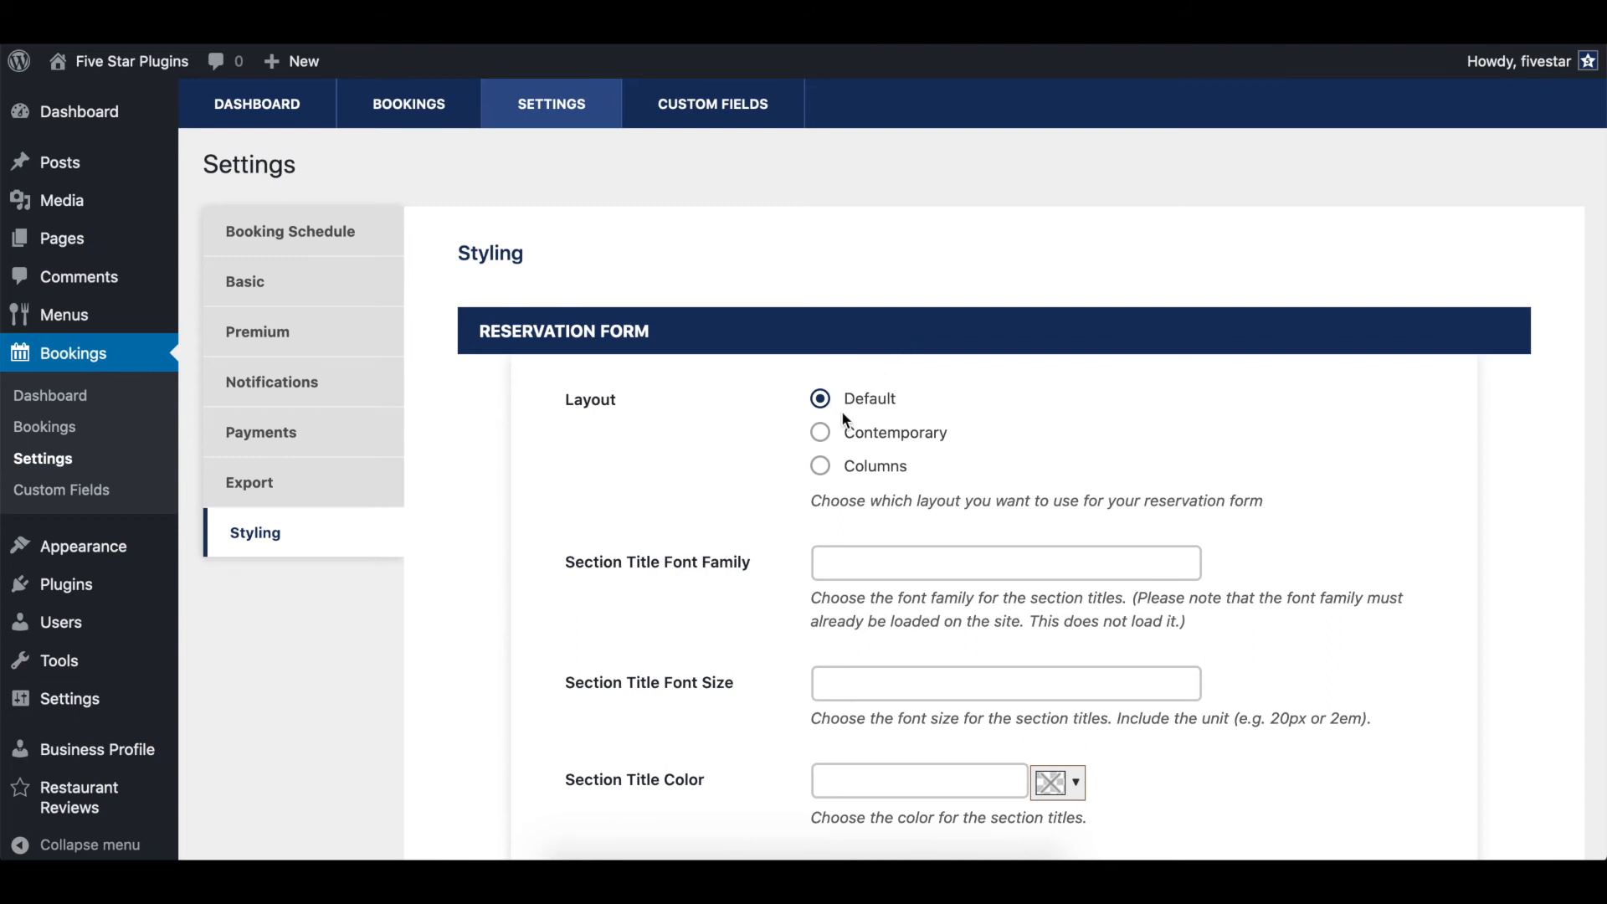
left_click(820, 432)
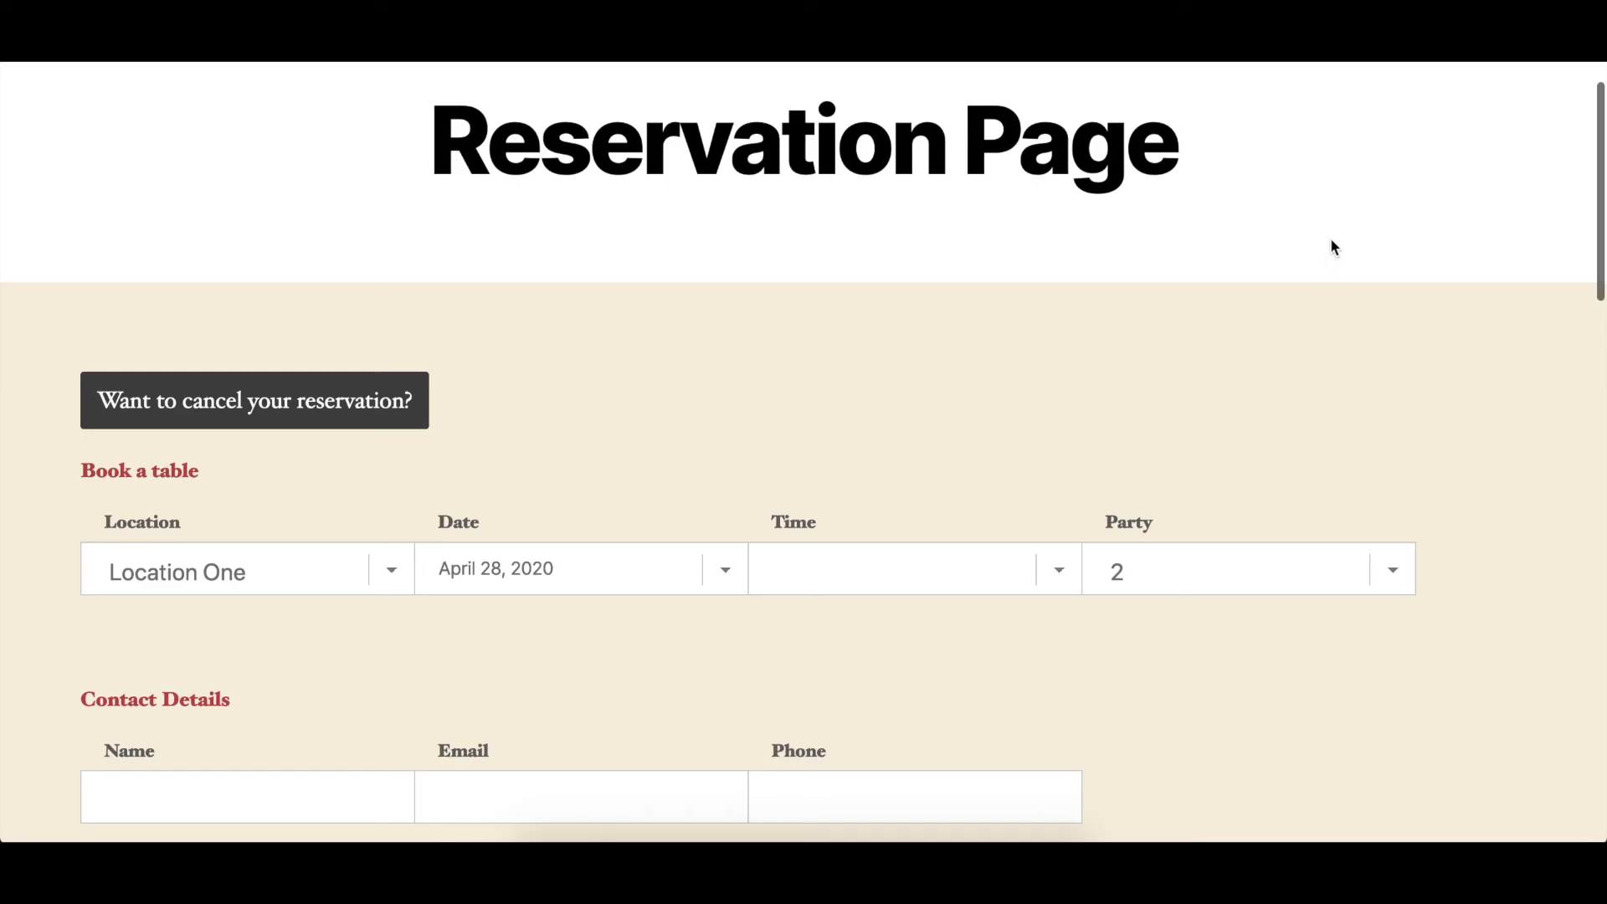
scroll("down", 3)
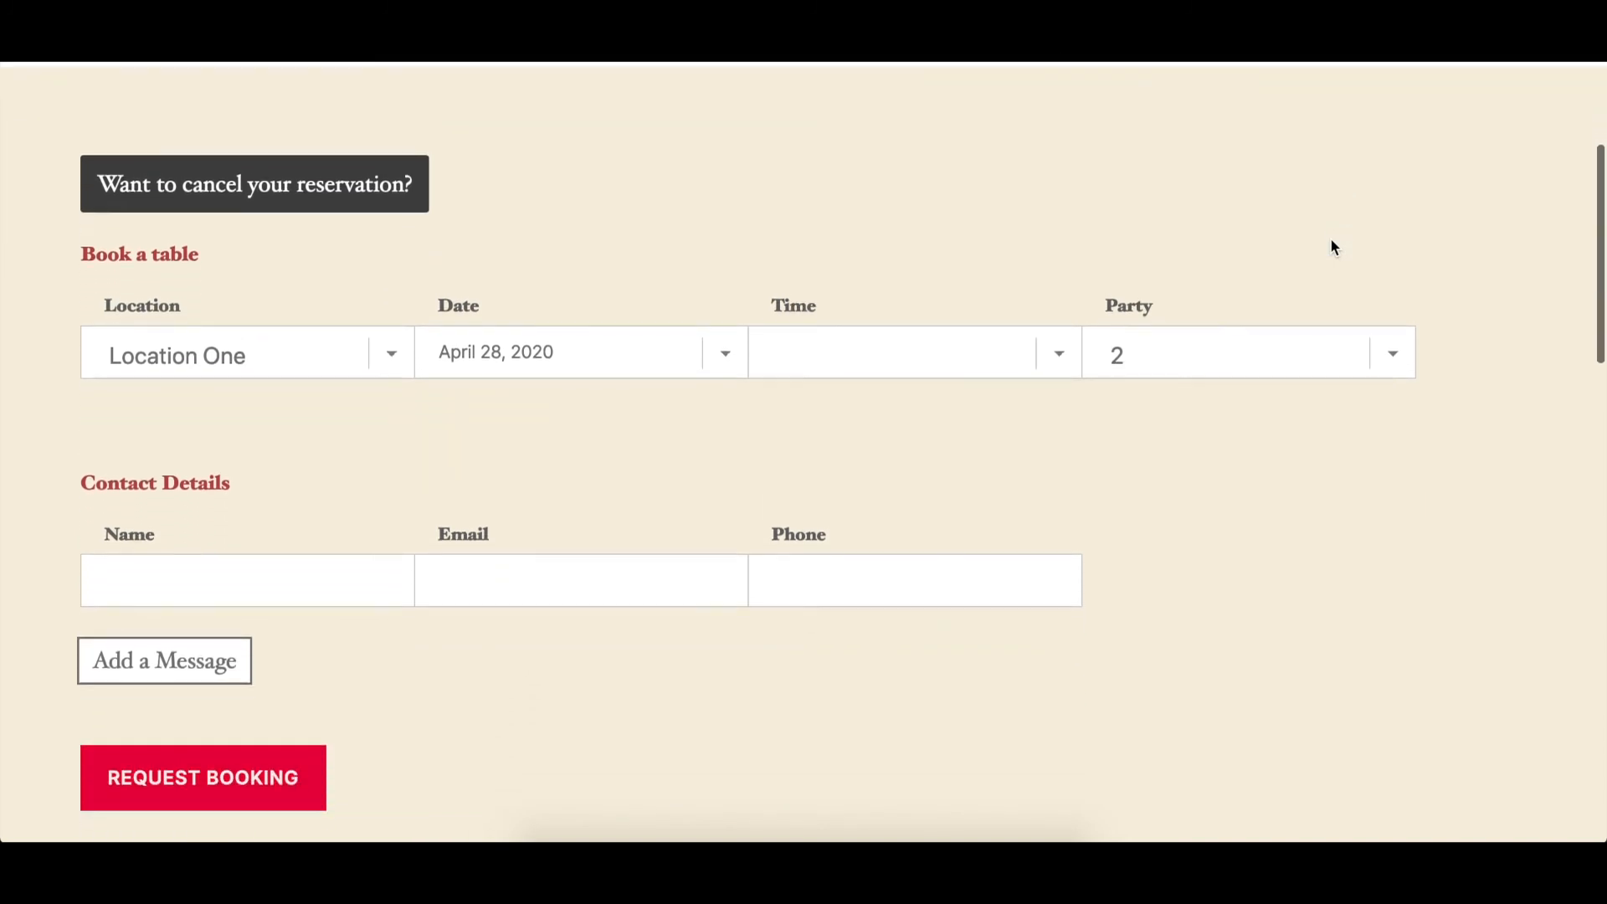
scroll("up", 3)
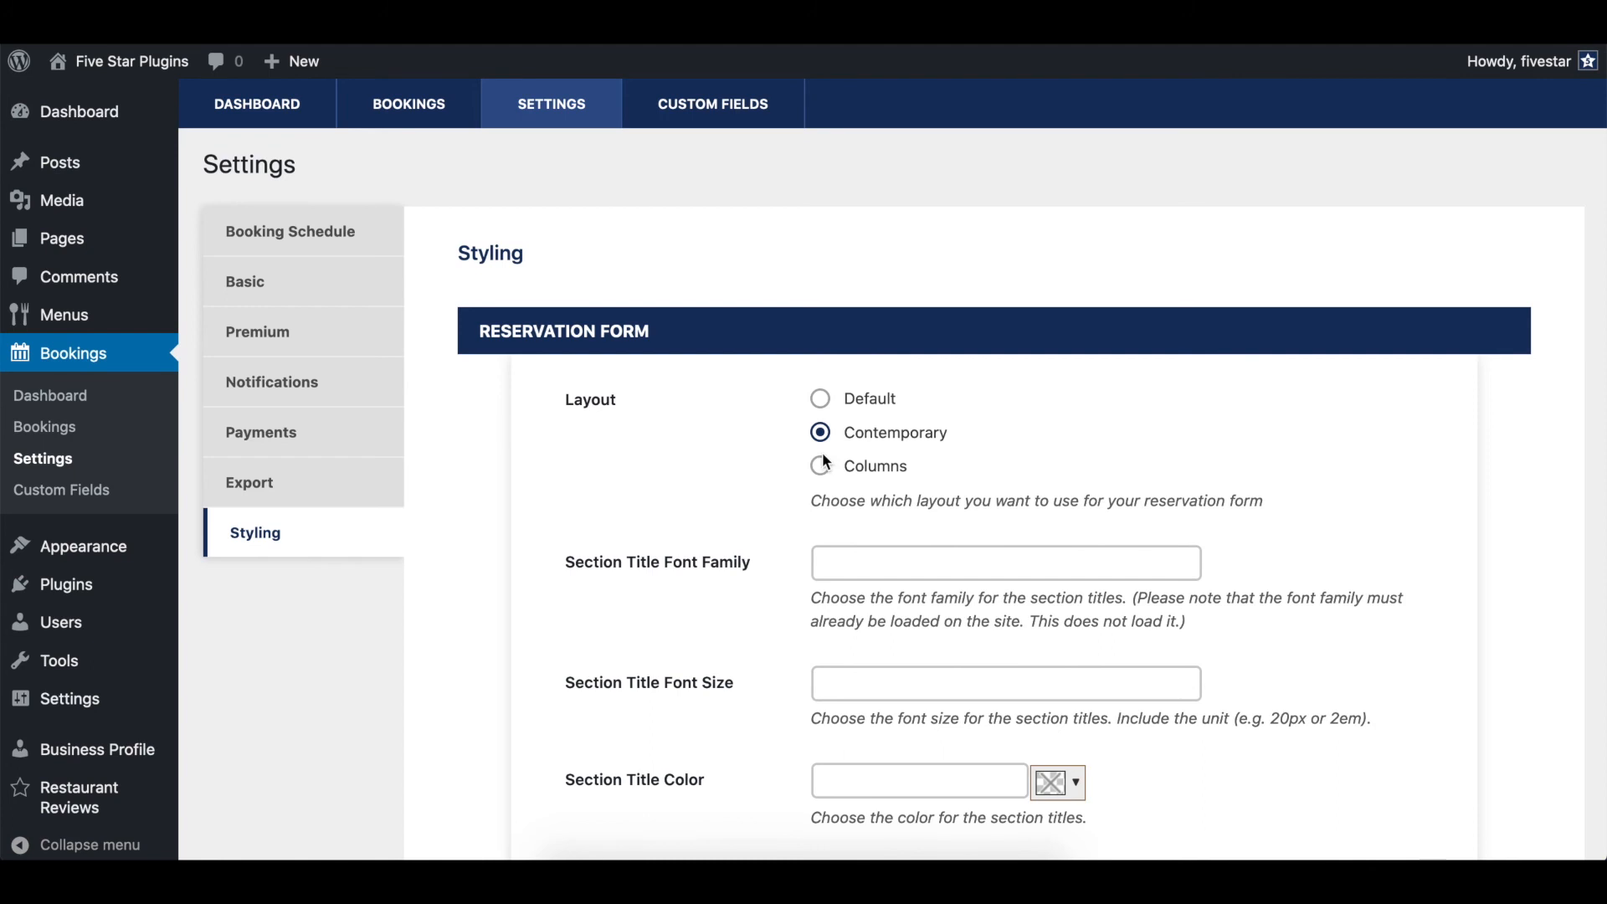
left_click(821, 465)
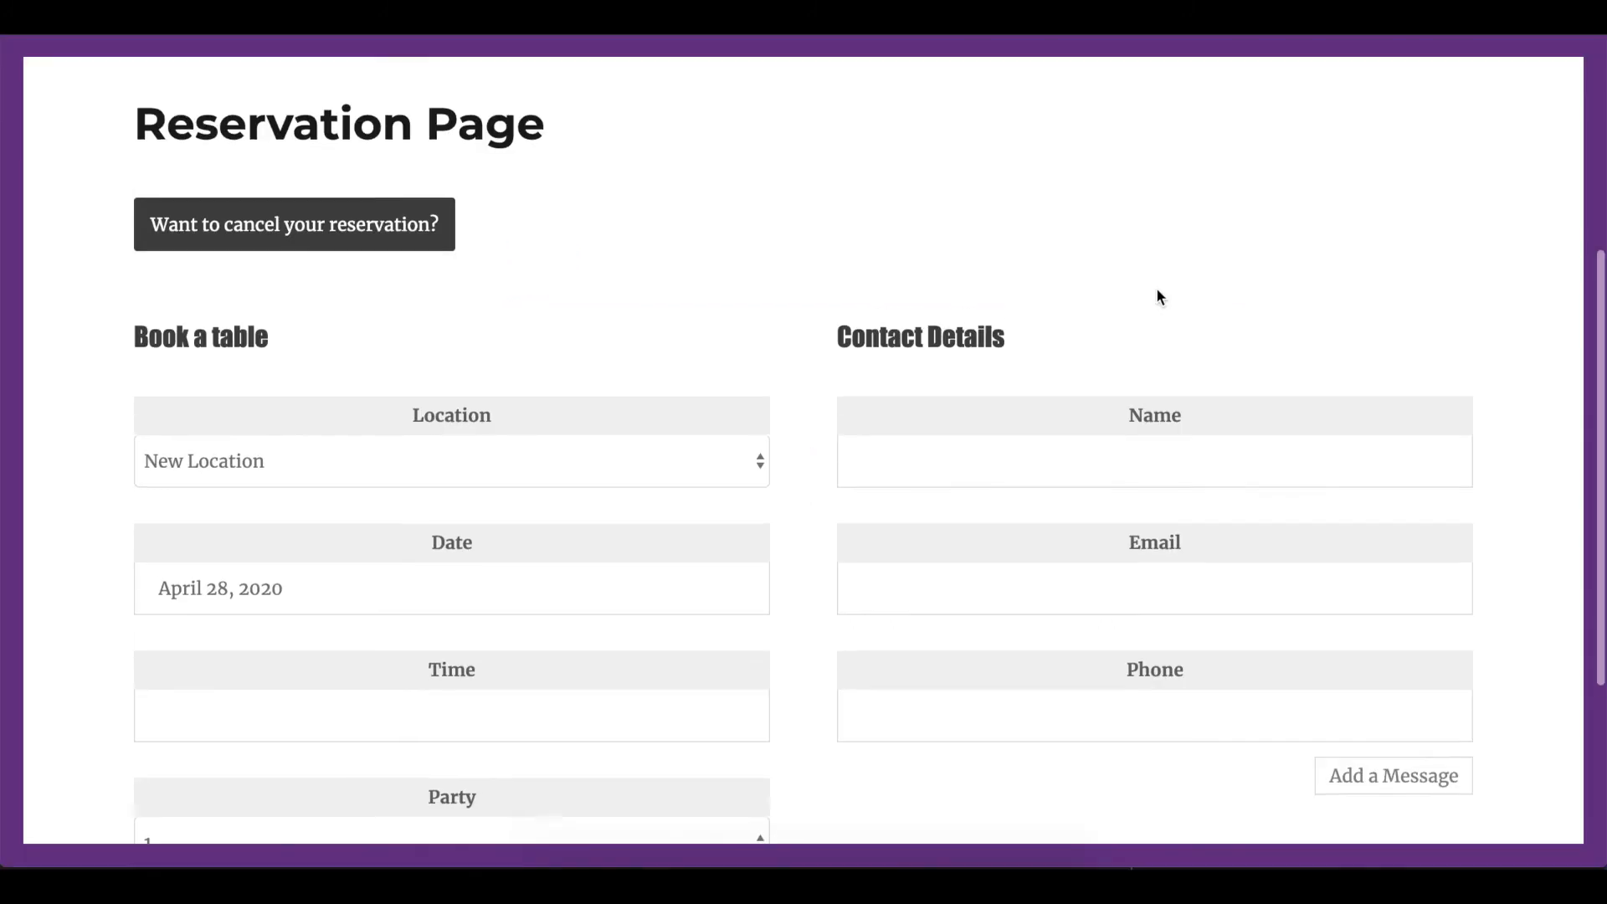
scroll("down", 3)
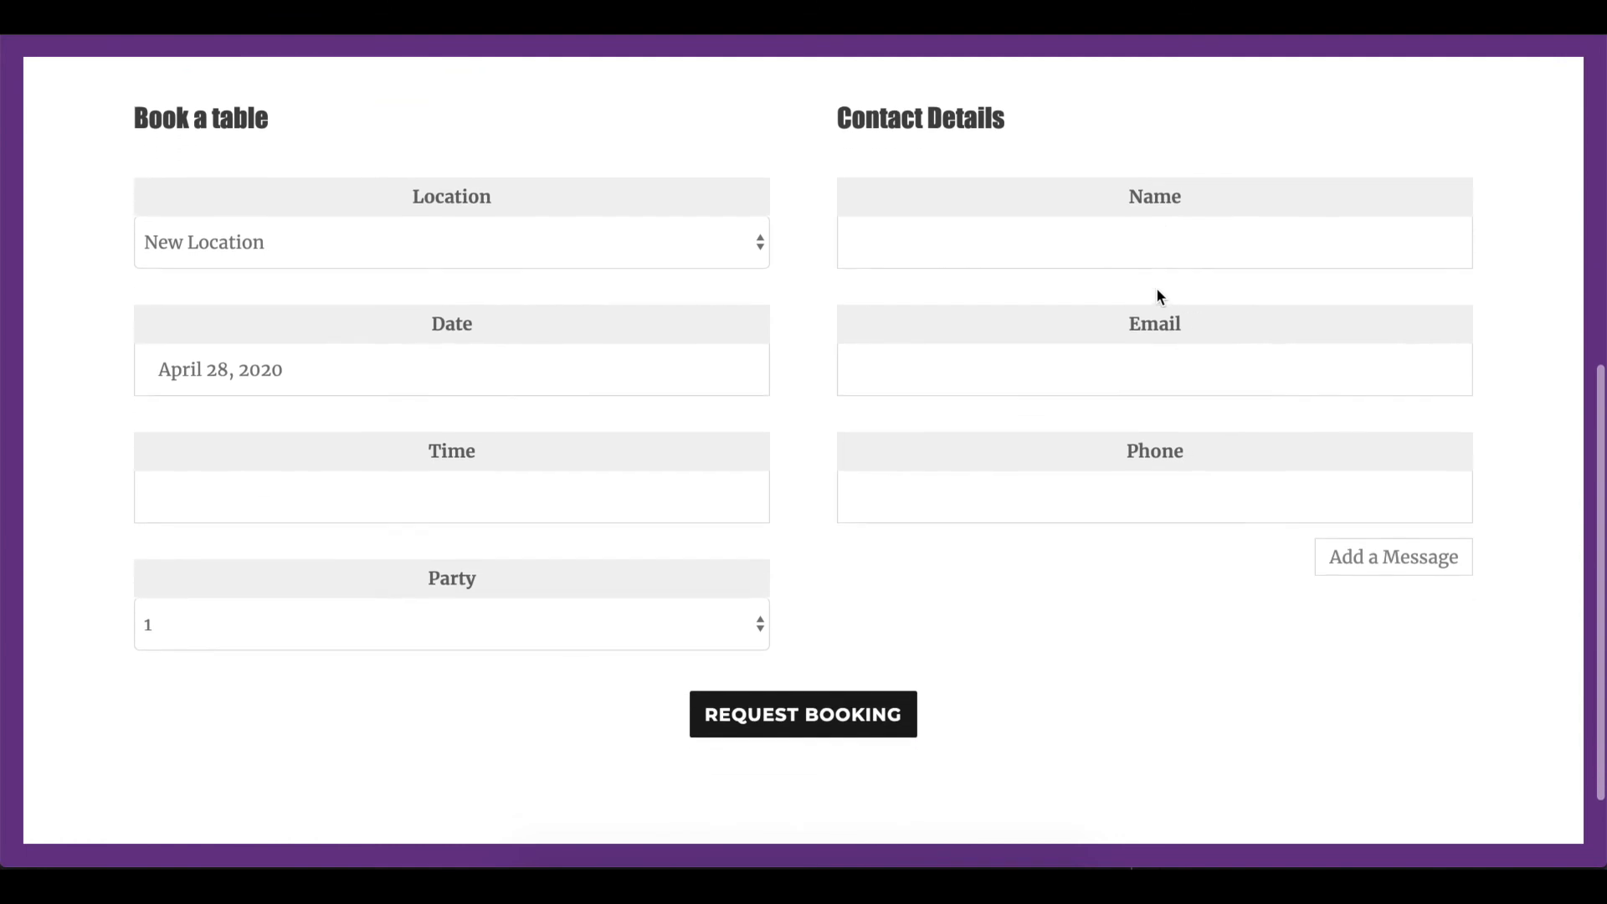
scroll("up", 3)
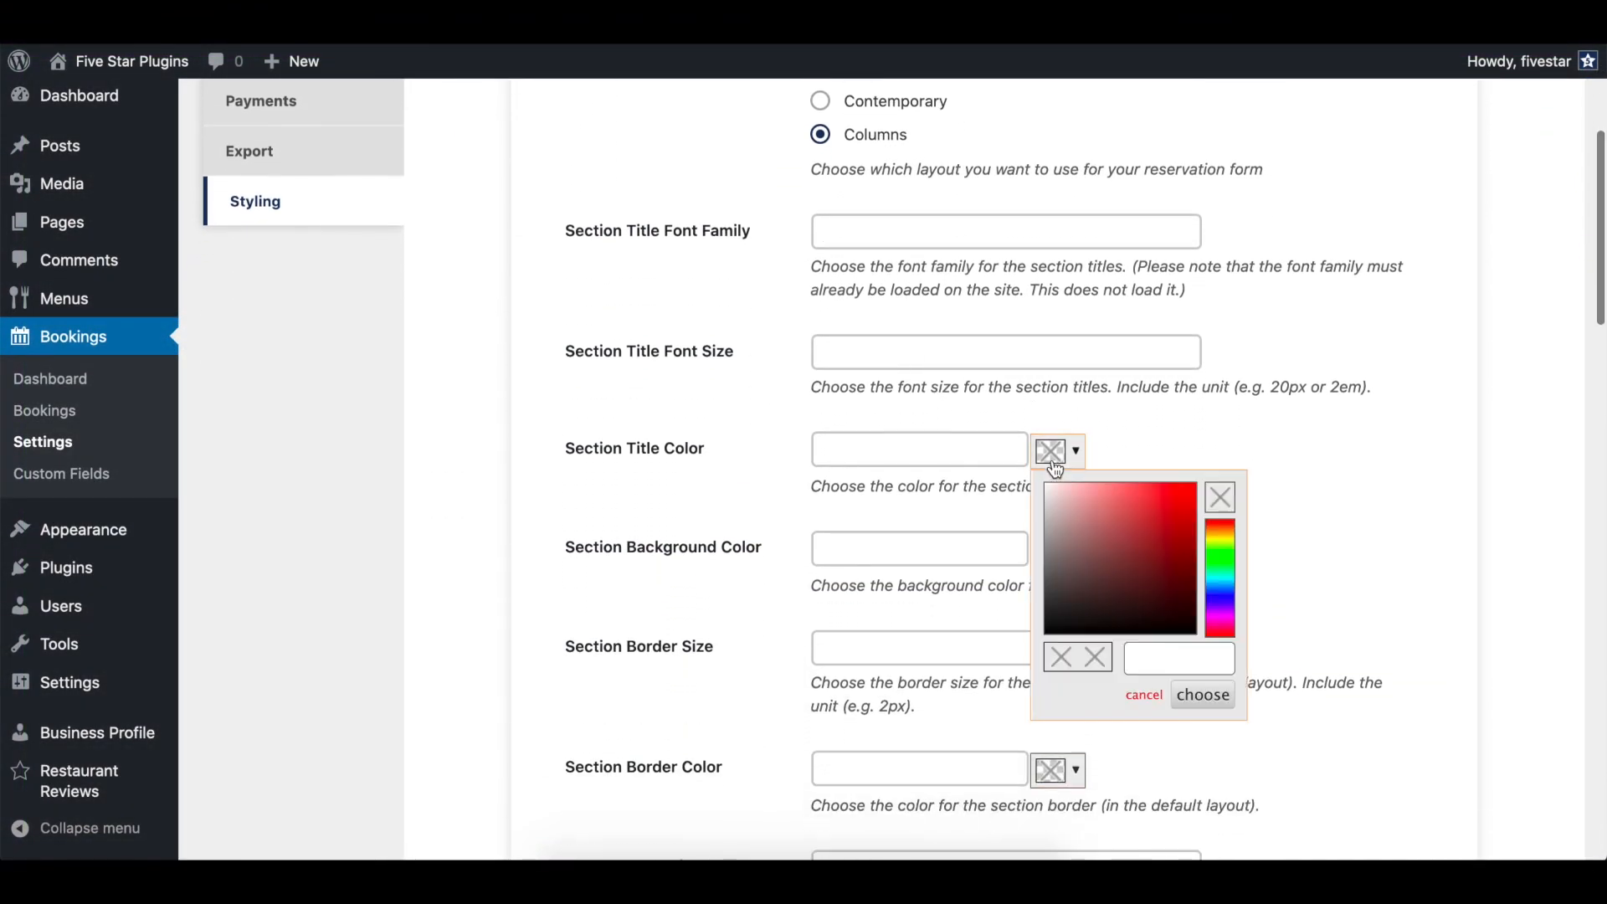
Apply red #ad5050 as the reservation form's Section Title Color, then scroll to the button colours
left_click(1201, 699)
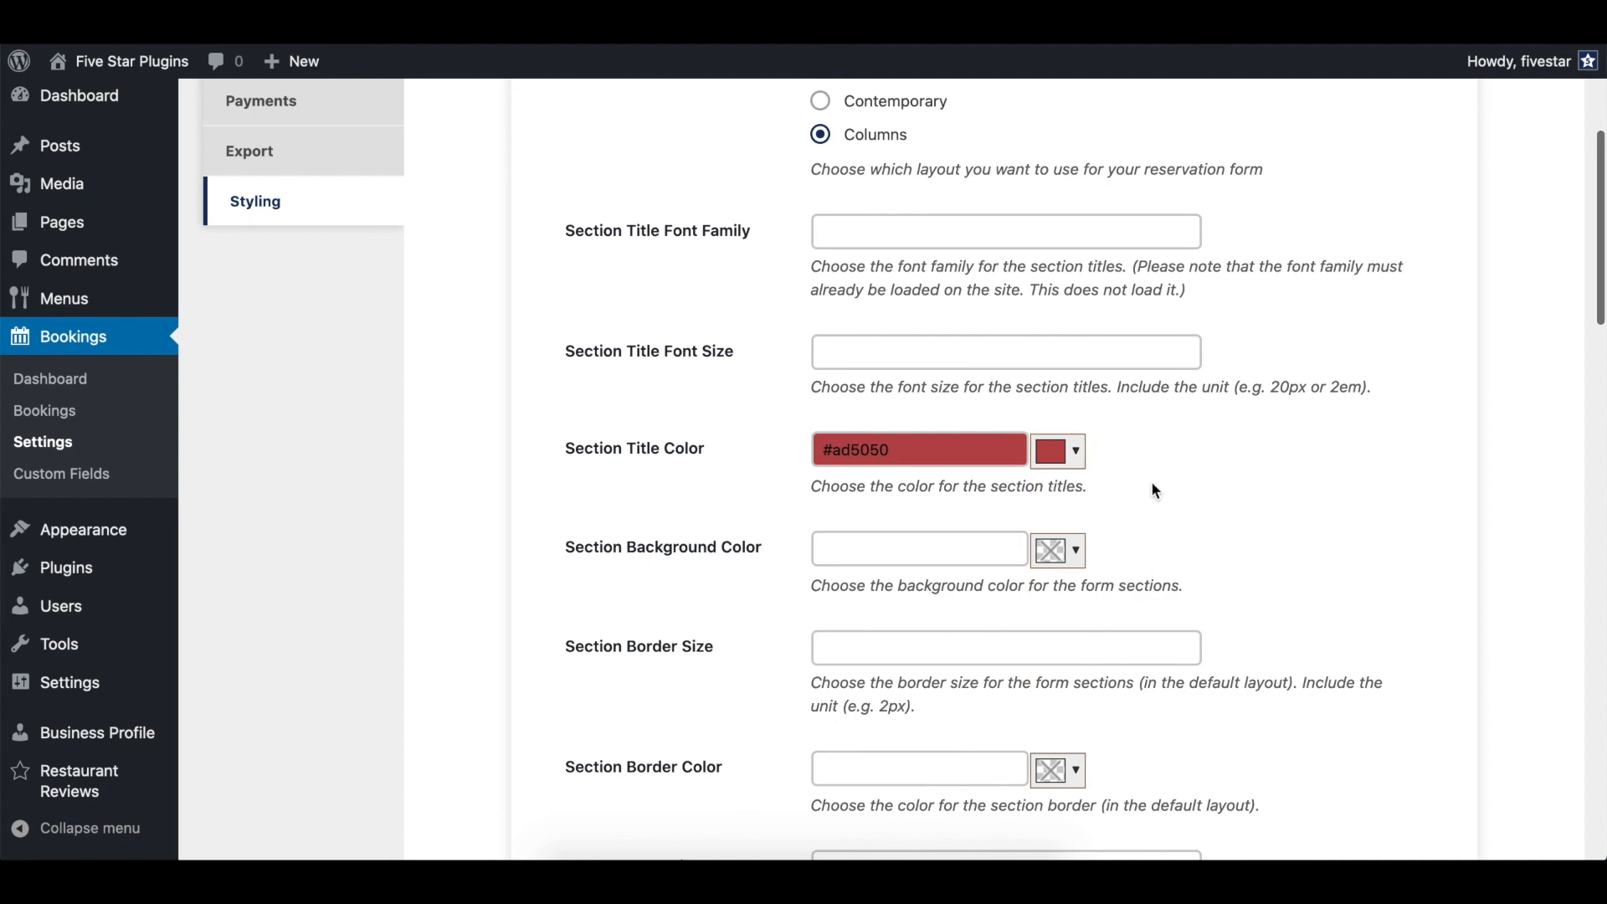
scroll("down", 3)
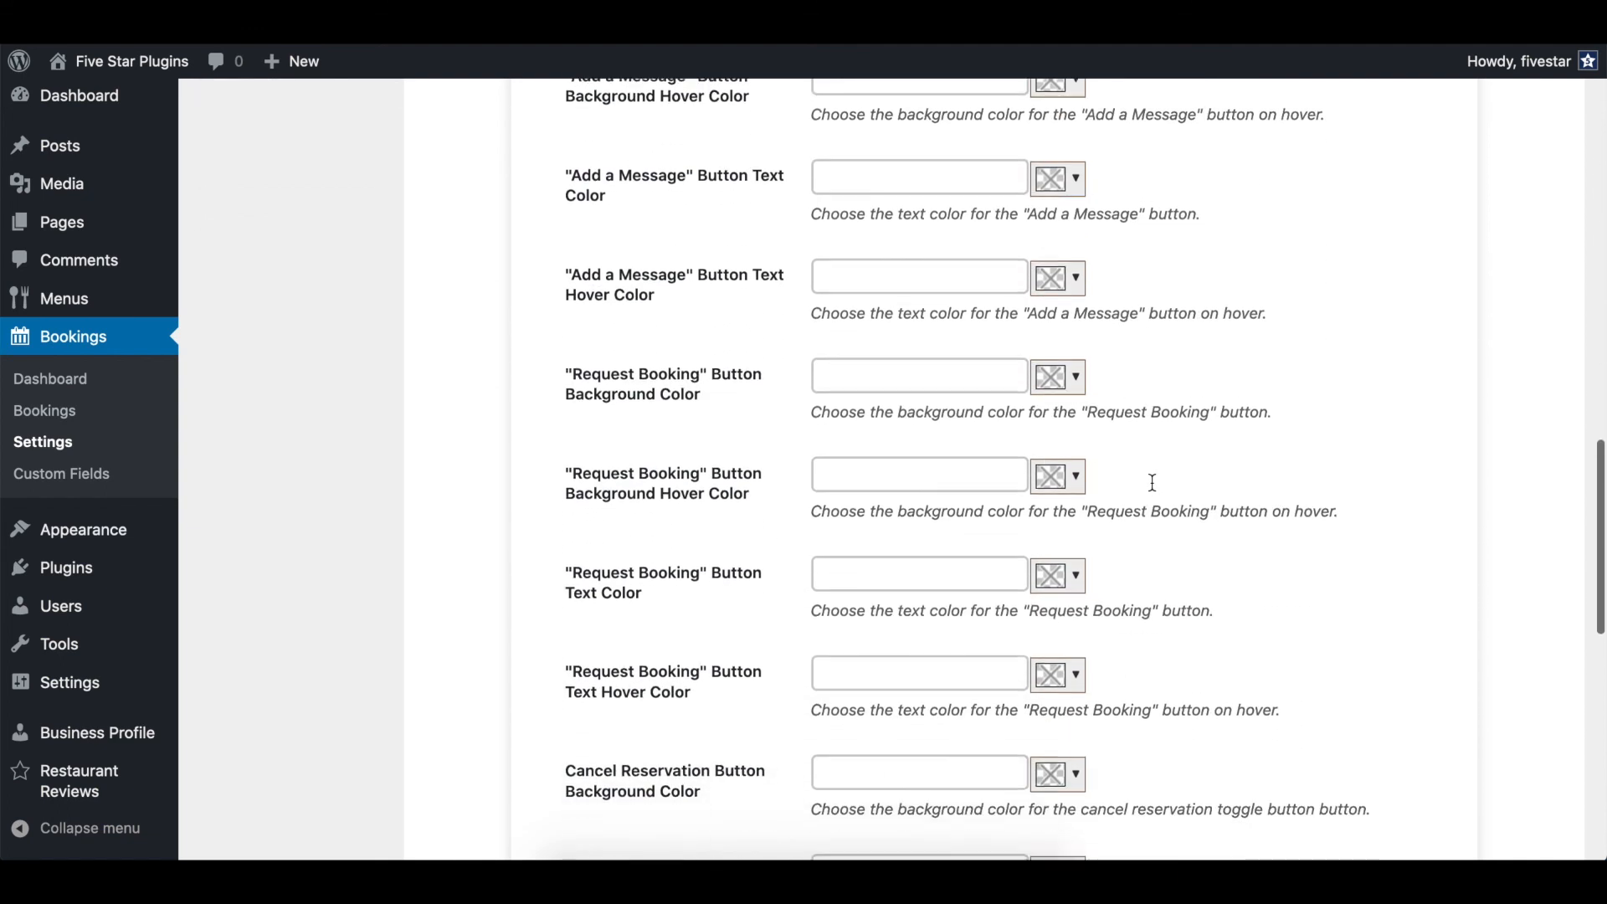
scroll("down", 3)
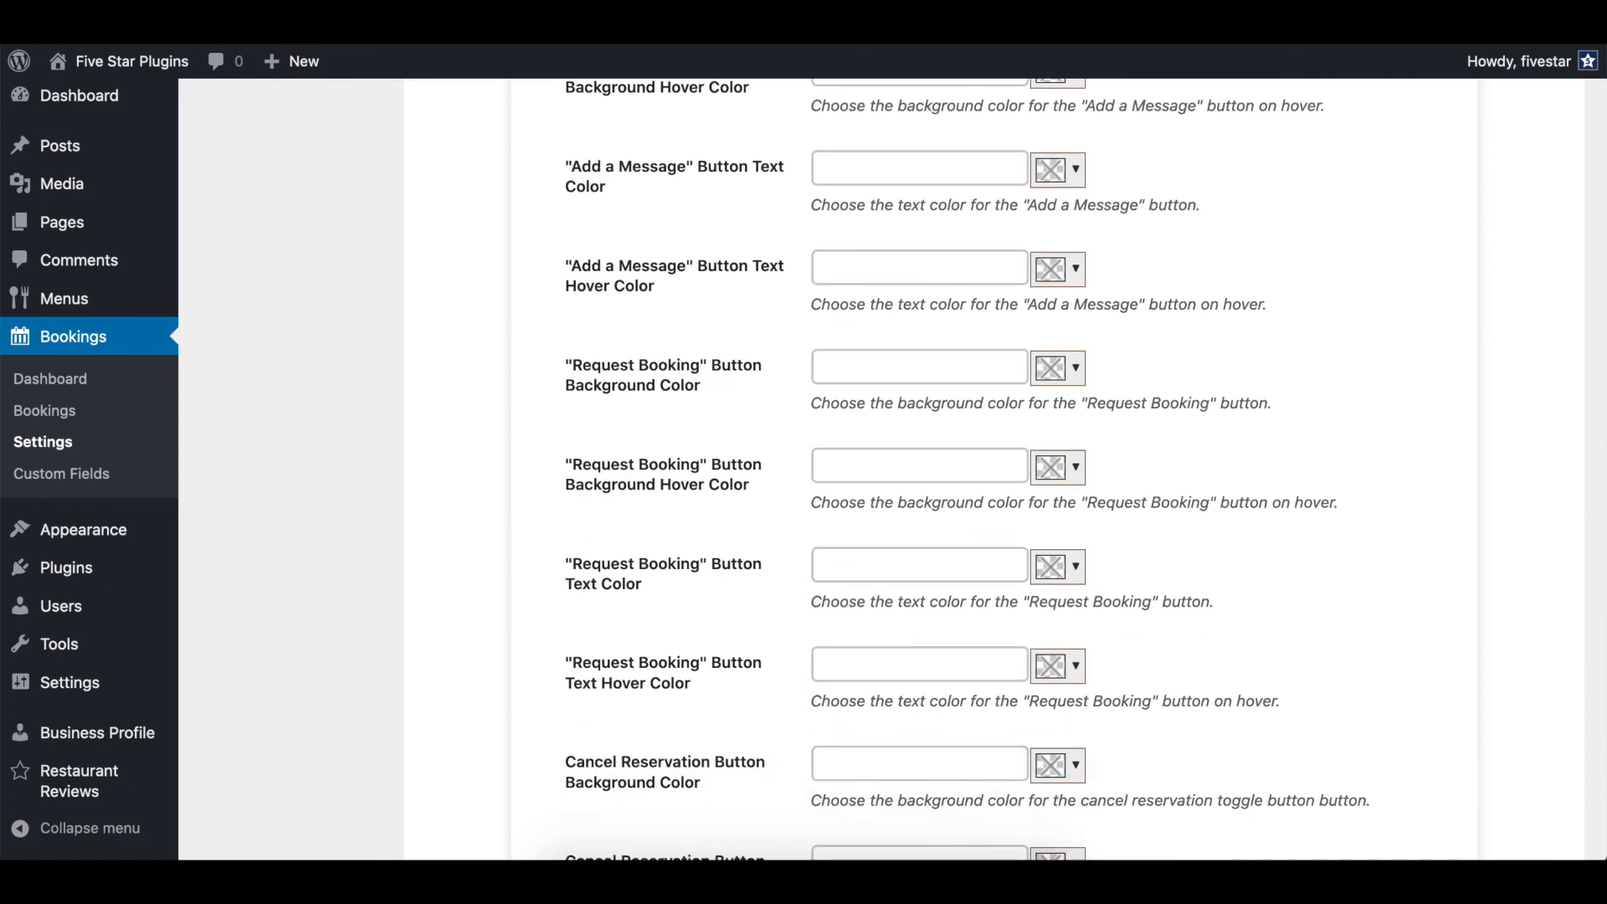